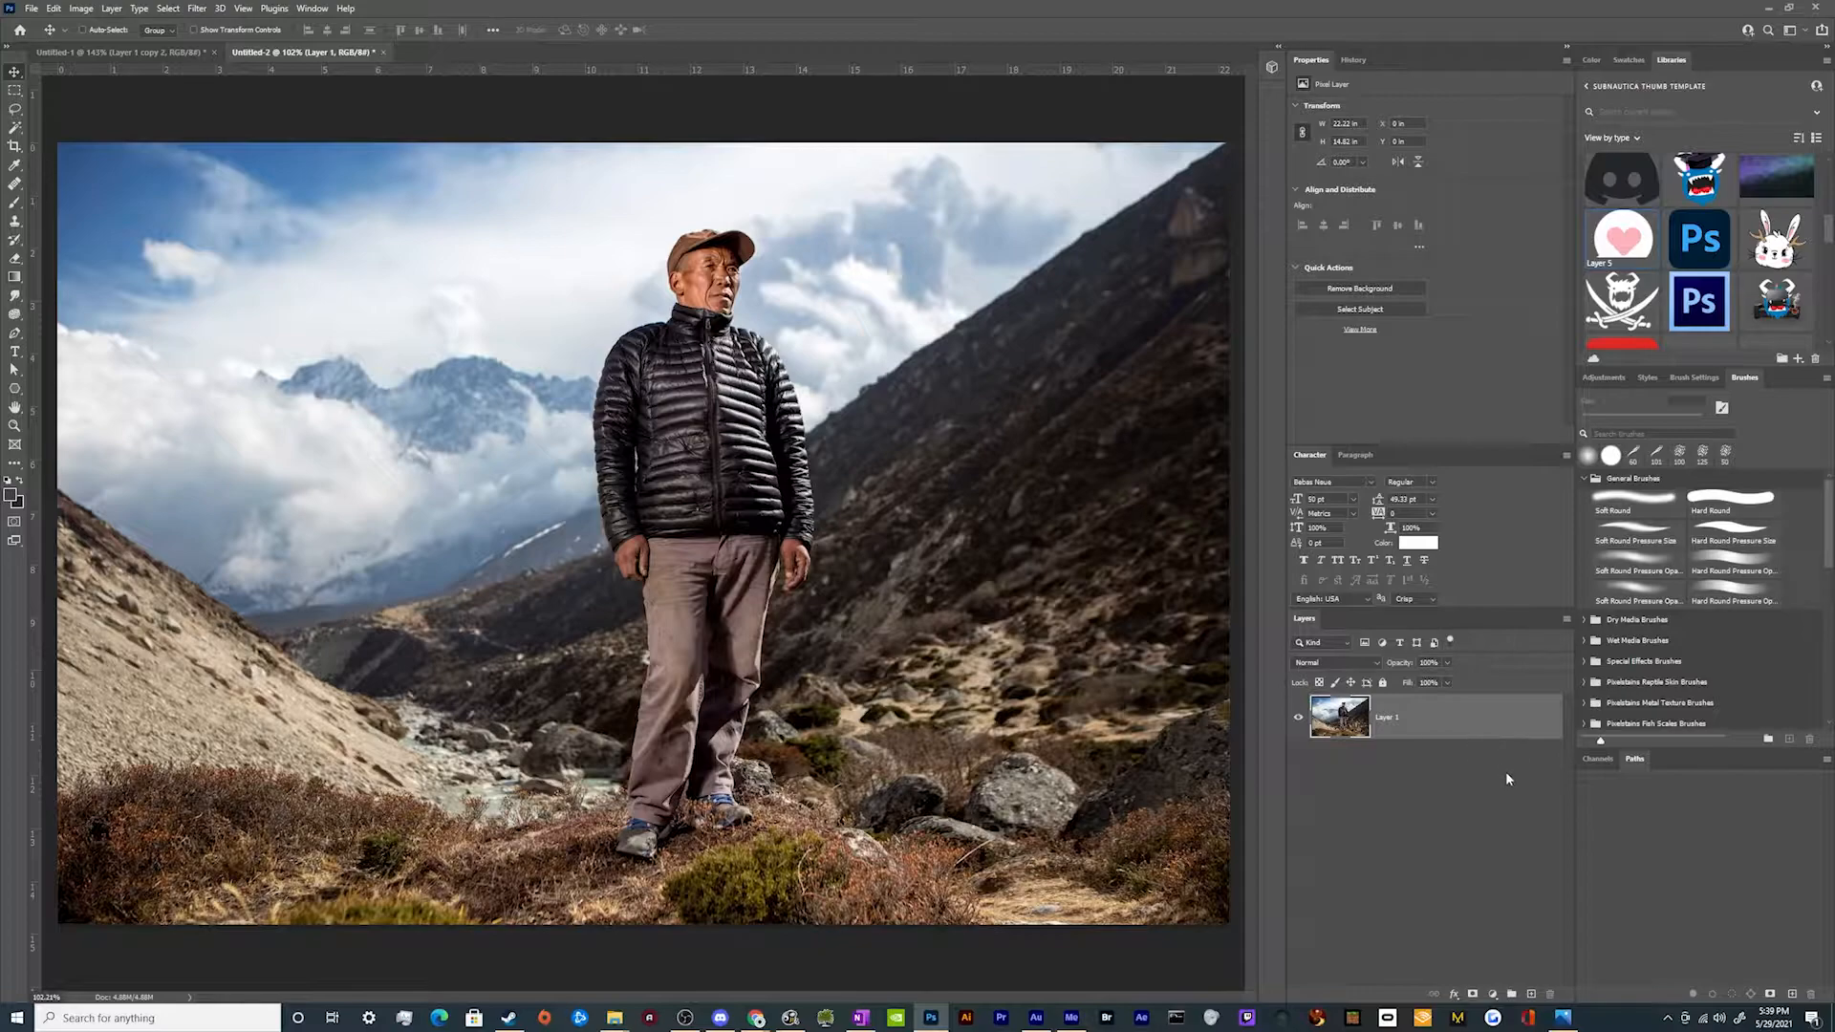
pyautogui.moveTo(182, 216)
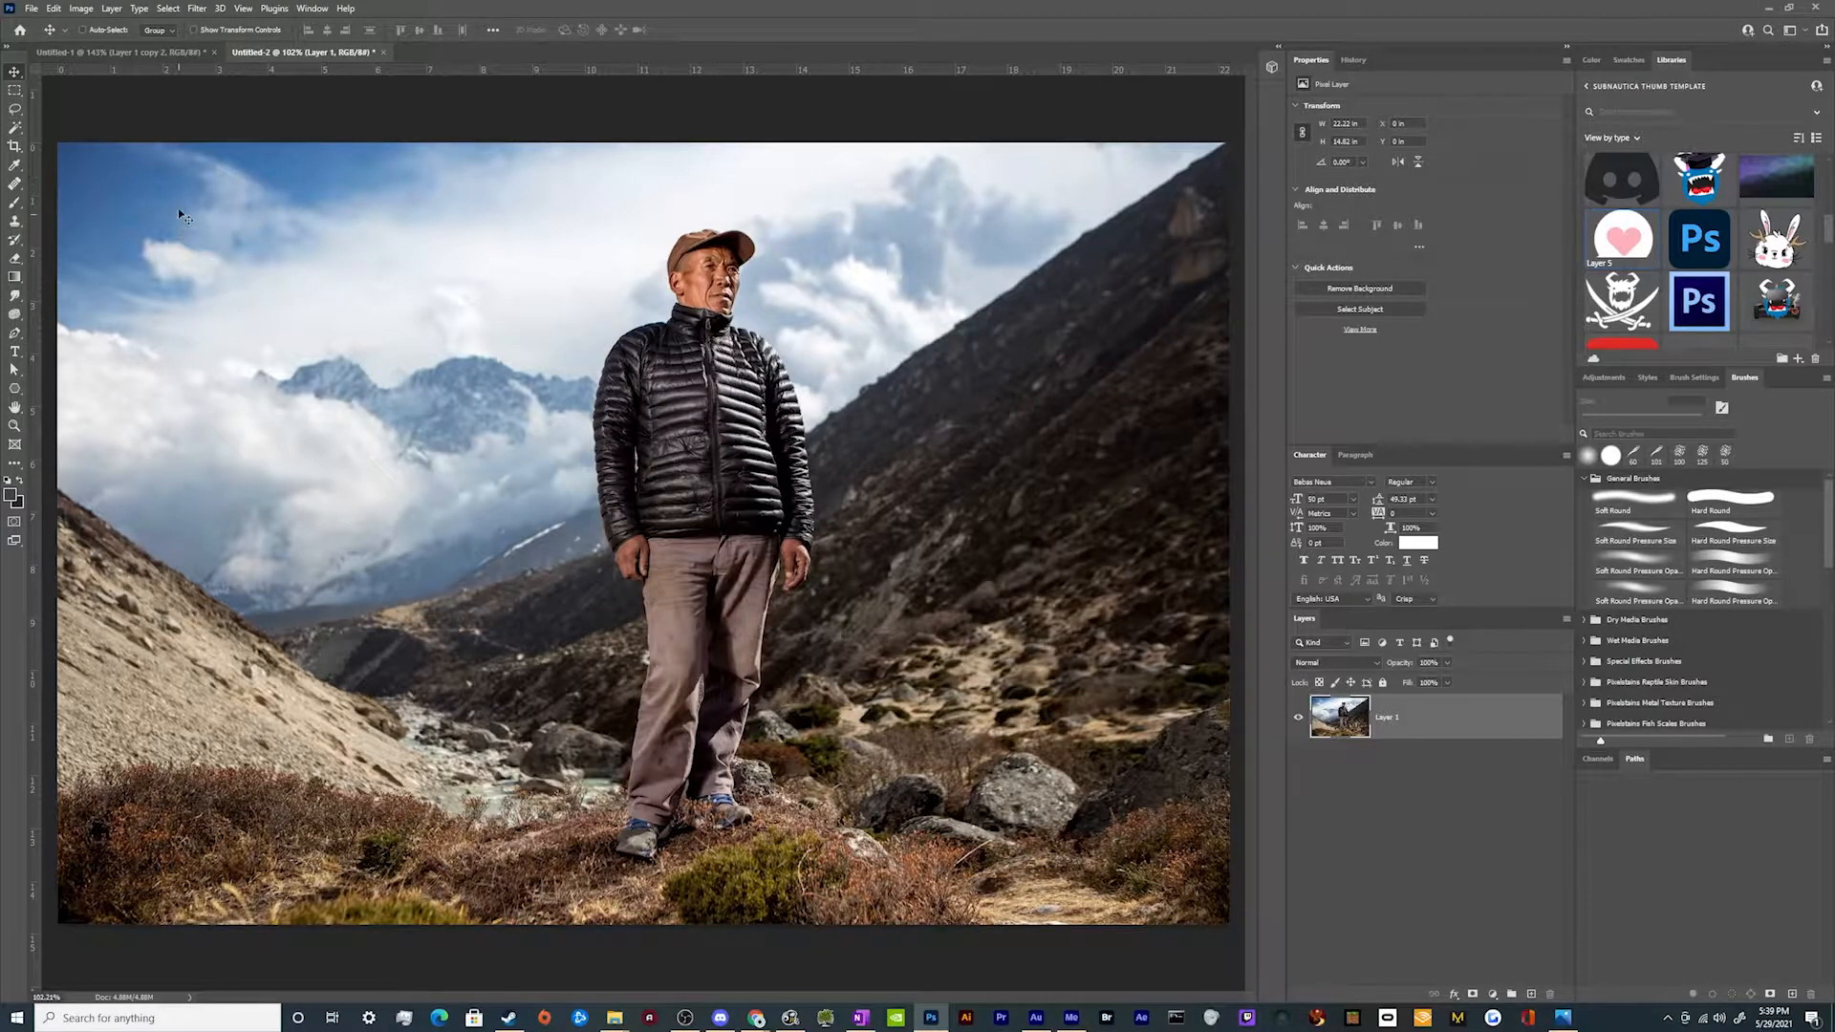
# Bring up the Filter menu with Neural Filters available for the mountain photo
pyautogui.click(195, 8)
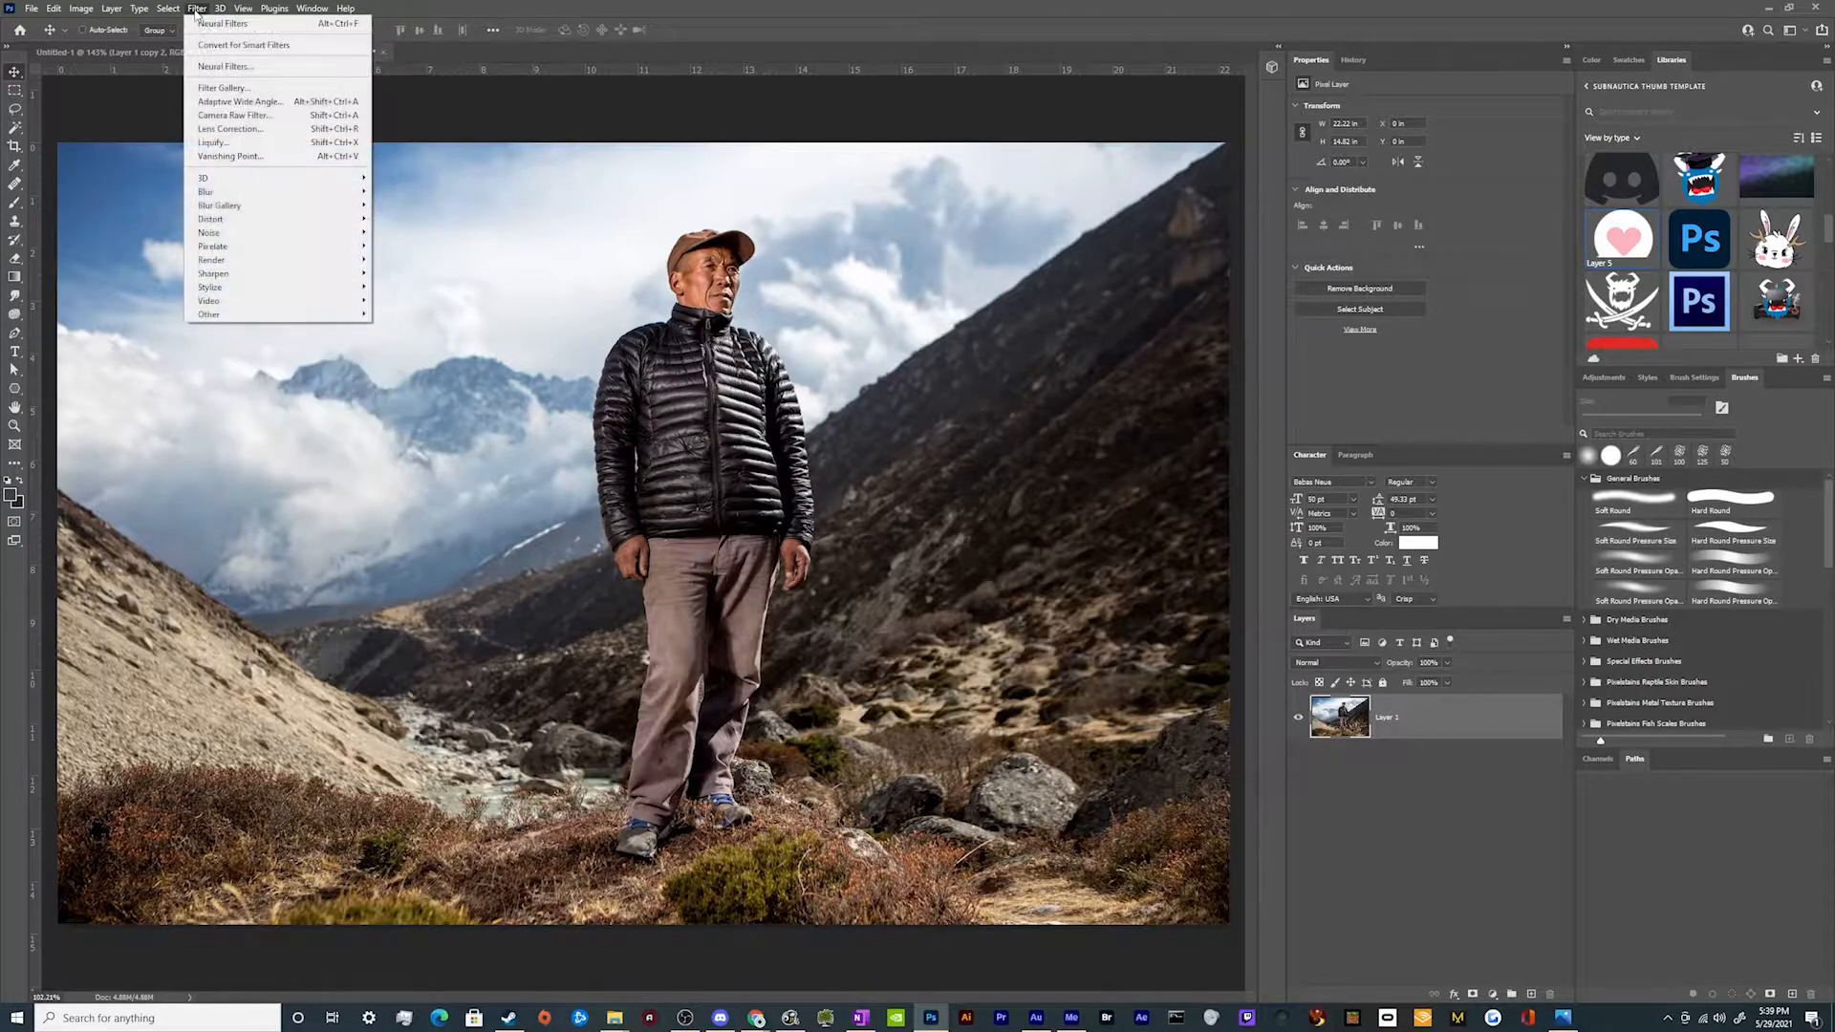
pyautogui.moveTo(225, 65)
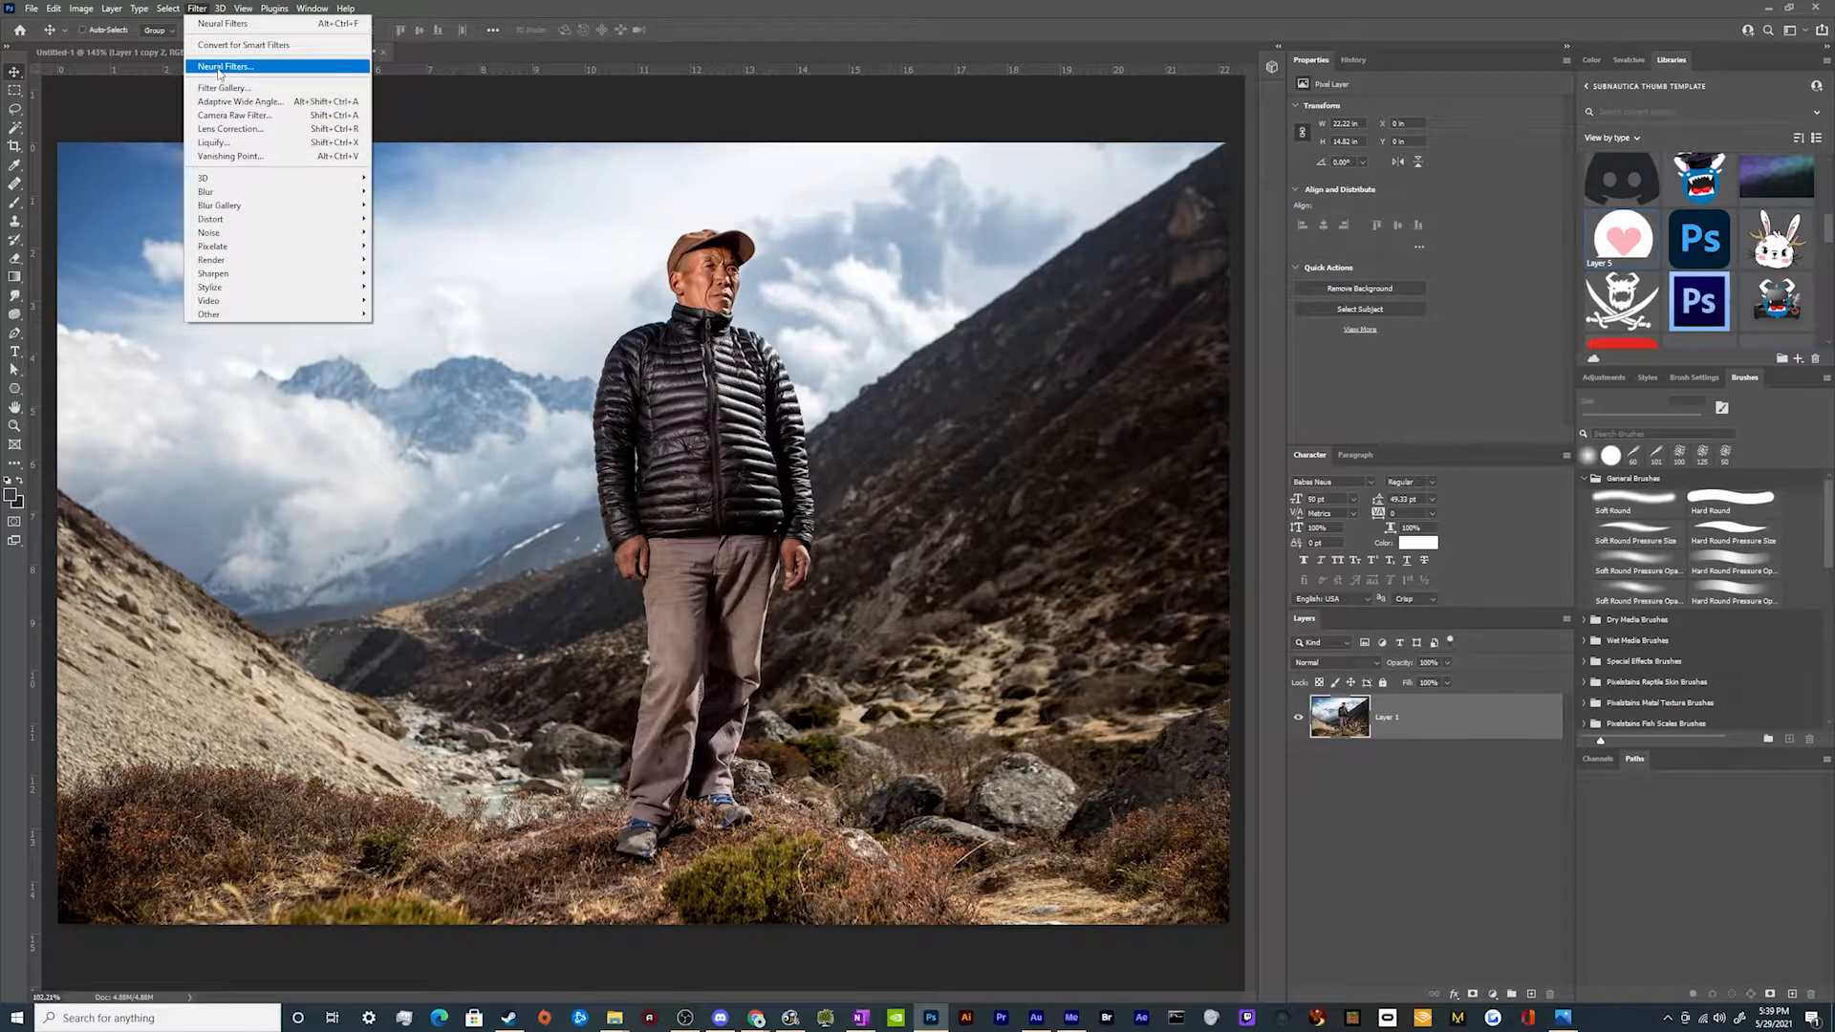
# Enter the Neural Filters workspace and select the Depth Blur filter from the Beta list
pyautogui.click(225, 65)
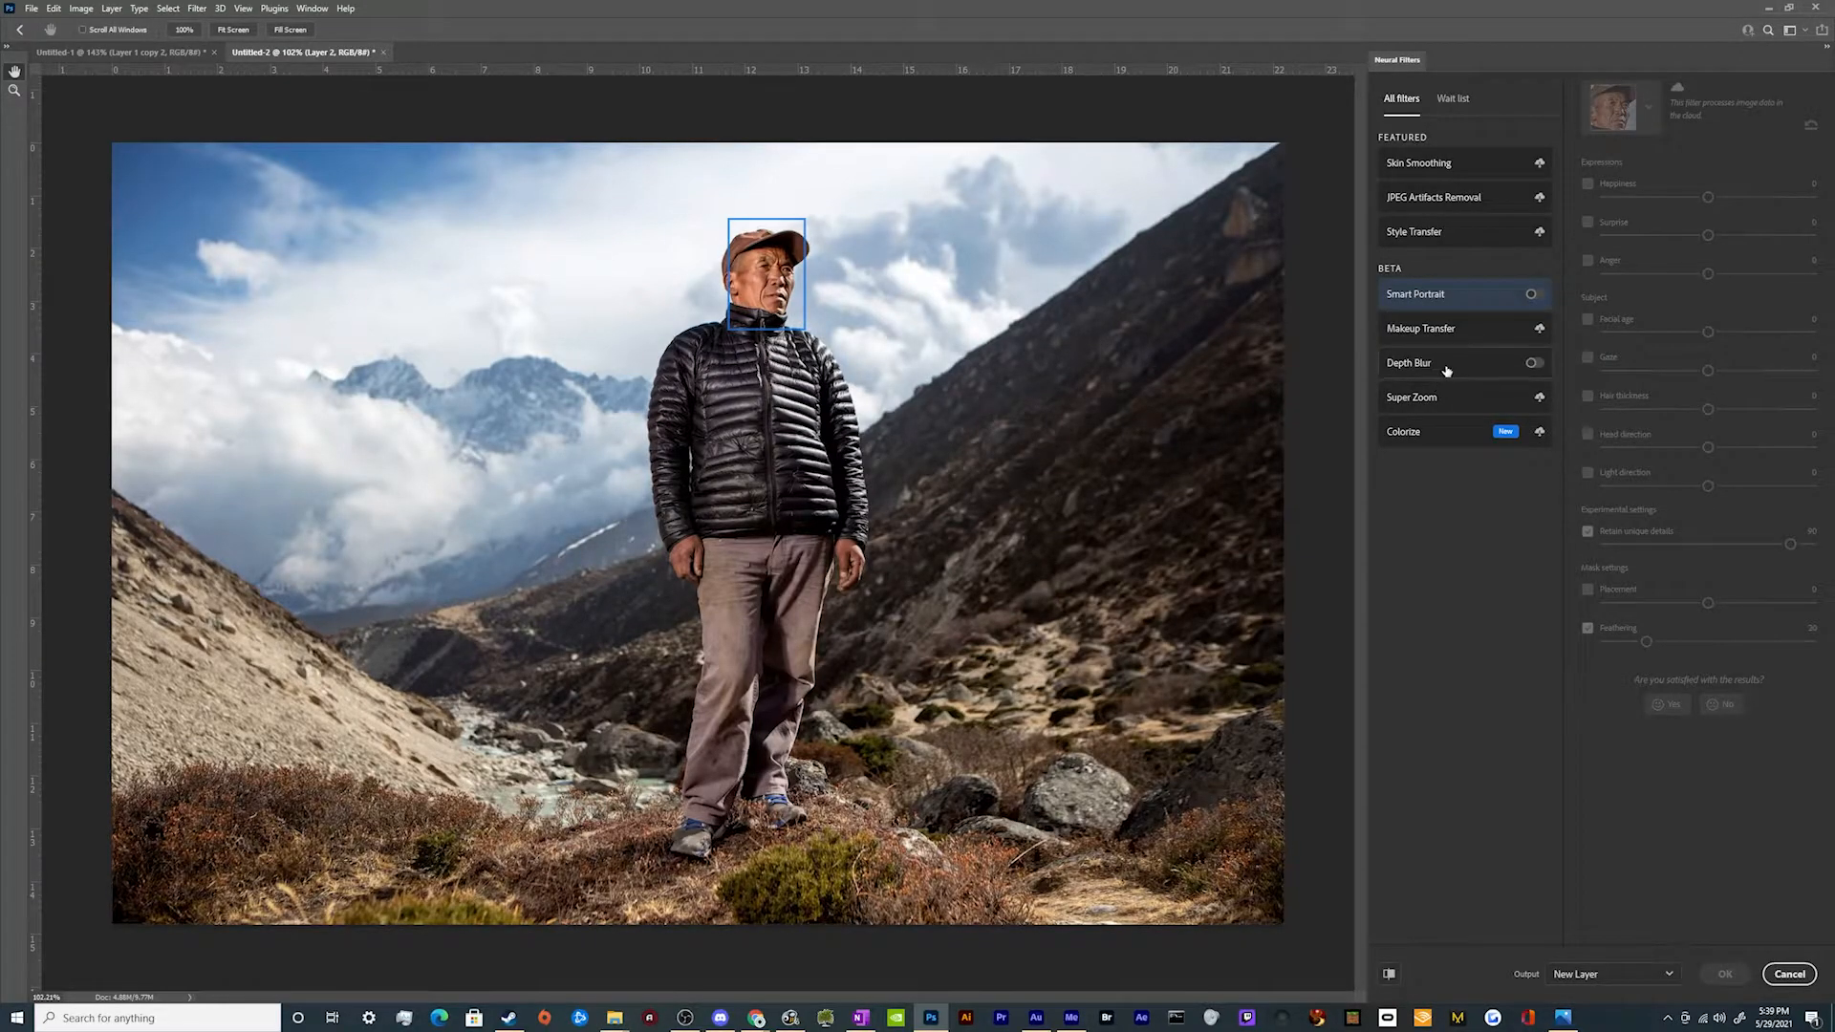
pyautogui.click(1462, 363)
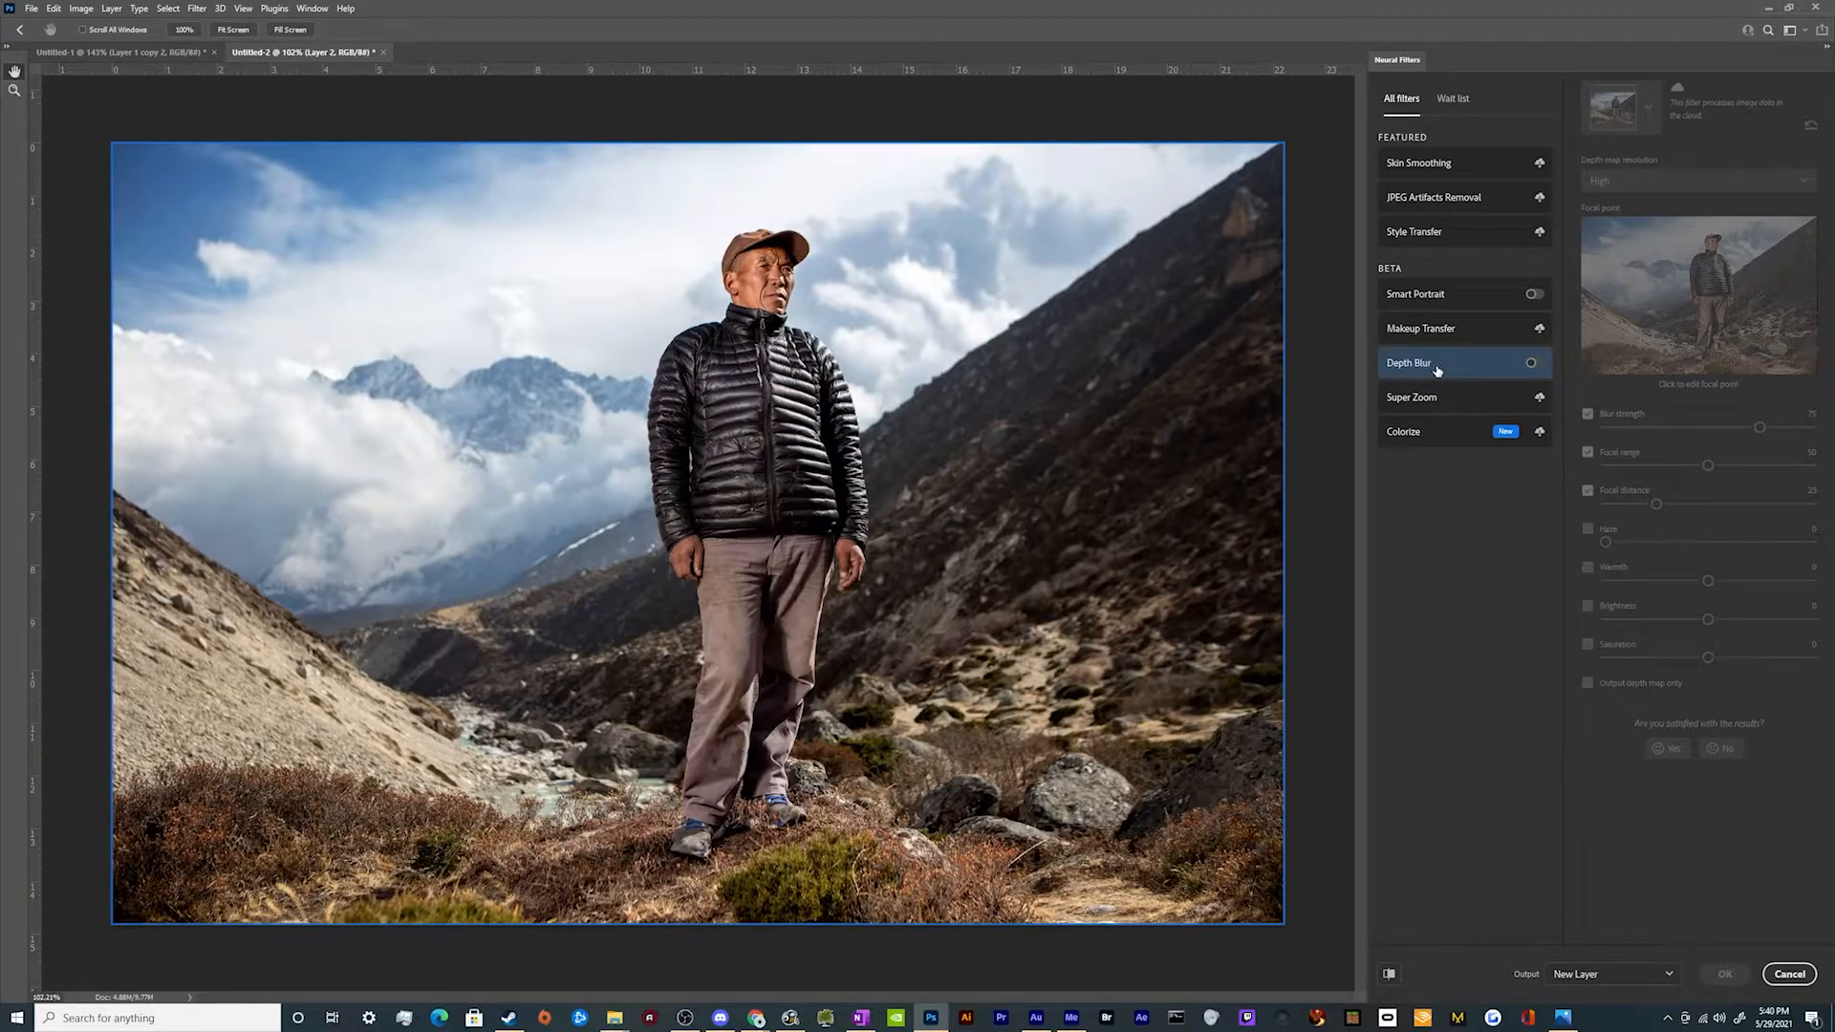
pyautogui.moveTo(1408, 361)
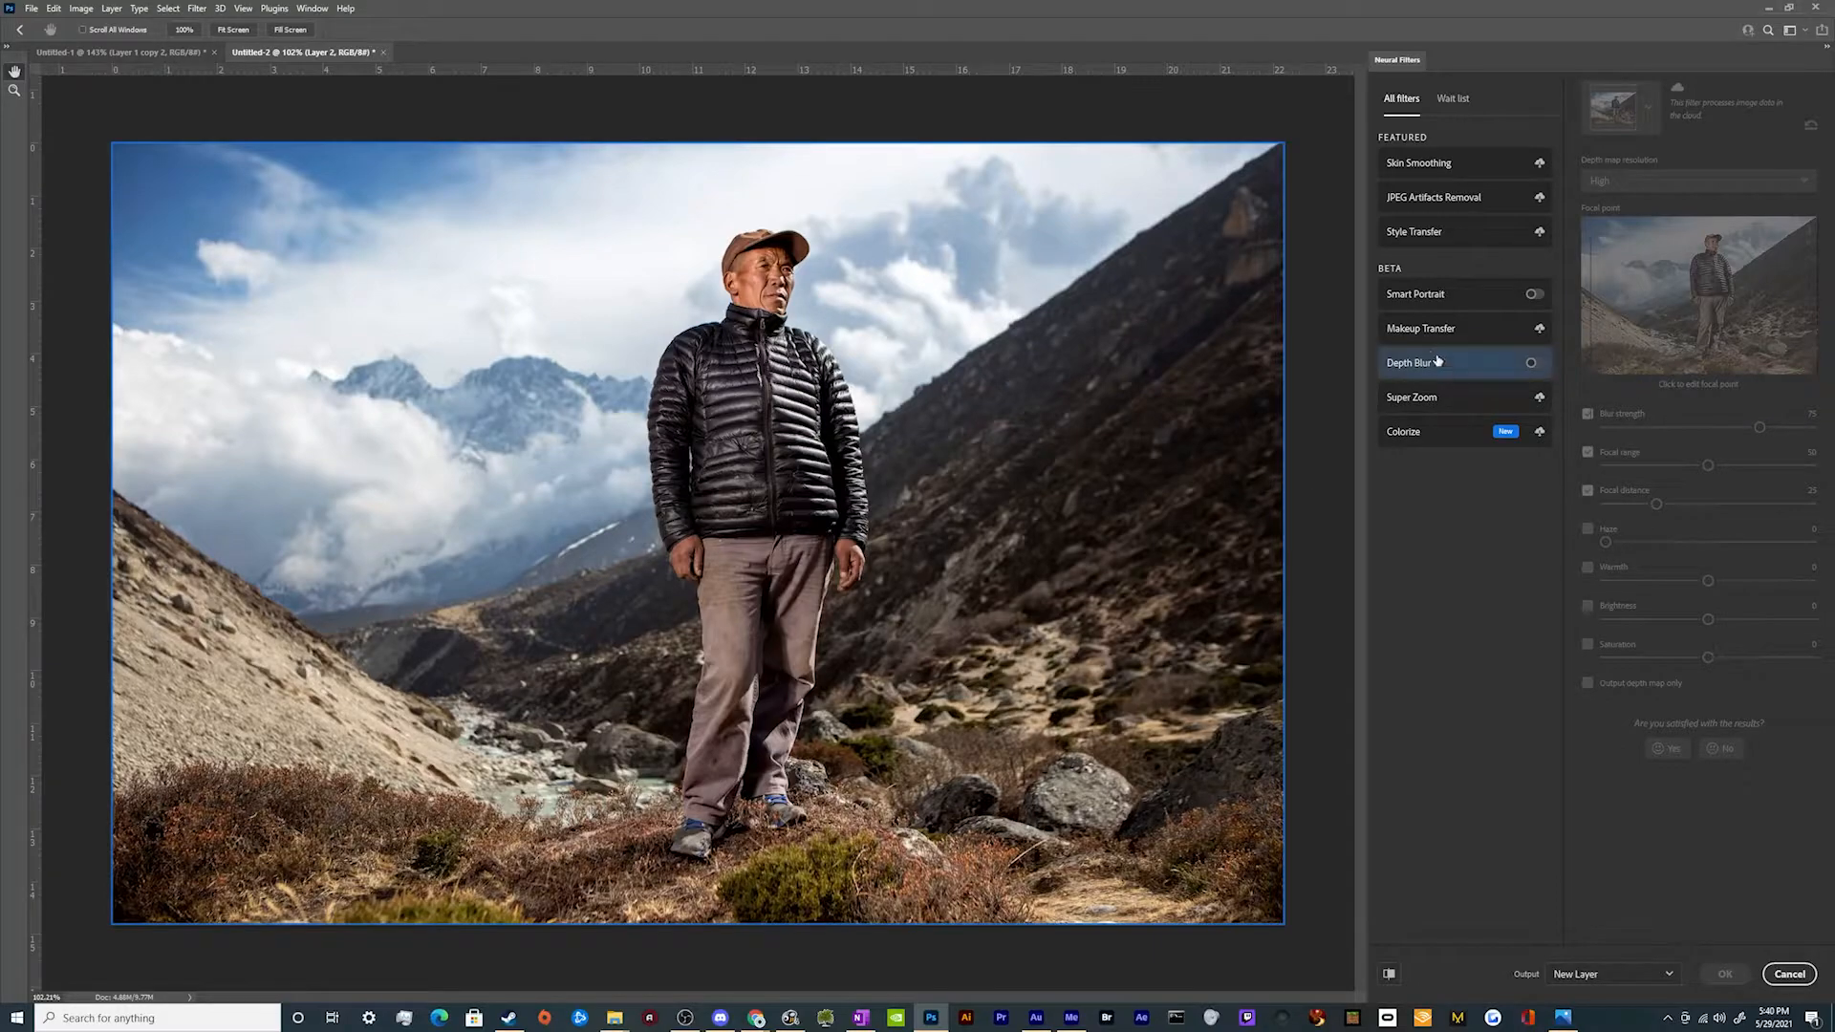
# Enable Depth Blur so a strong blur covers the valley and the man
pyautogui.click(1531, 361)
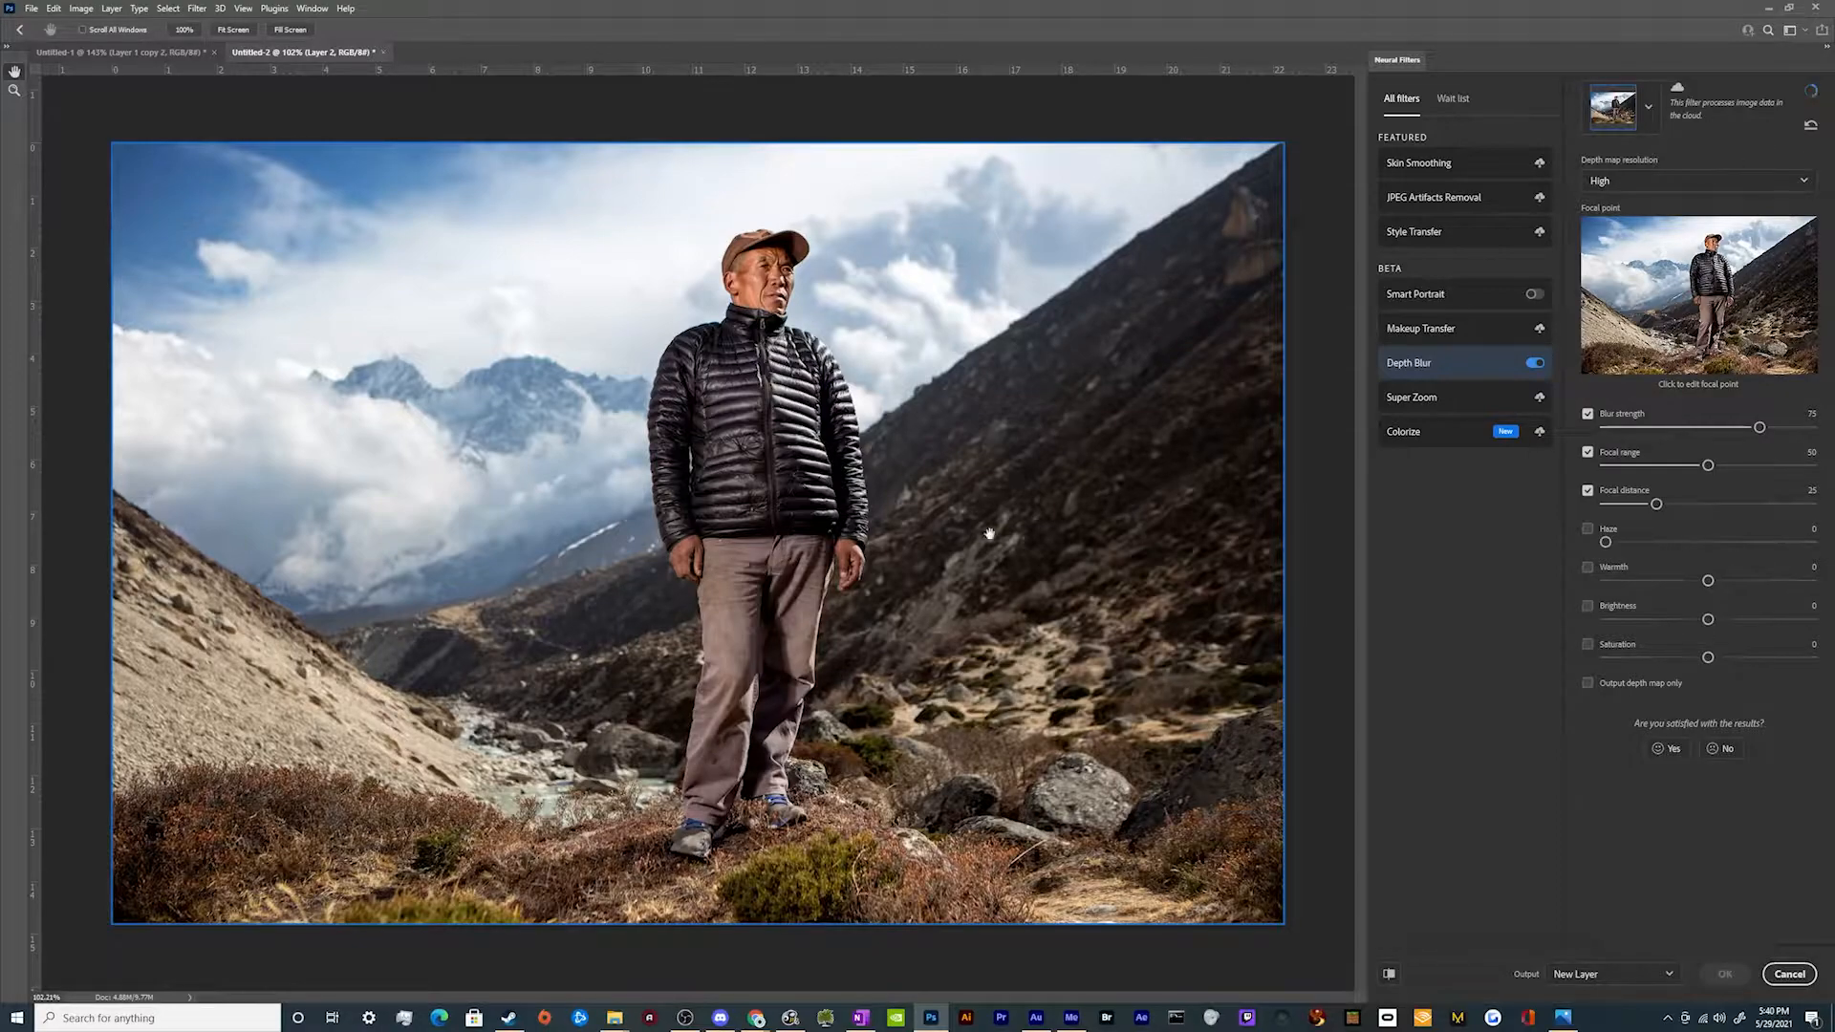
pyautogui.moveTo(1004, 717)
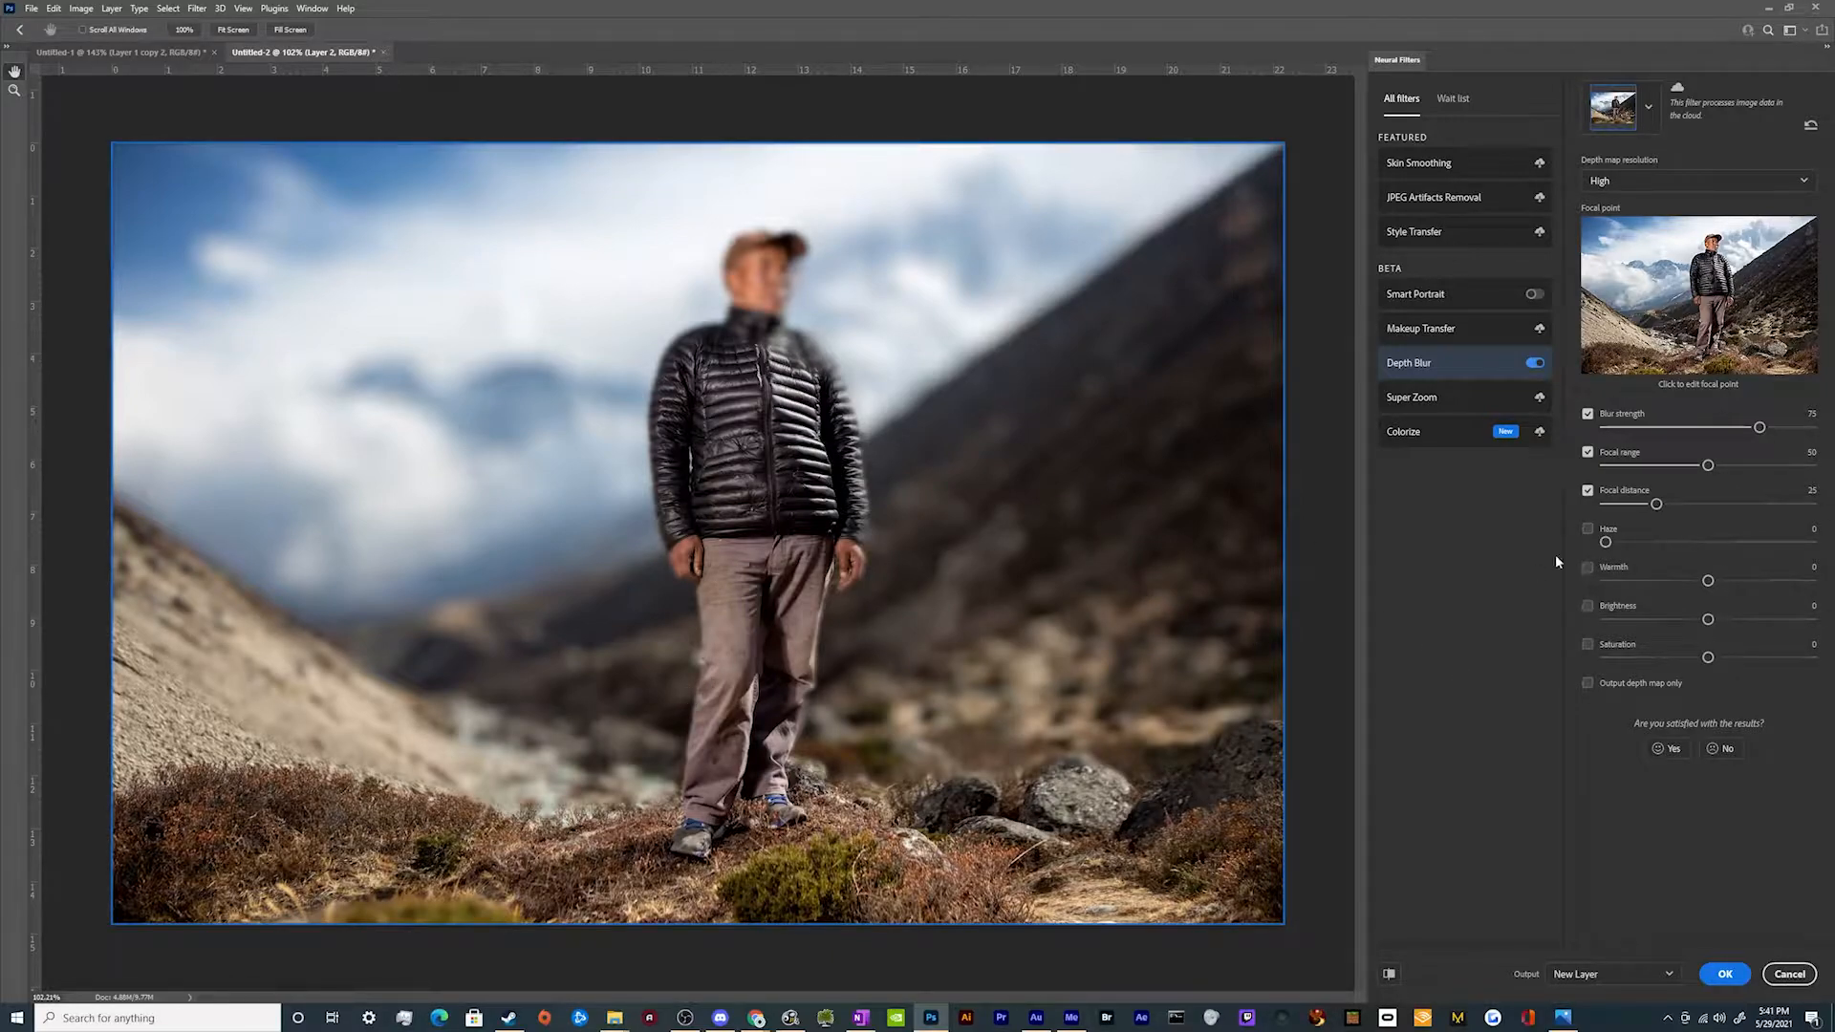
pyautogui.moveTo(1059, 461)
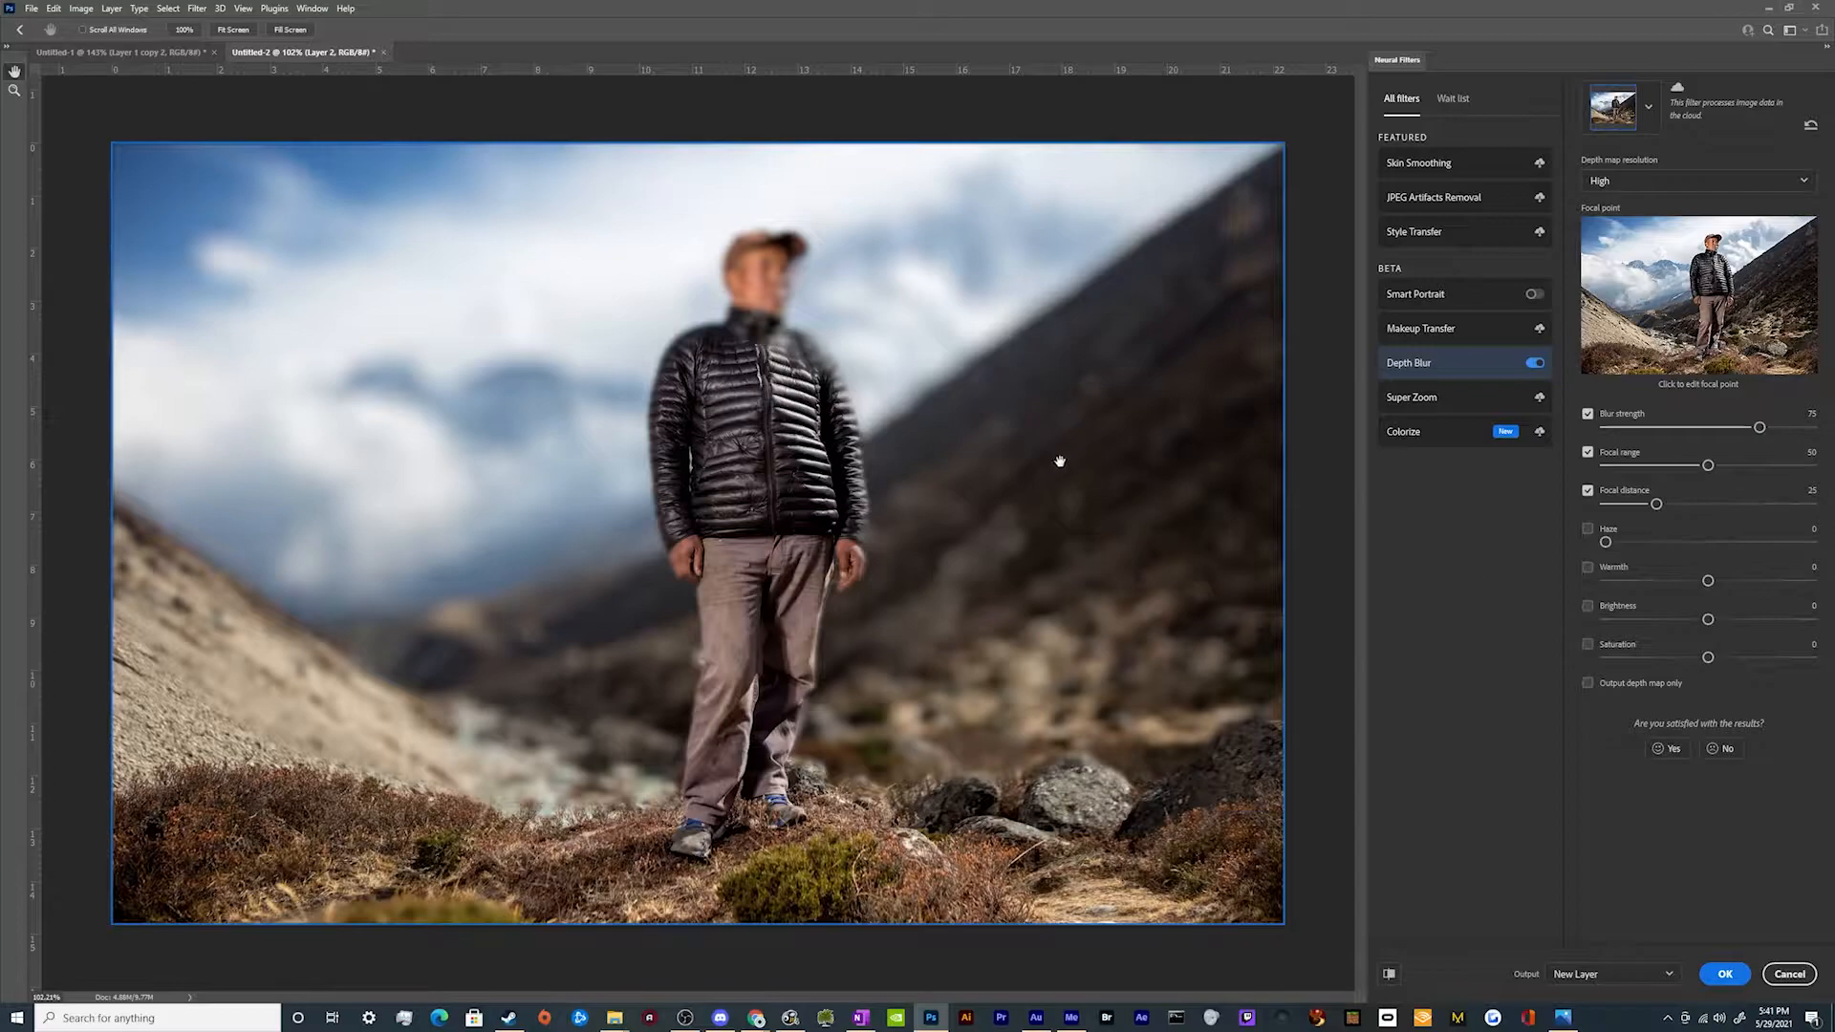
pyautogui.moveTo(766, 277)
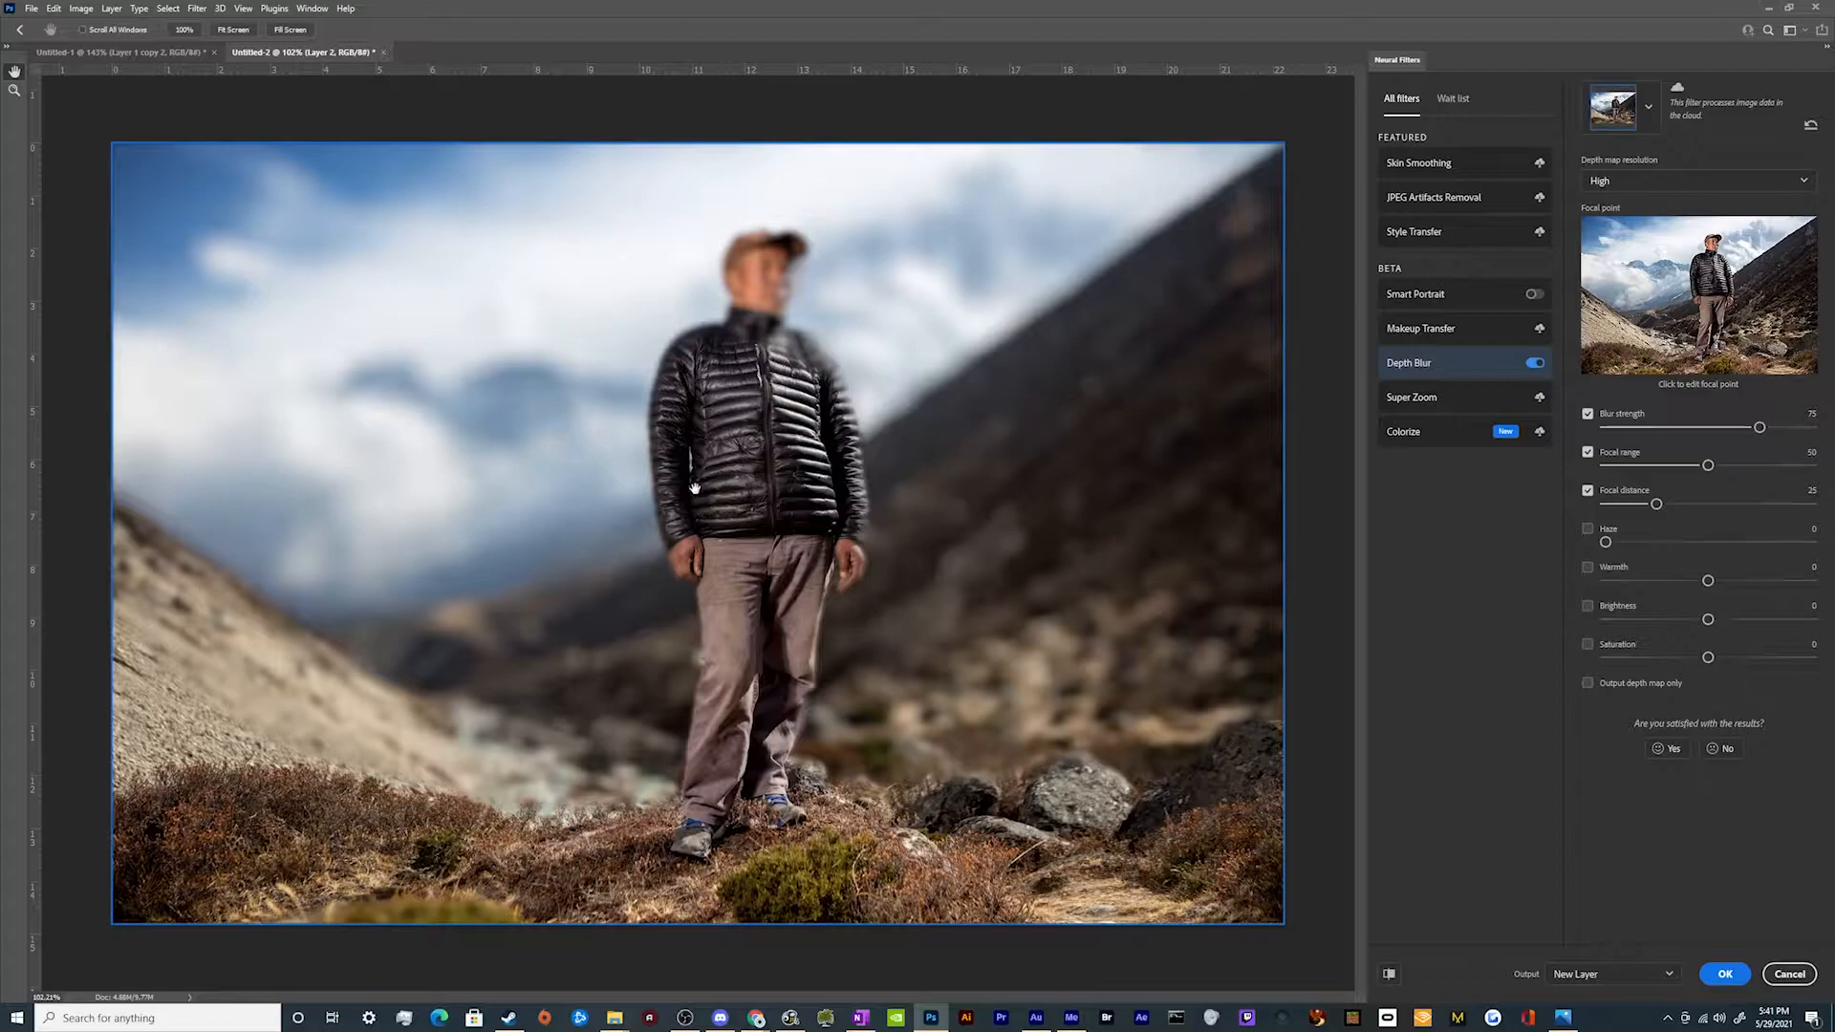
pyautogui.moveTo(189, 749)
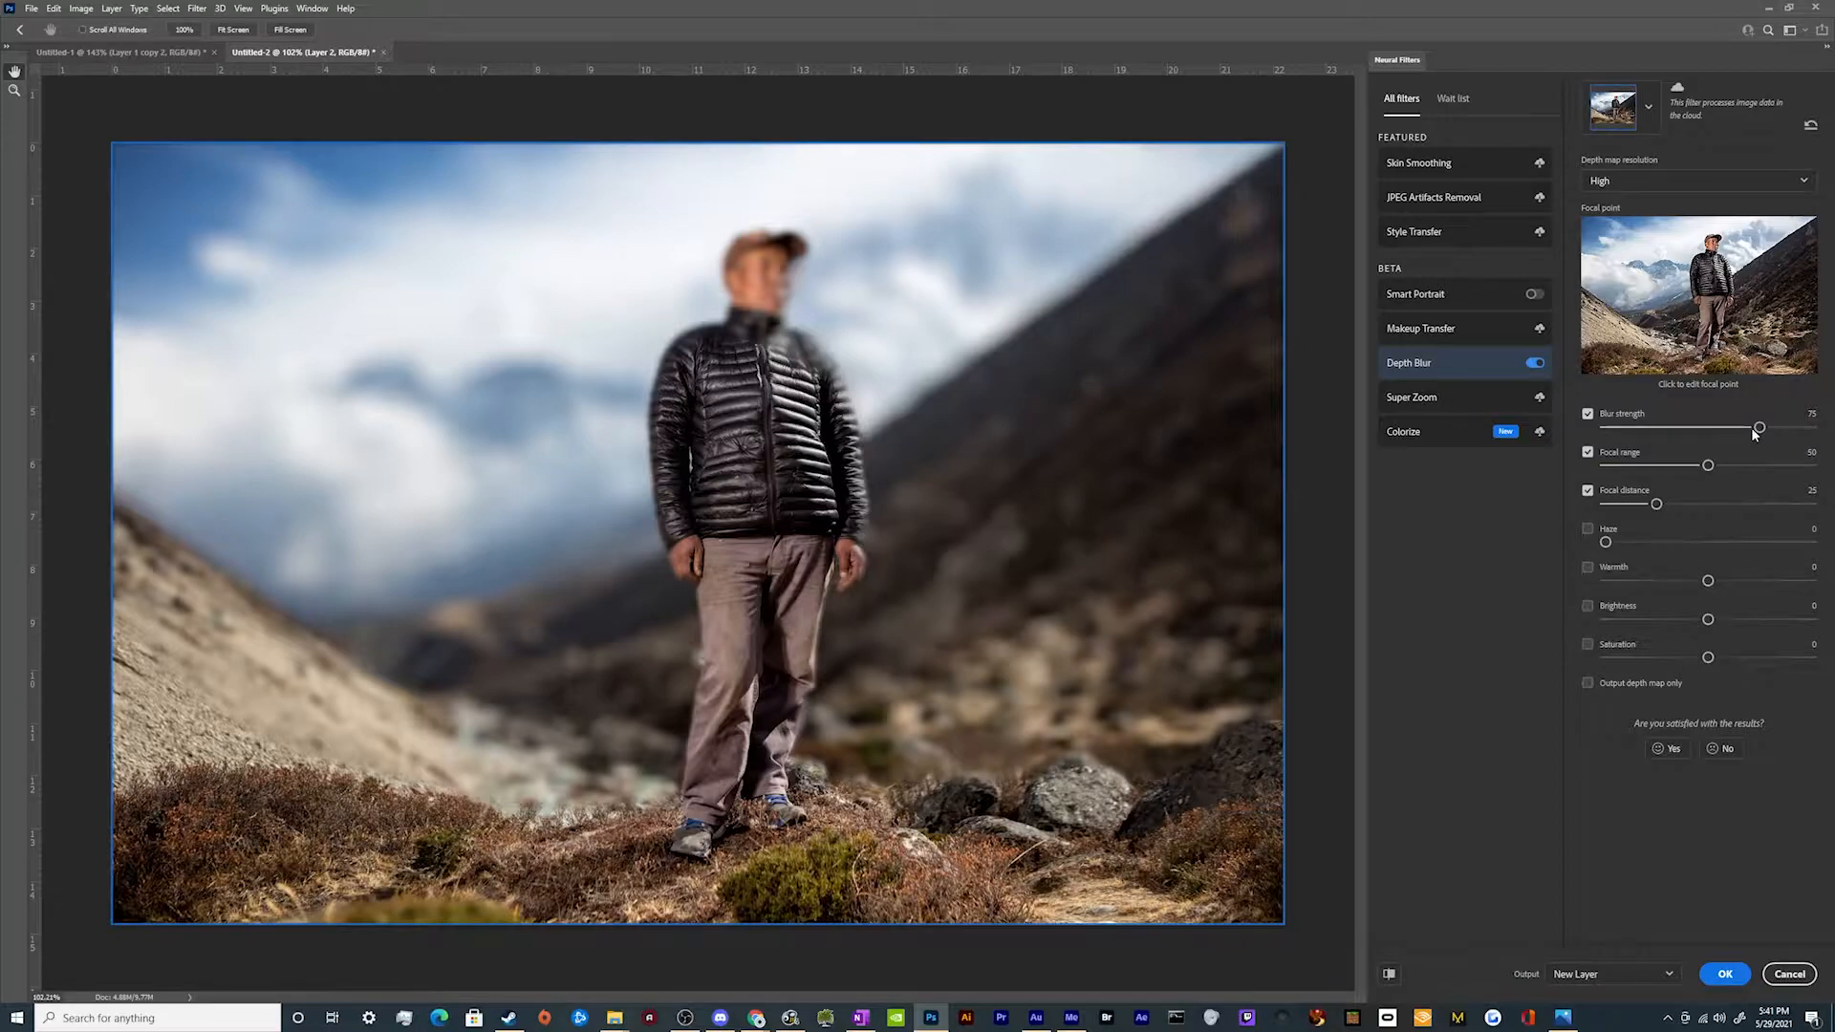
# Lower the blur strength slider so the scene is only softly blurred
pyautogui.moveTo(1759, 427); pyautogui.dragTo(1753, 426)
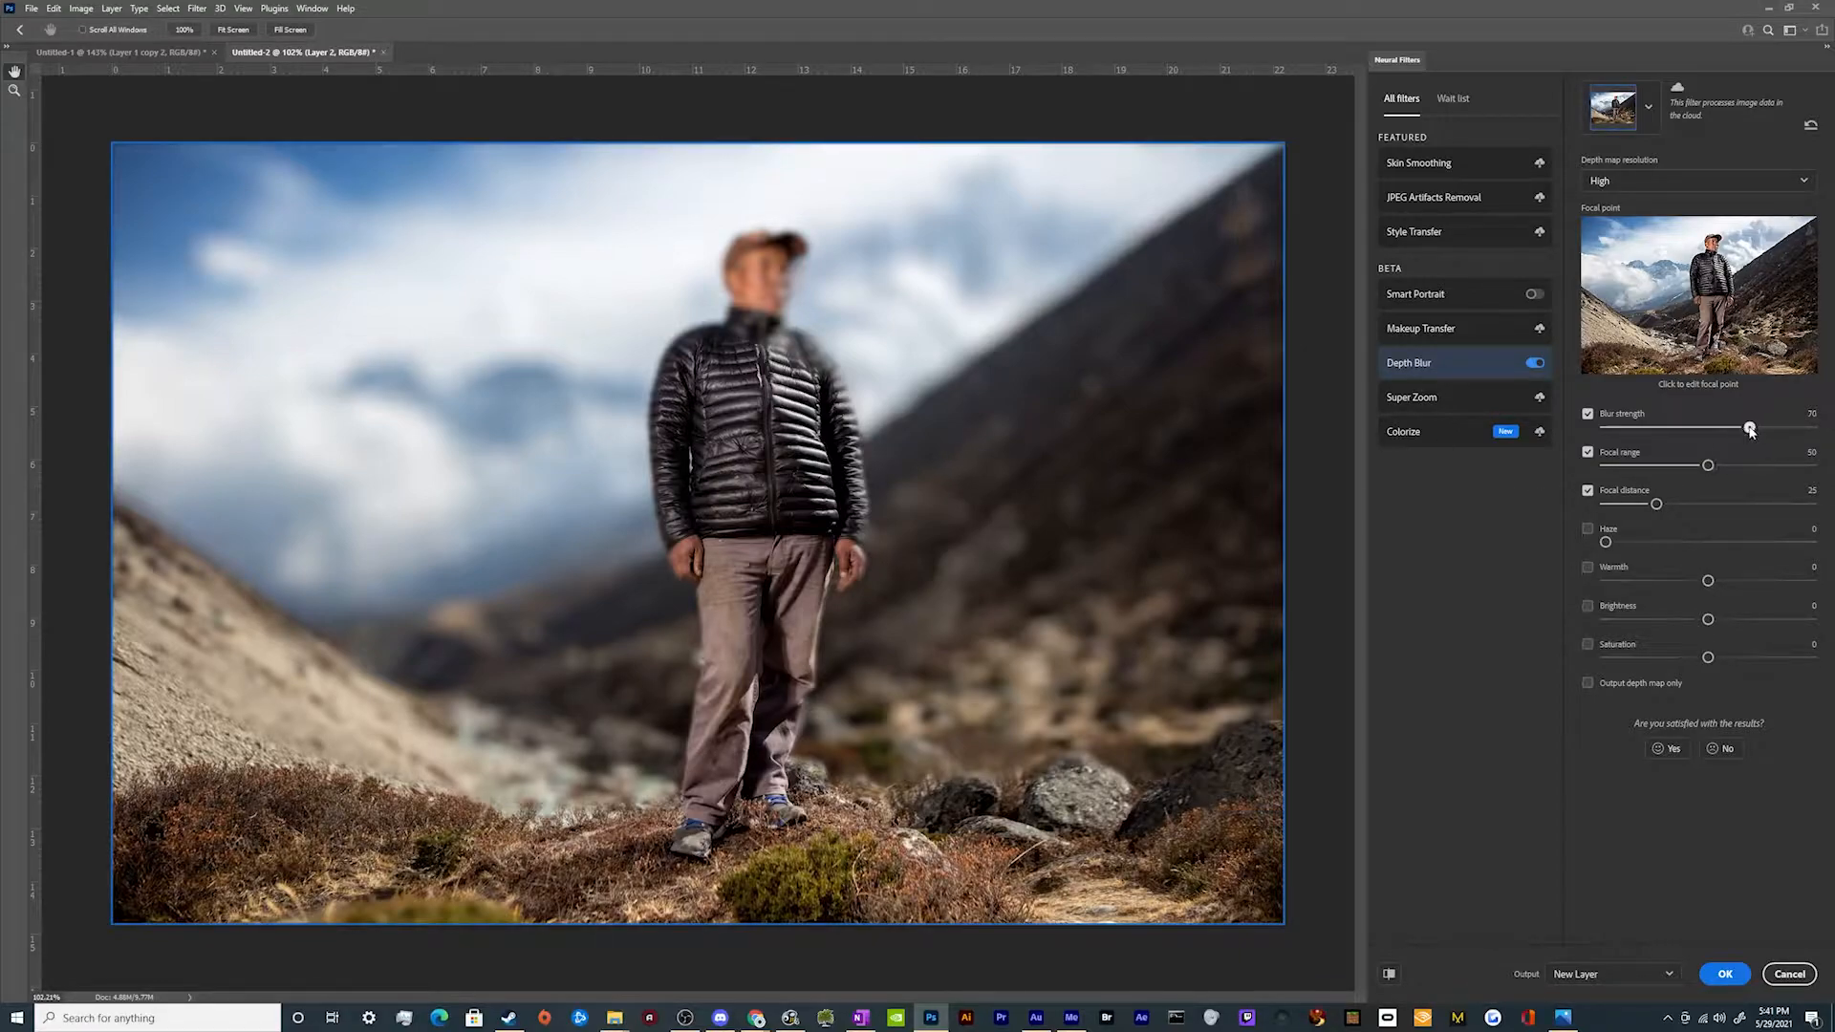
pyautogui.moveTo(1749, 426); pyautogui.dragTo(1670, 426)
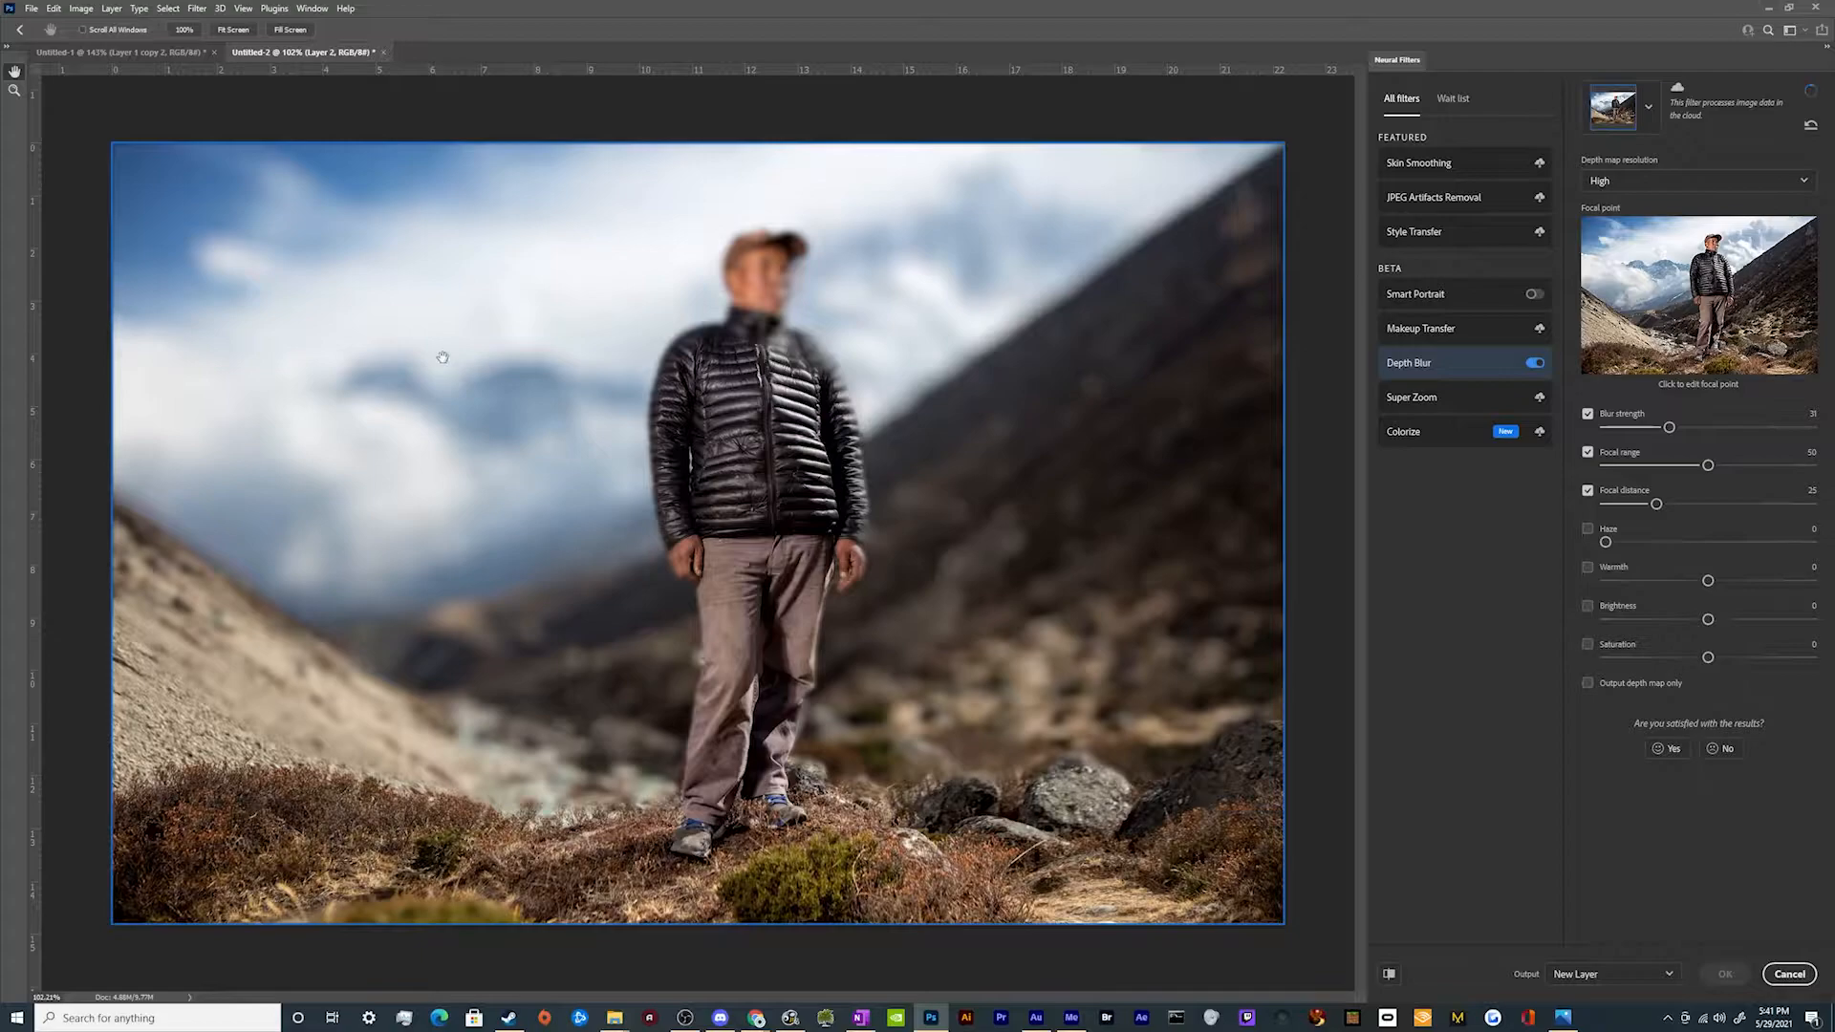
pyautogui.moveTo(279, 441)
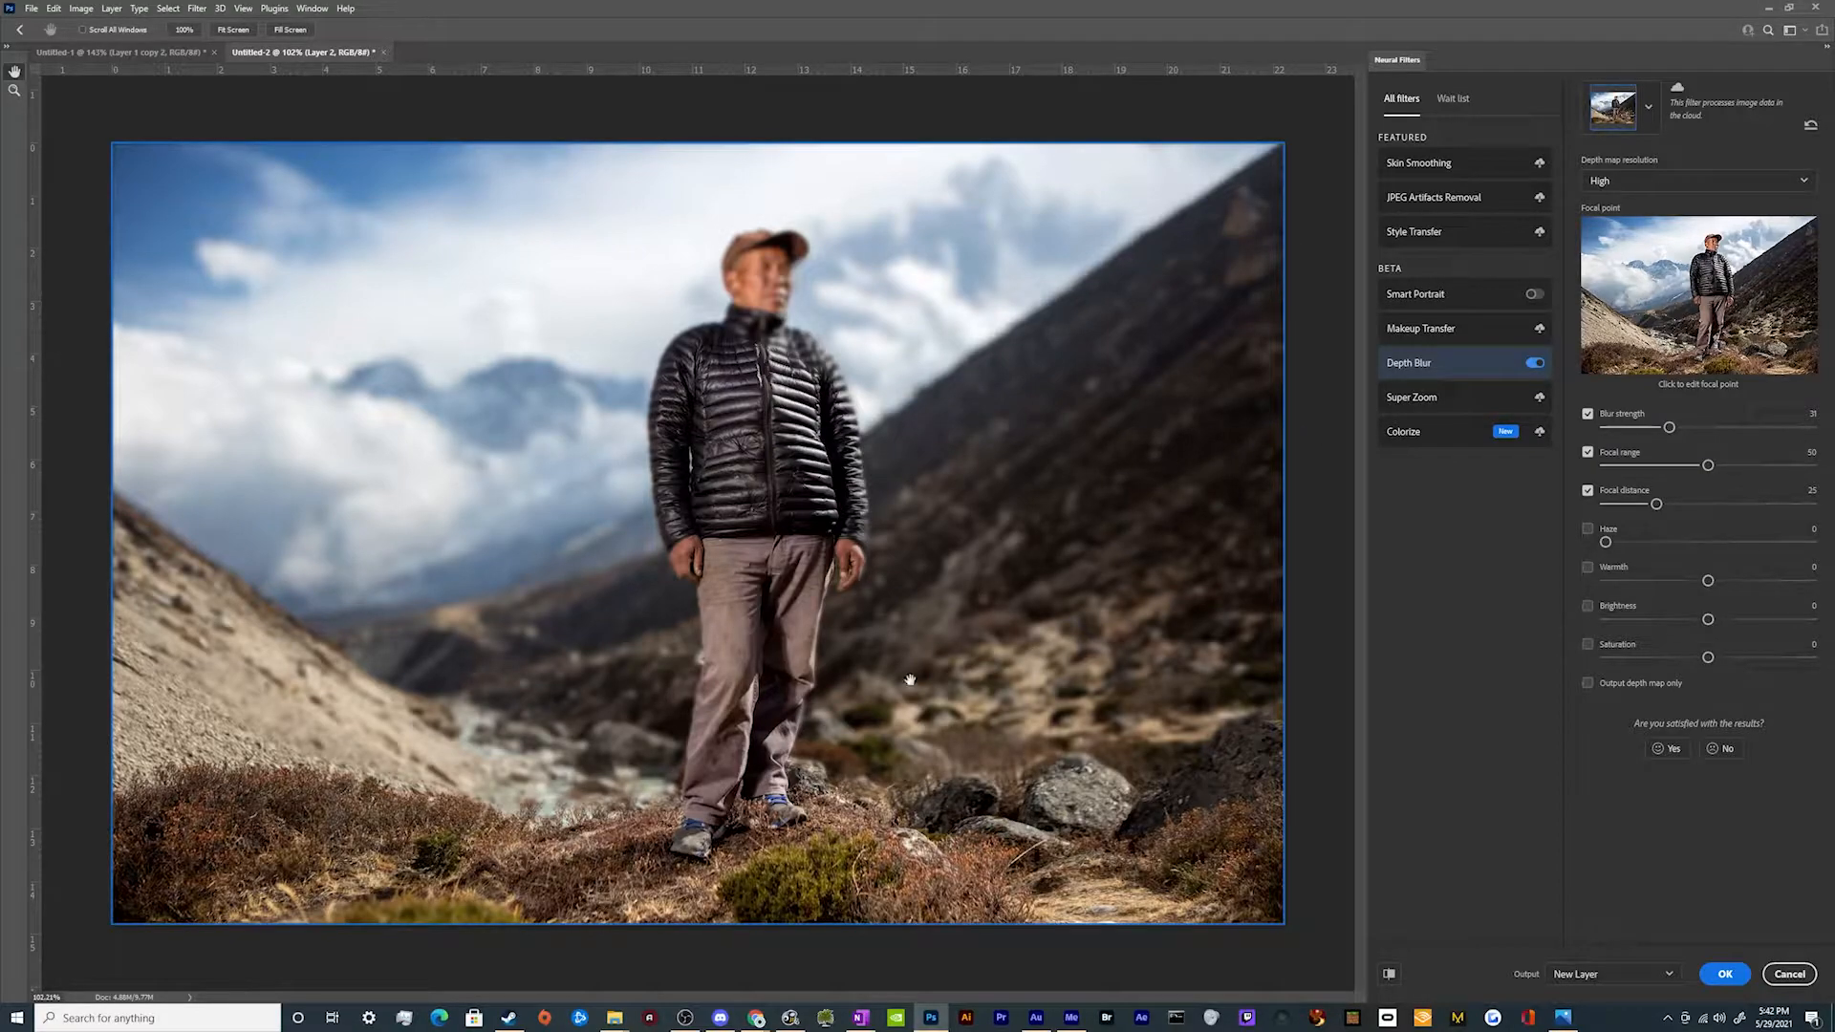
pyautogui.moveTo(778, 436)
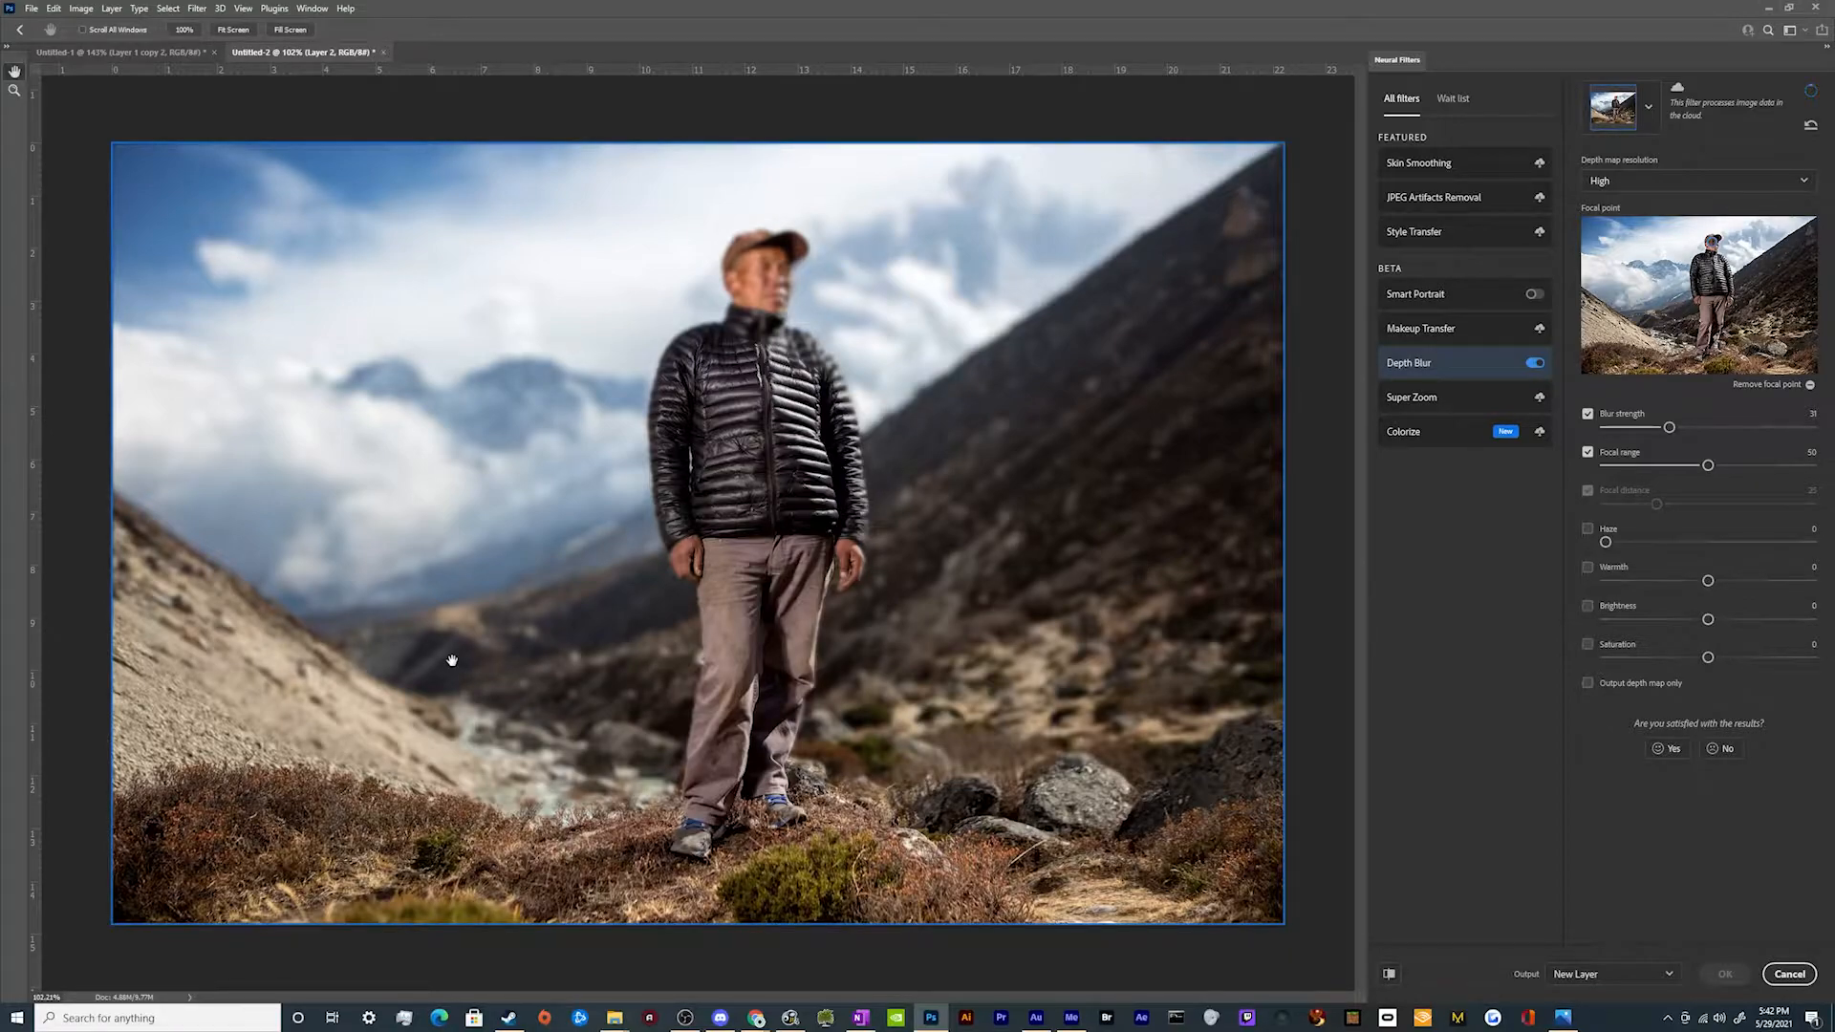
pyautogui.moveTo(1111, 466)
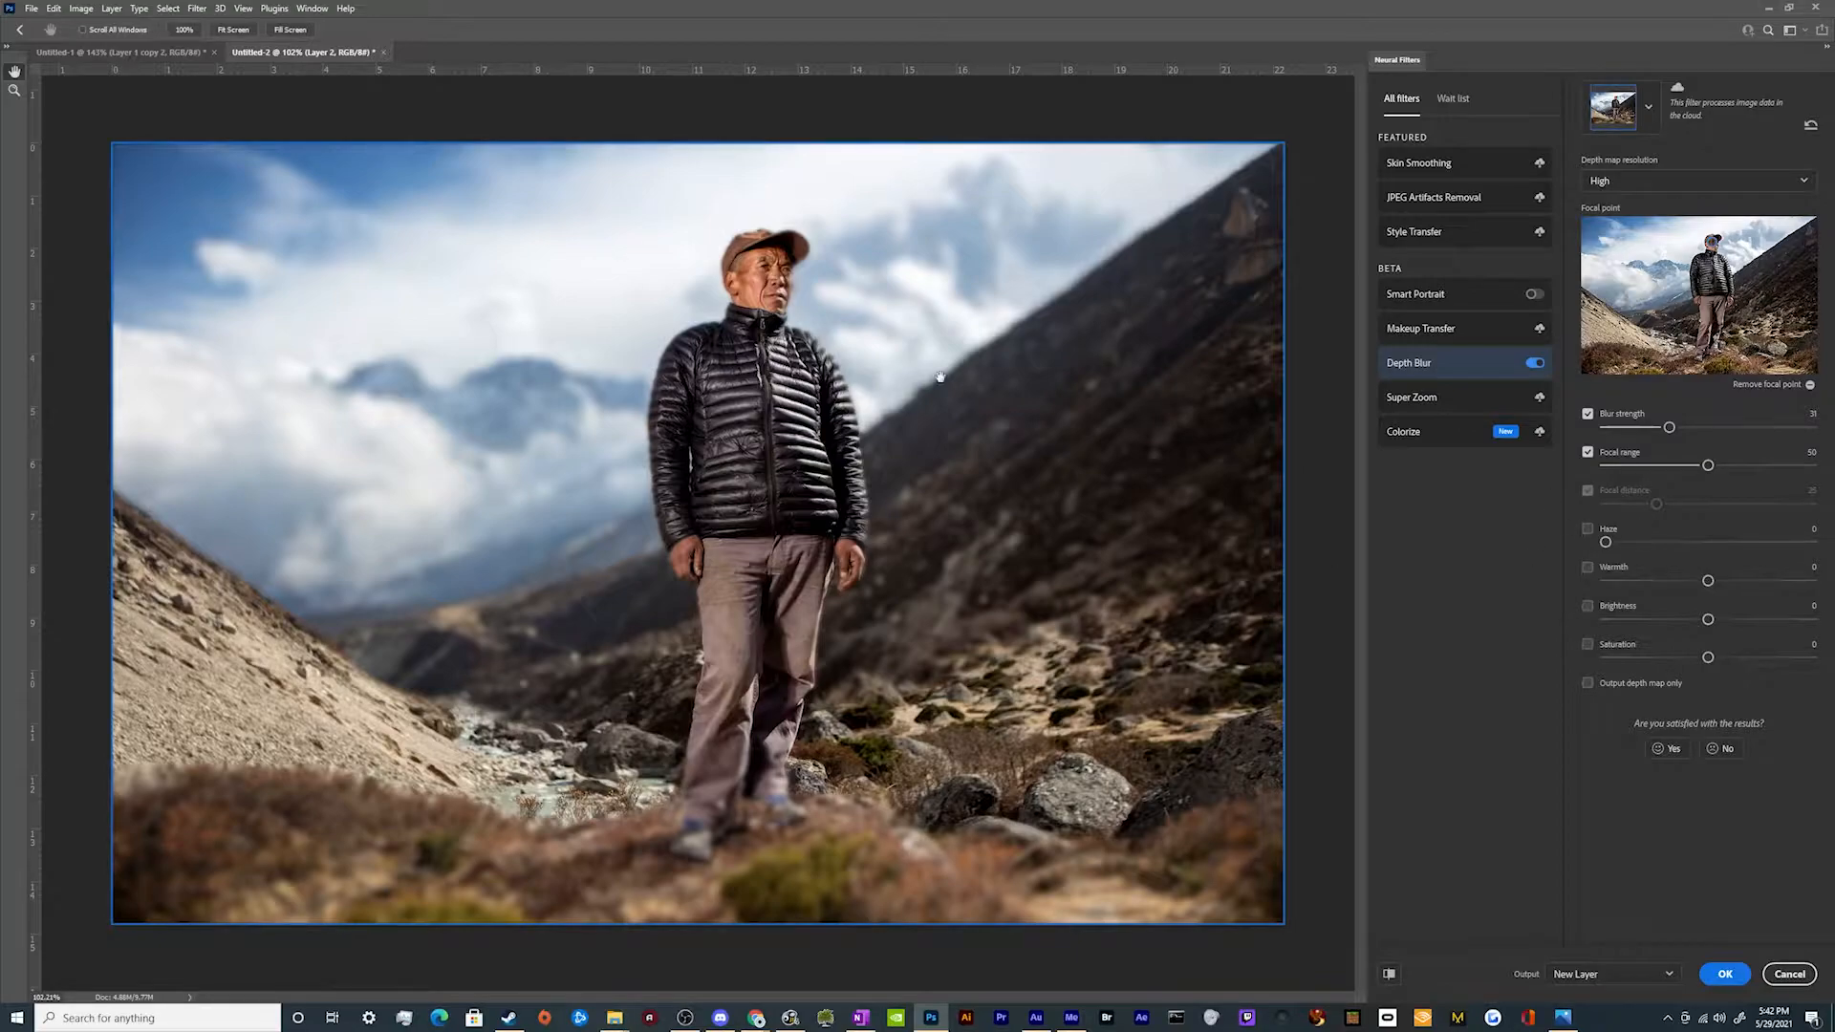
pyautogui.moveTo(712, 457)
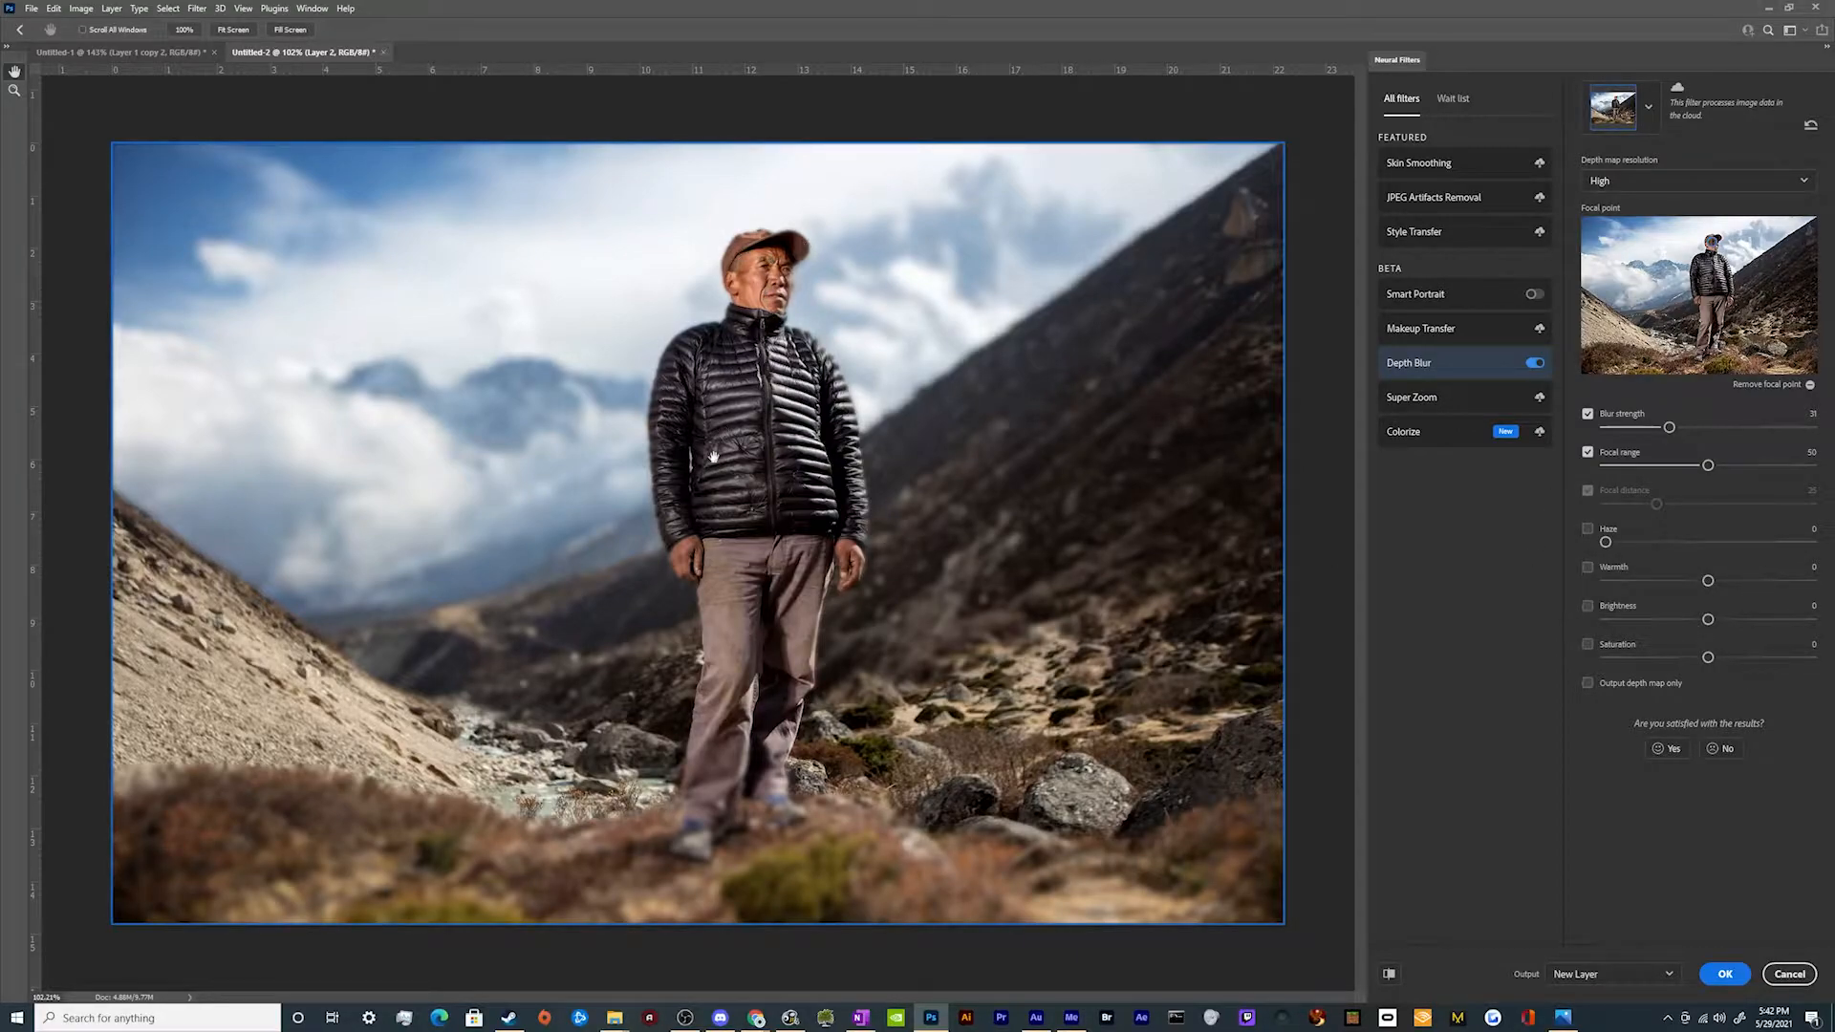
pyautogui.moveTo(954, 910)
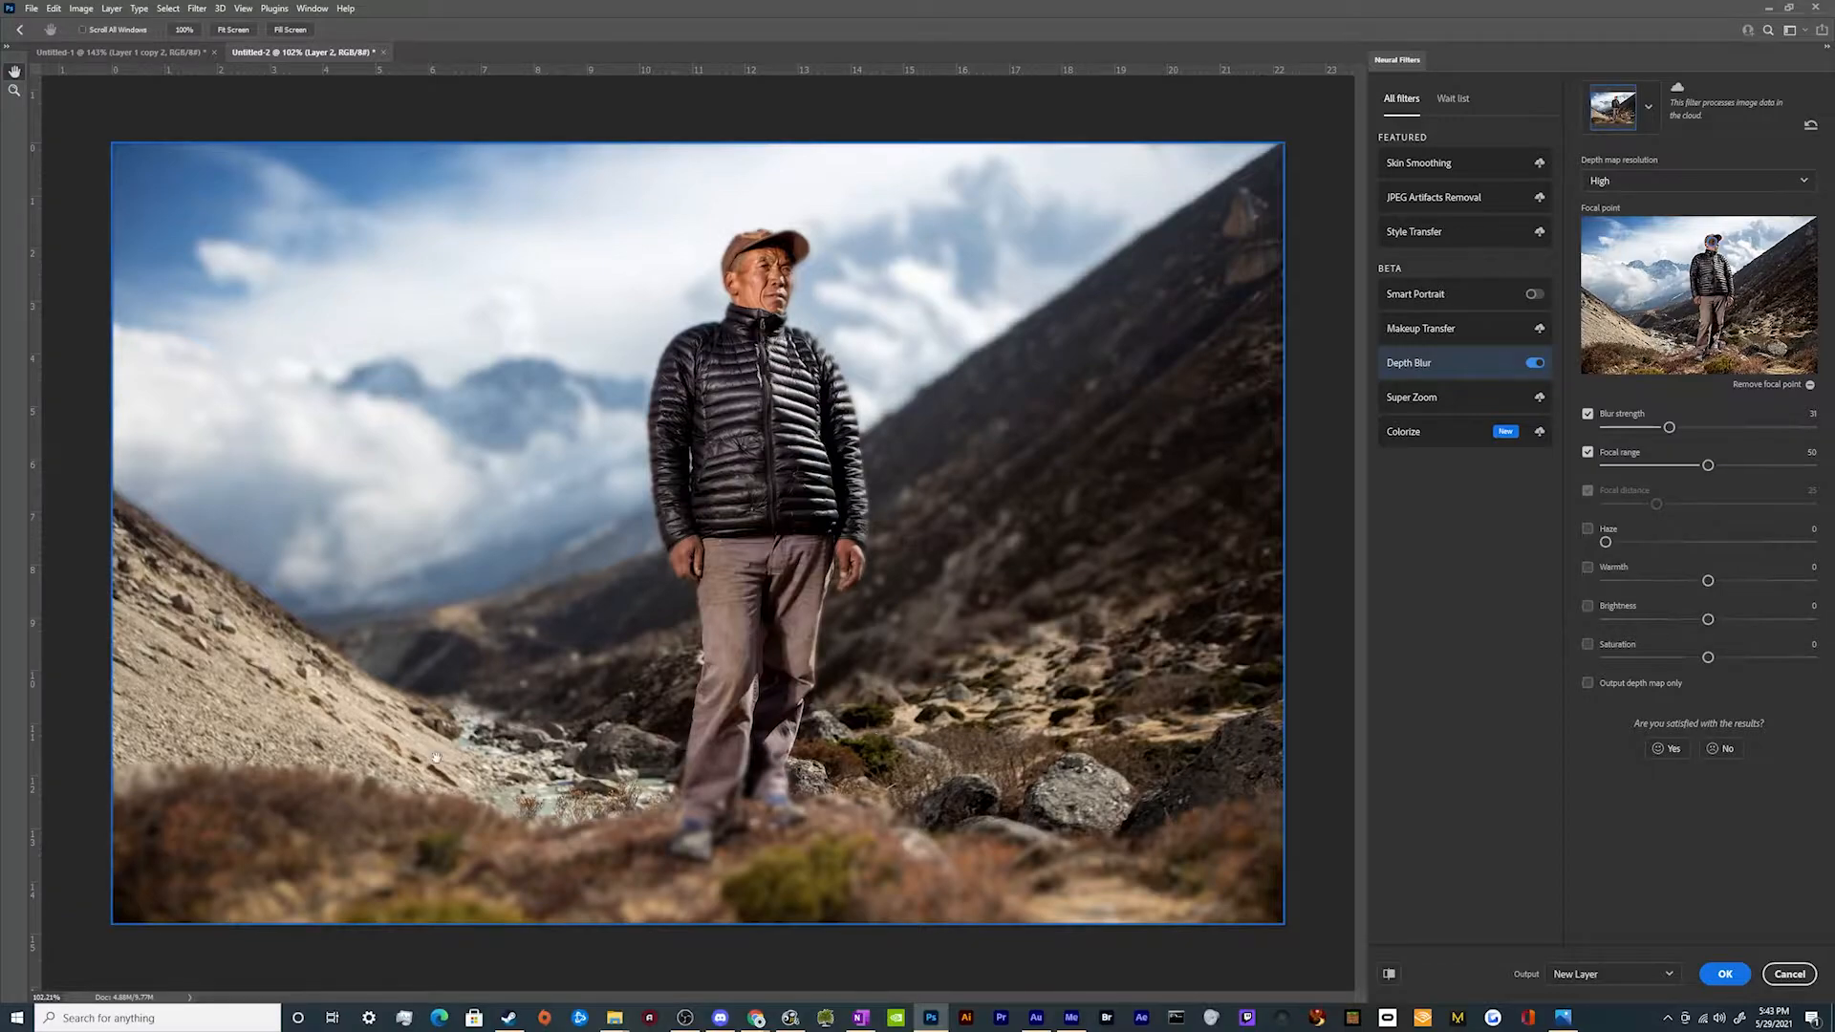
pyautogui.moveTo(466, 850)
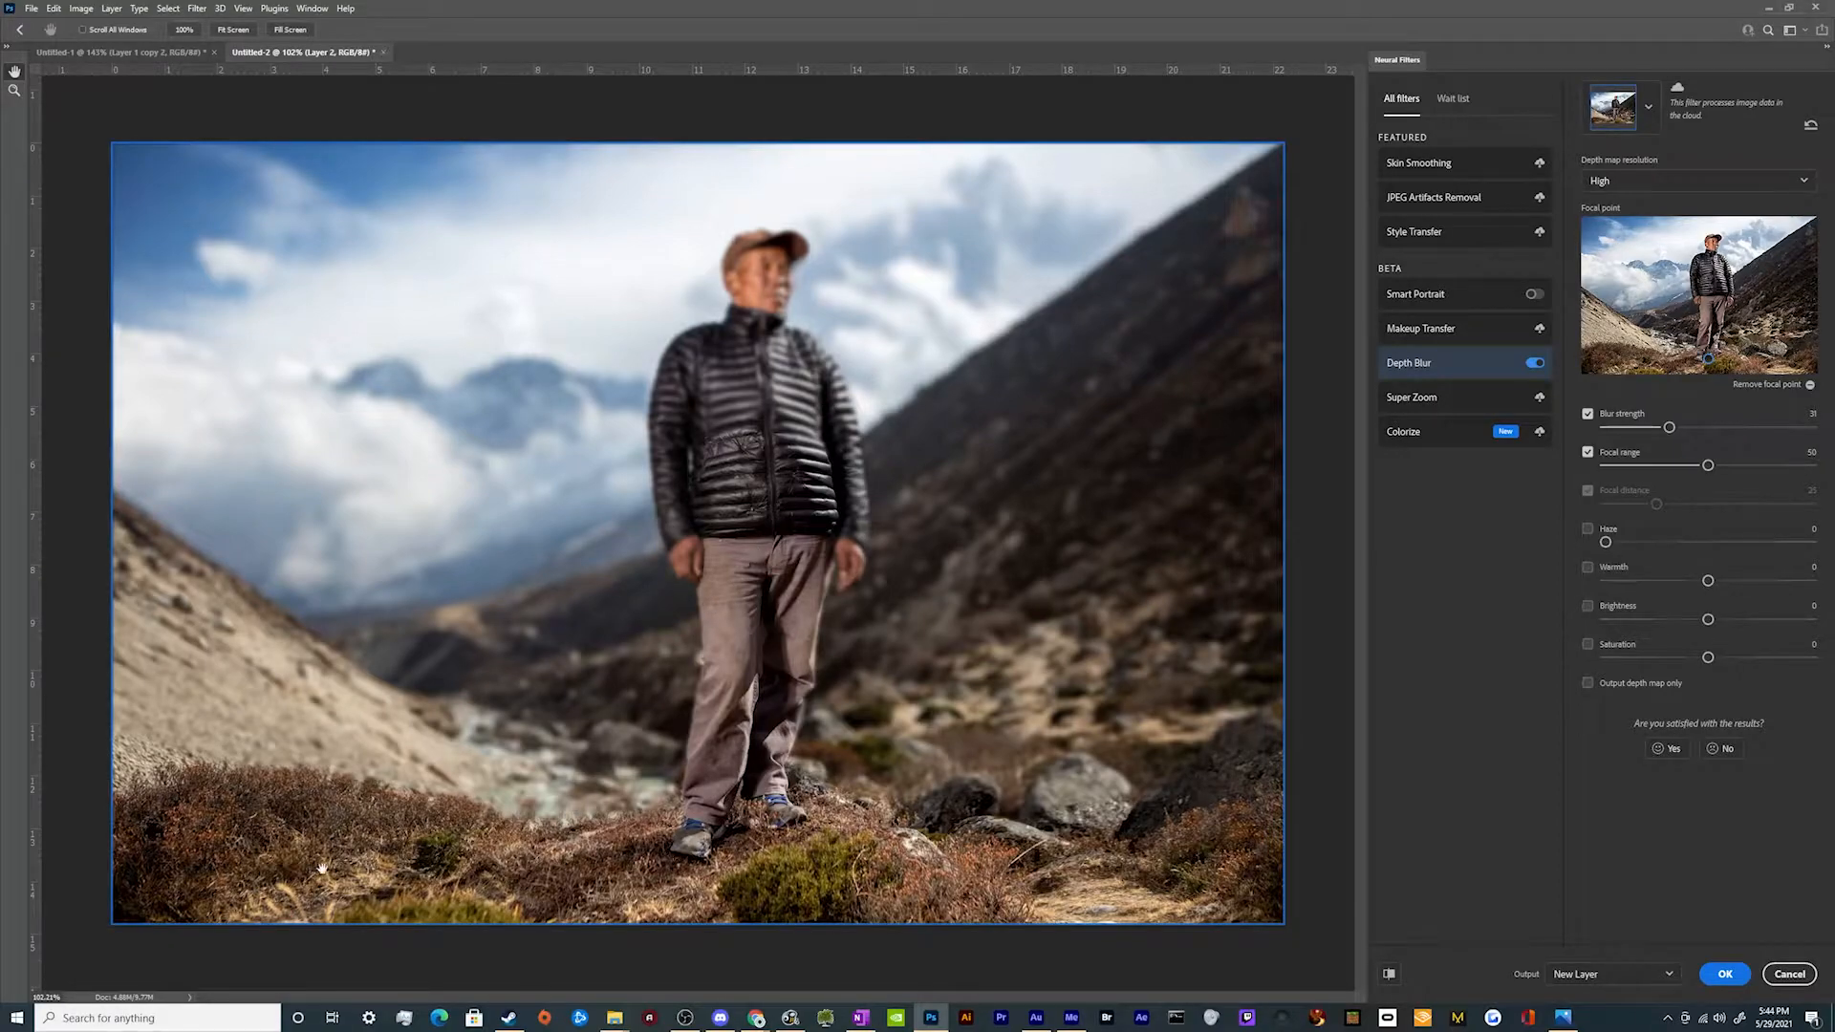
pyautogui.moveTo(759, 853)
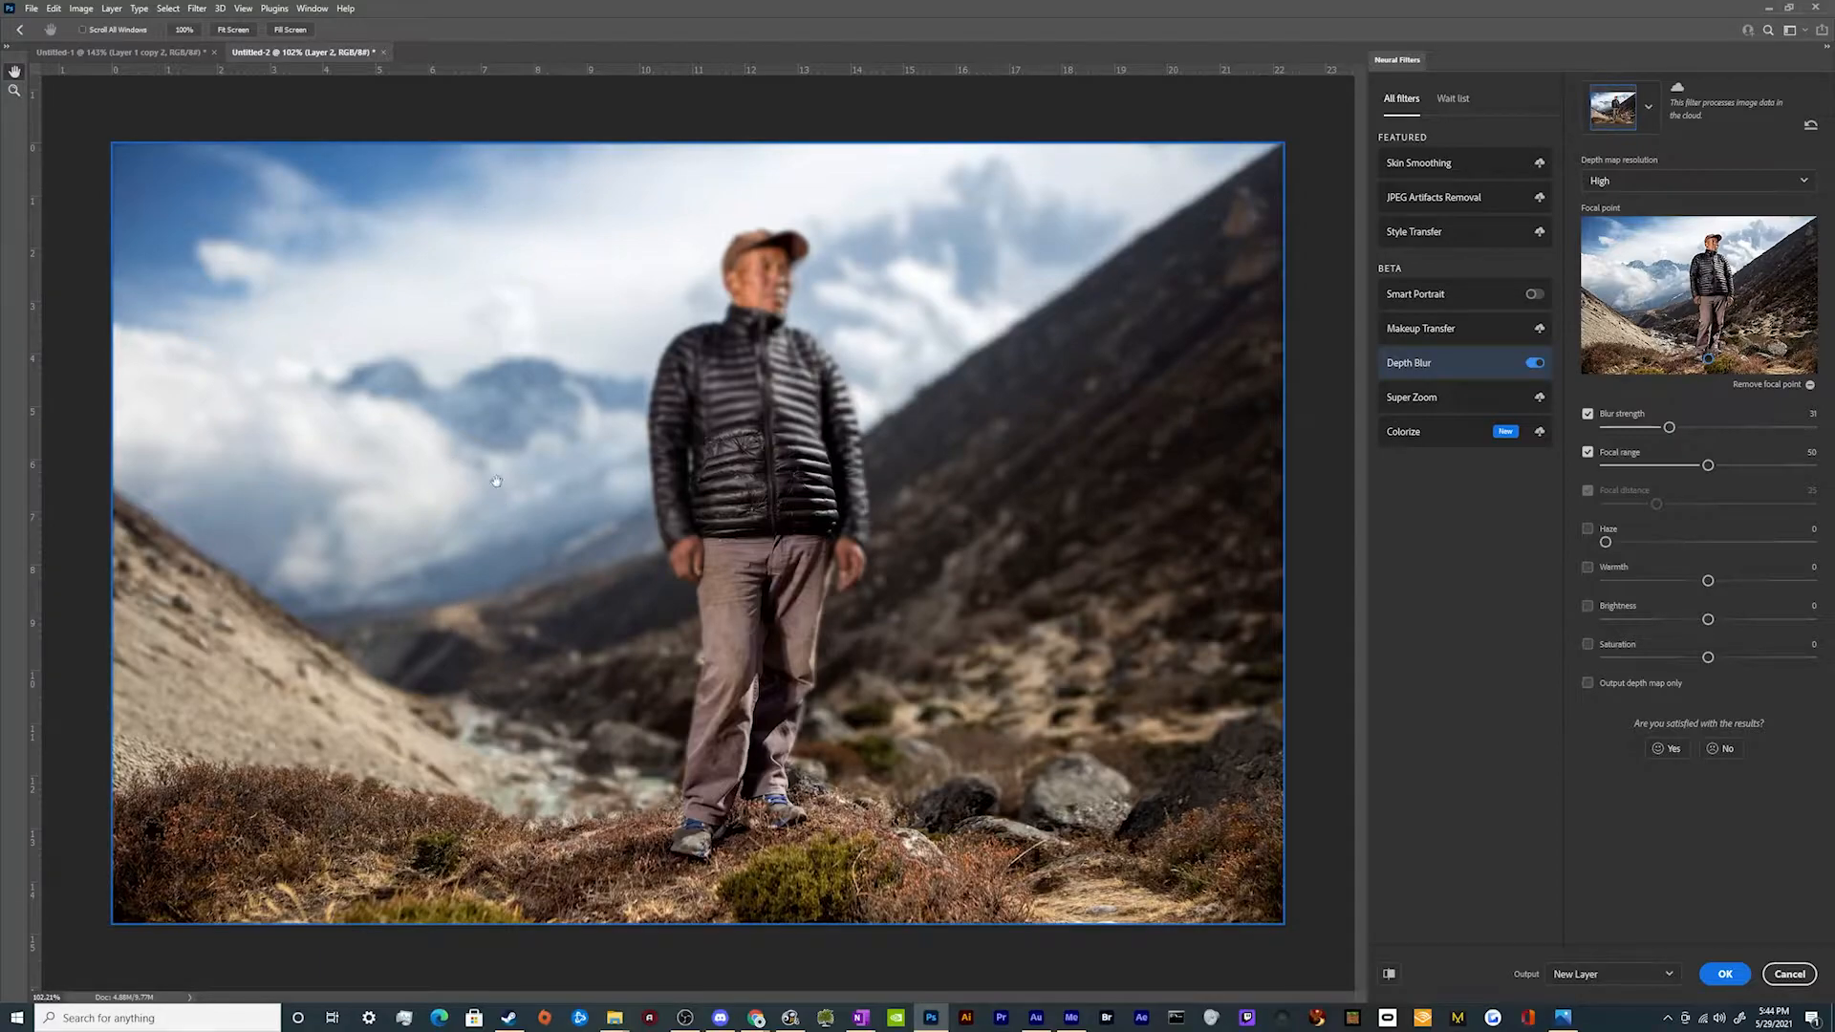
pyautogui.moveTo(764, 306)
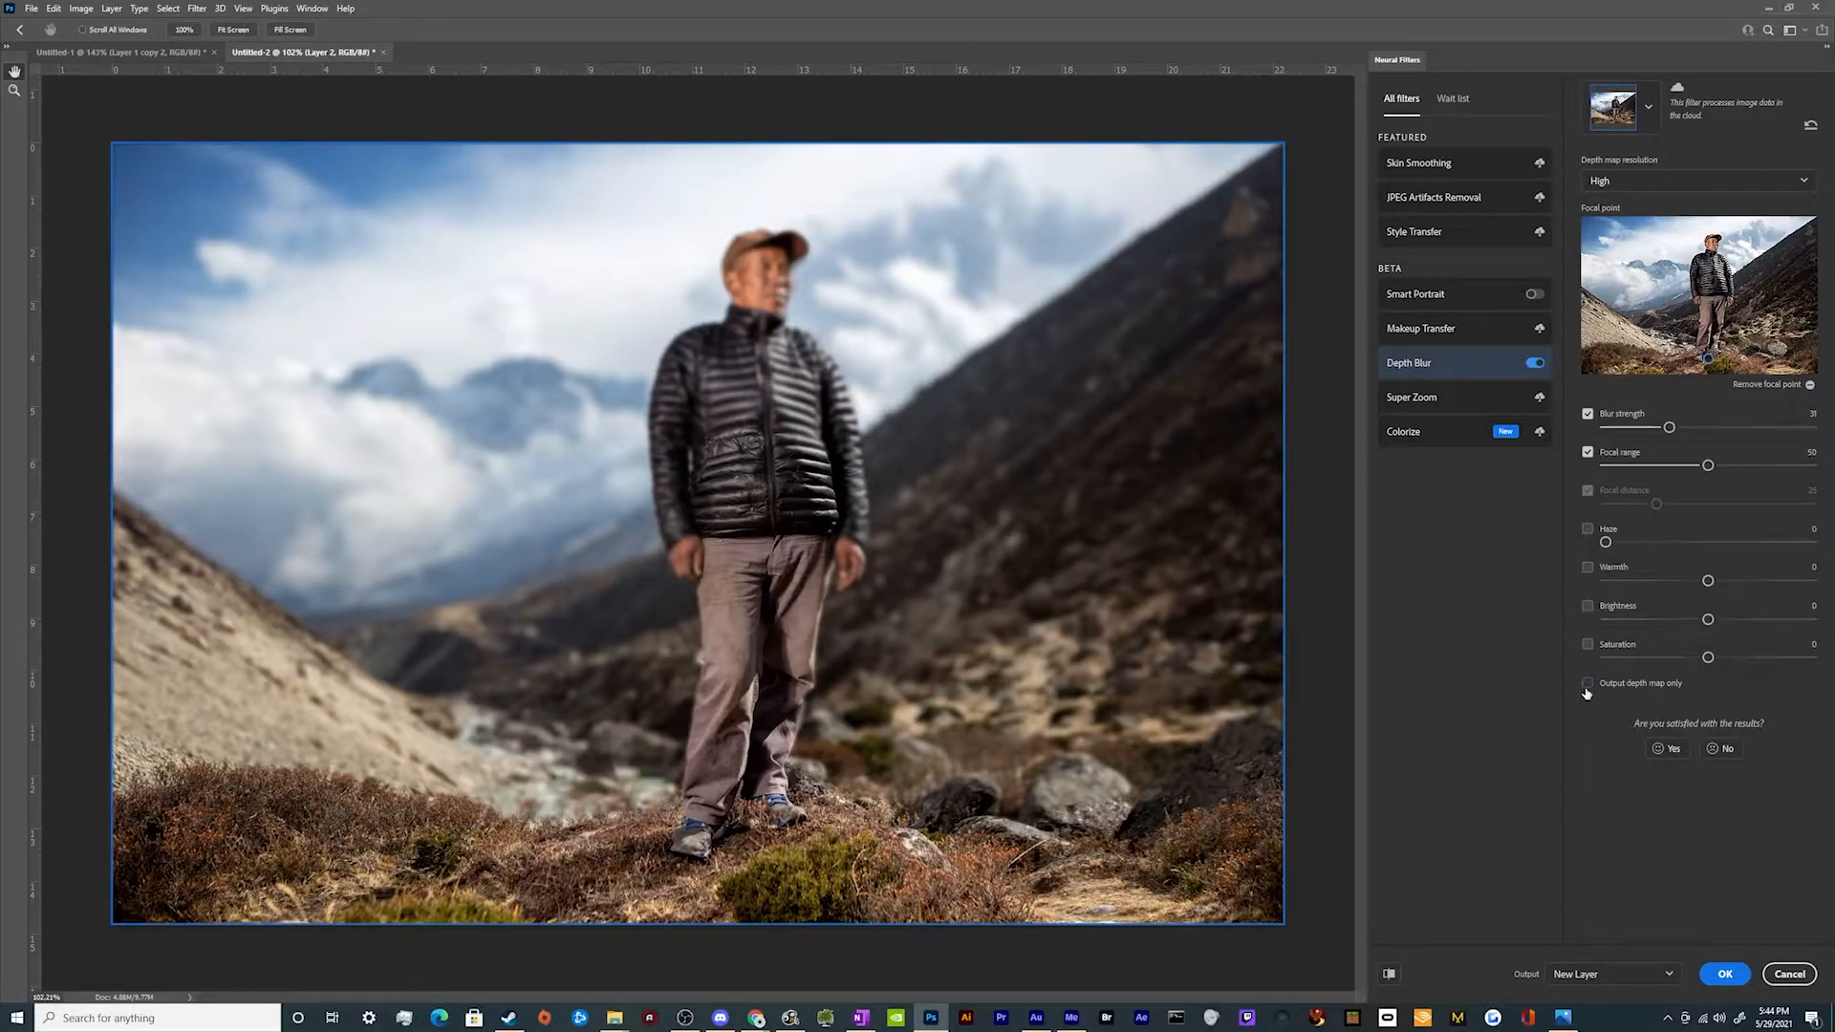
# Toggle 'Output depth map only' to inspect the depth map, then switch it back off
pyautogui.click(1588, 682)
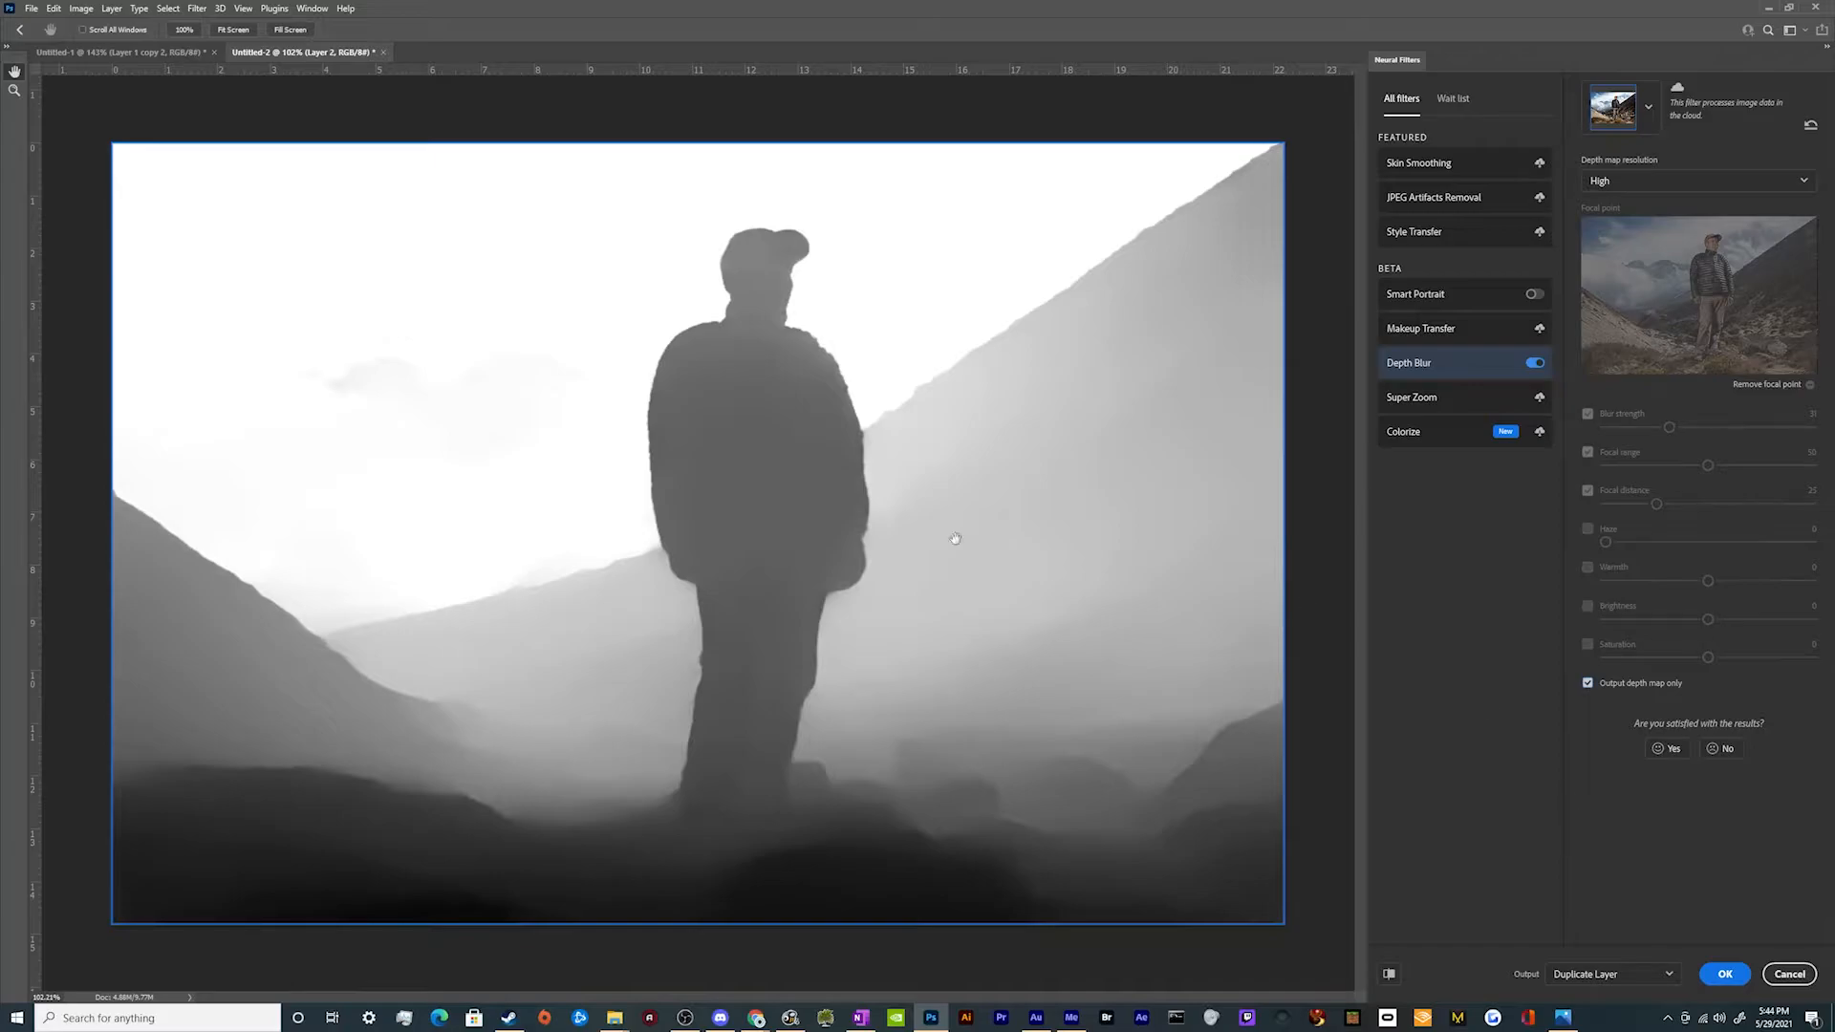
pyautogui.moveTo(591, 835)
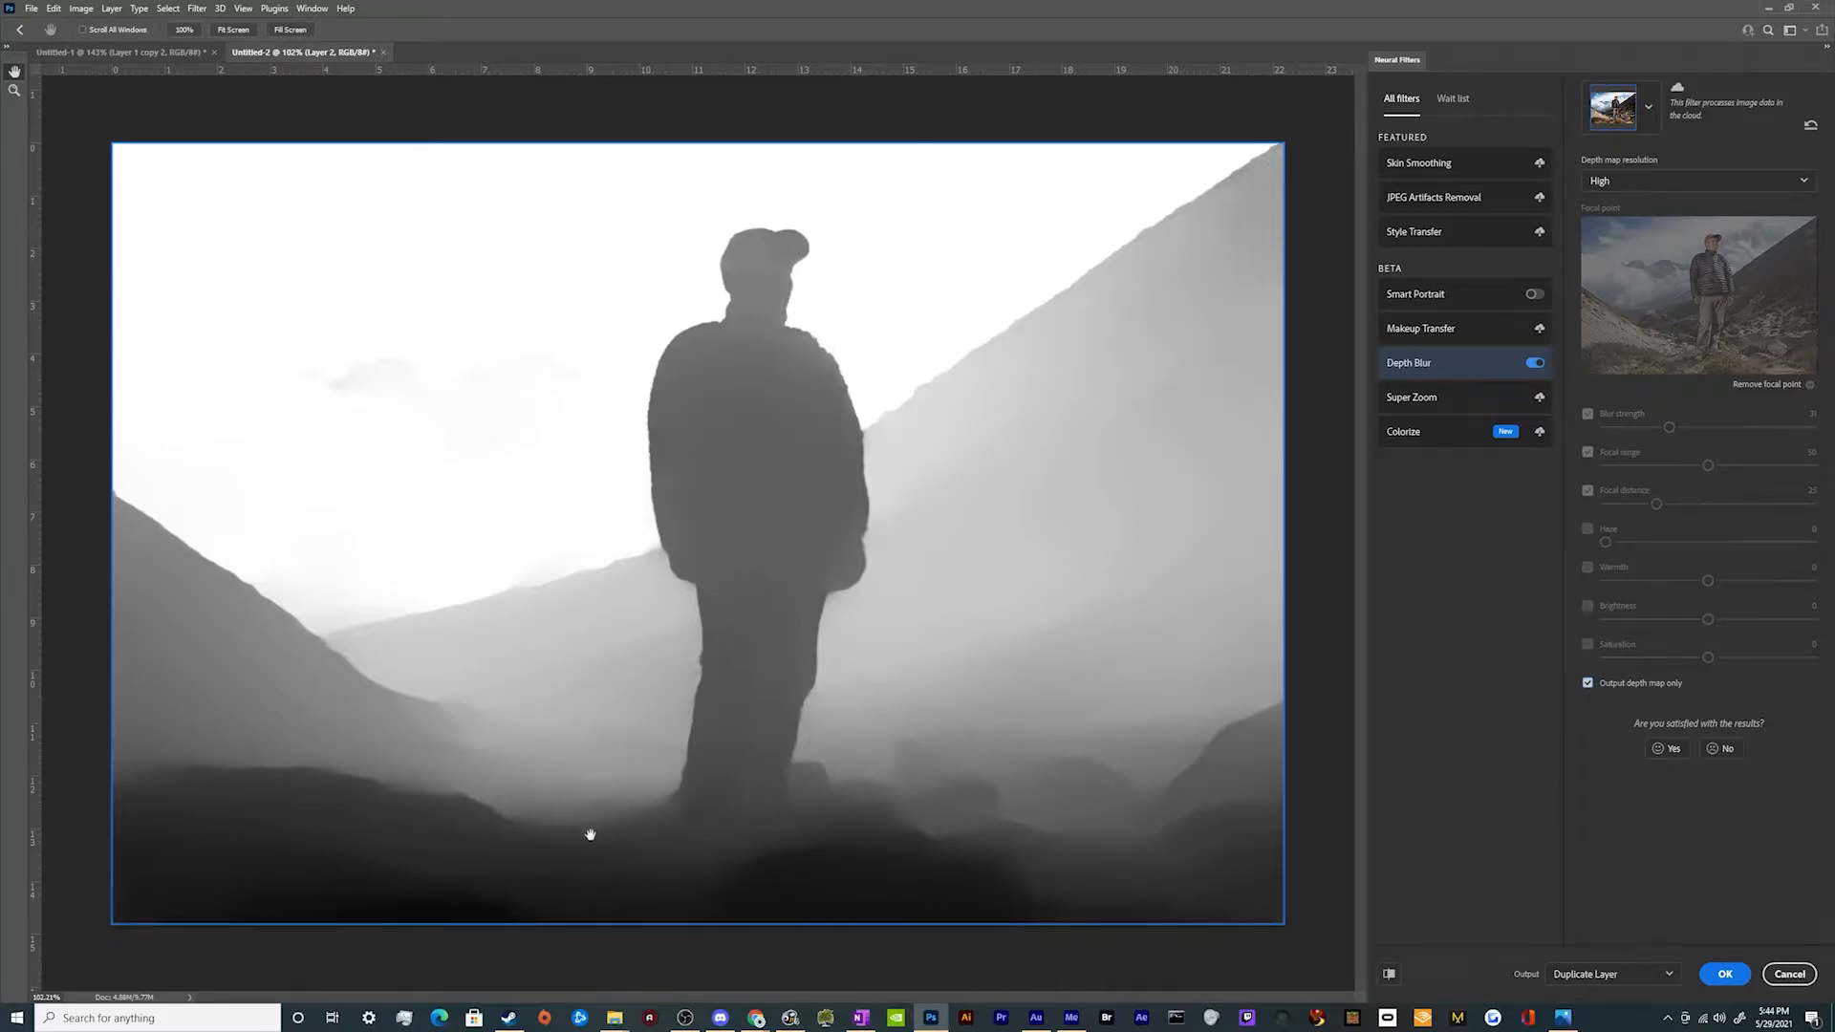
pyautogui.moveTo(737, 273)
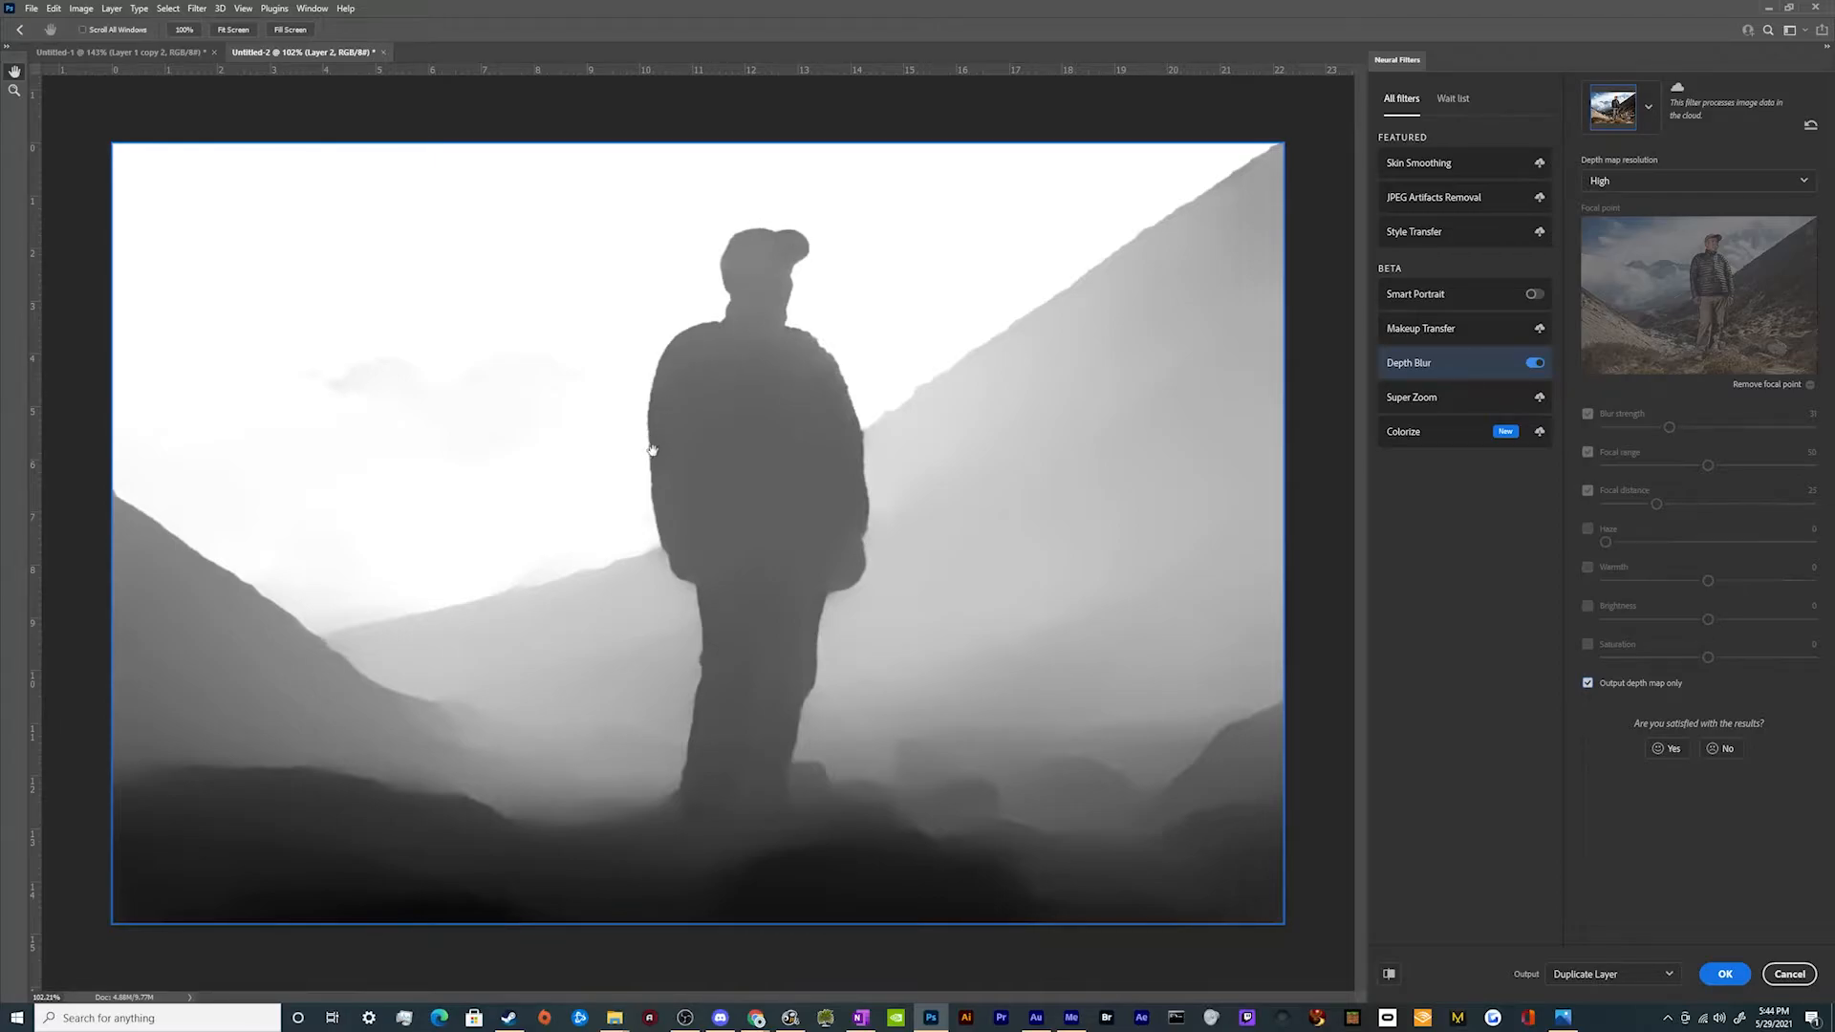
pyautogui.moveTo(855, 459)
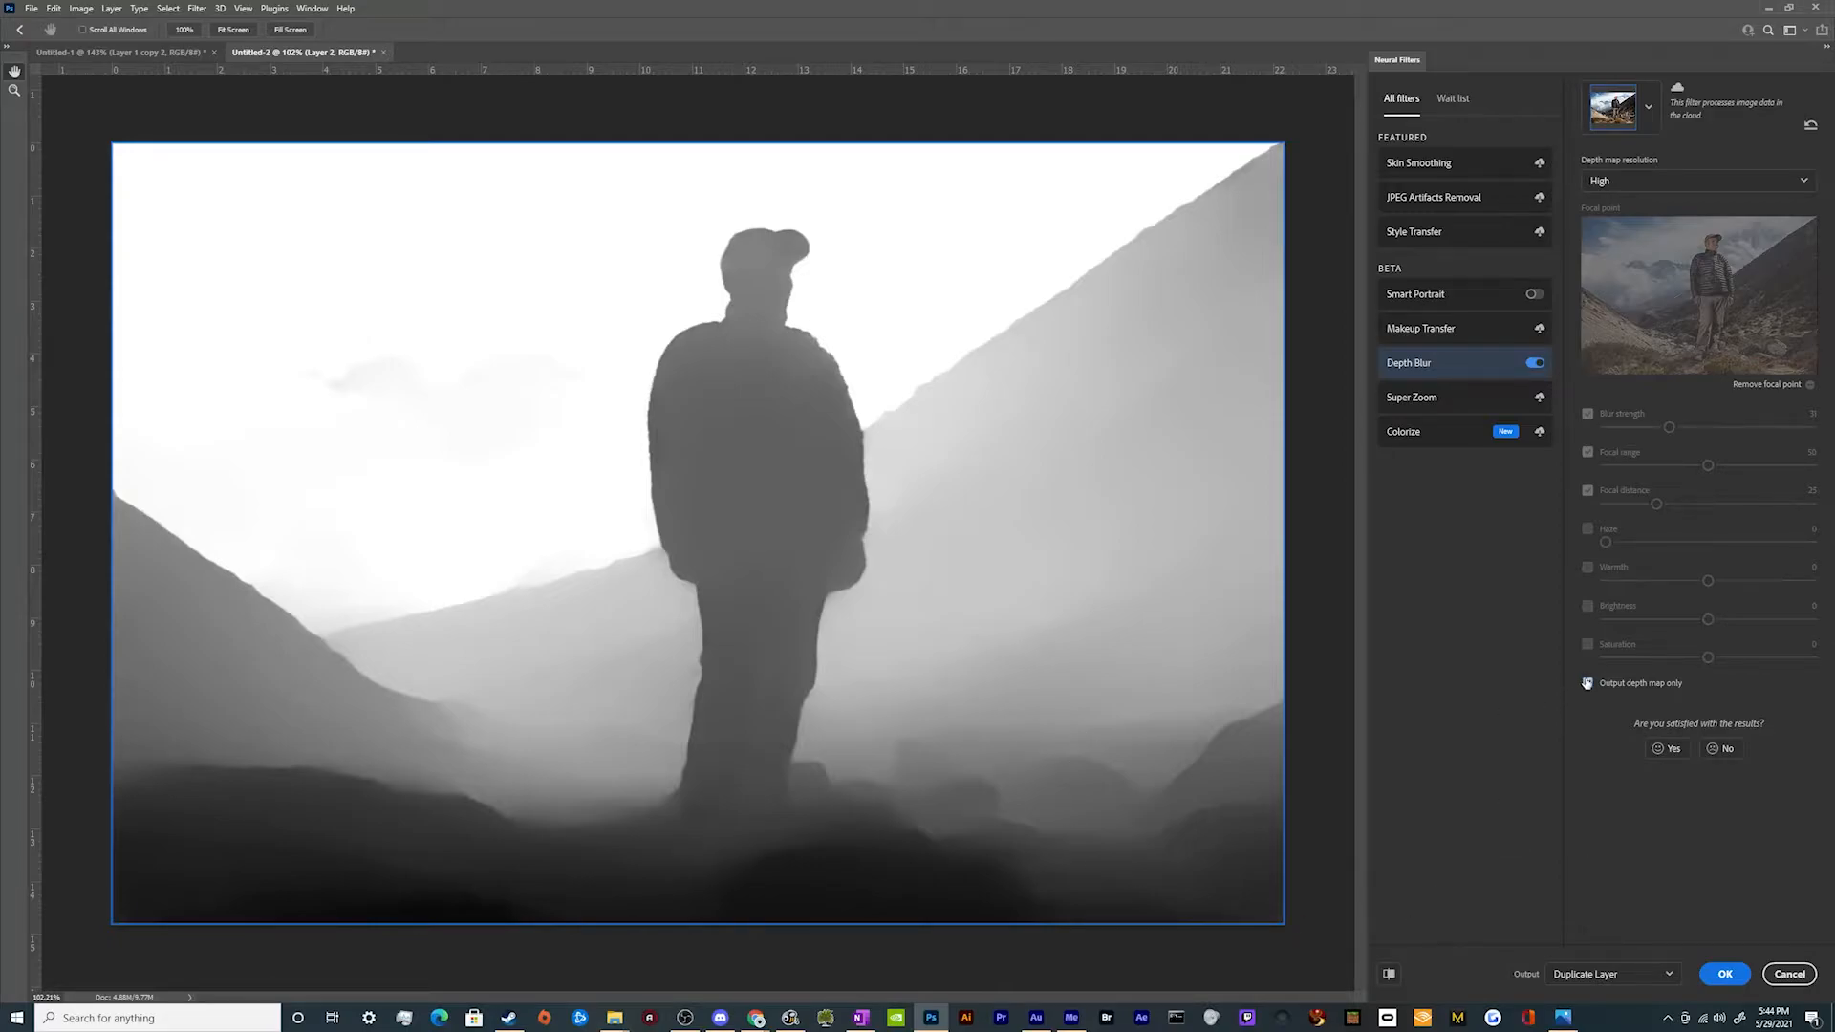
pyautogui.click(1588, 682)
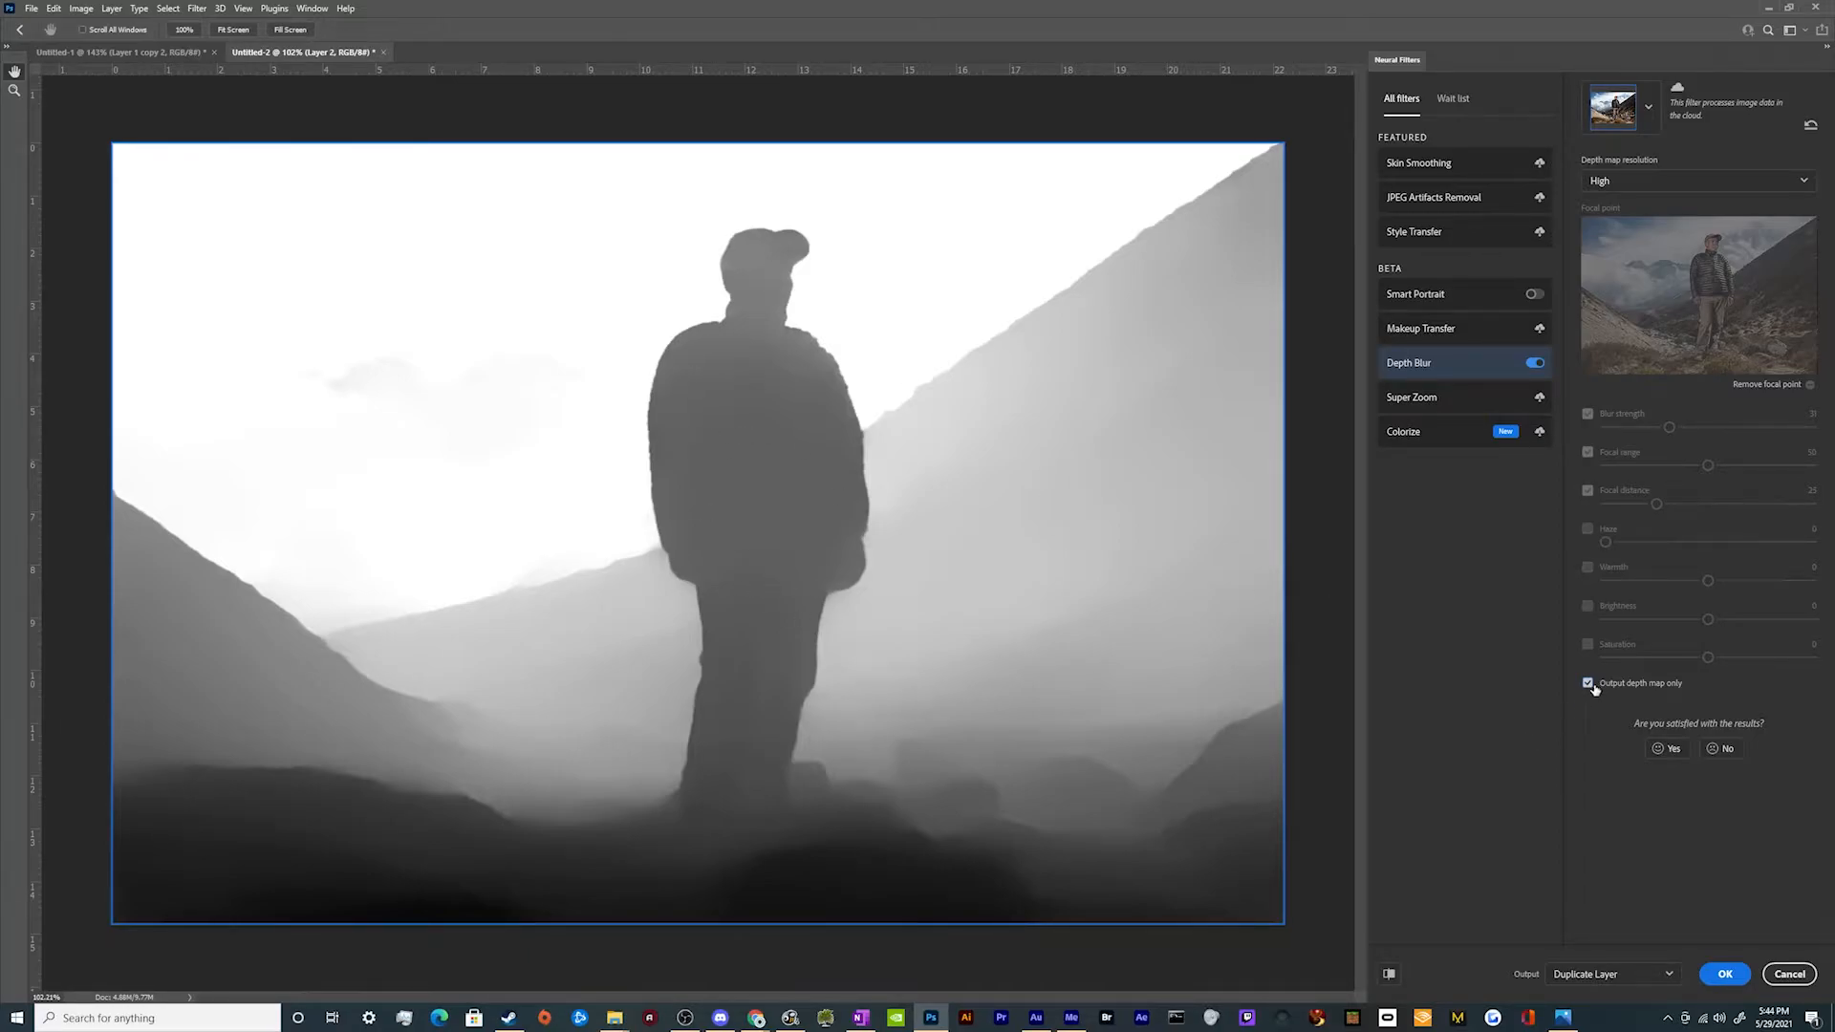
pyautogui.click(1588, 683)
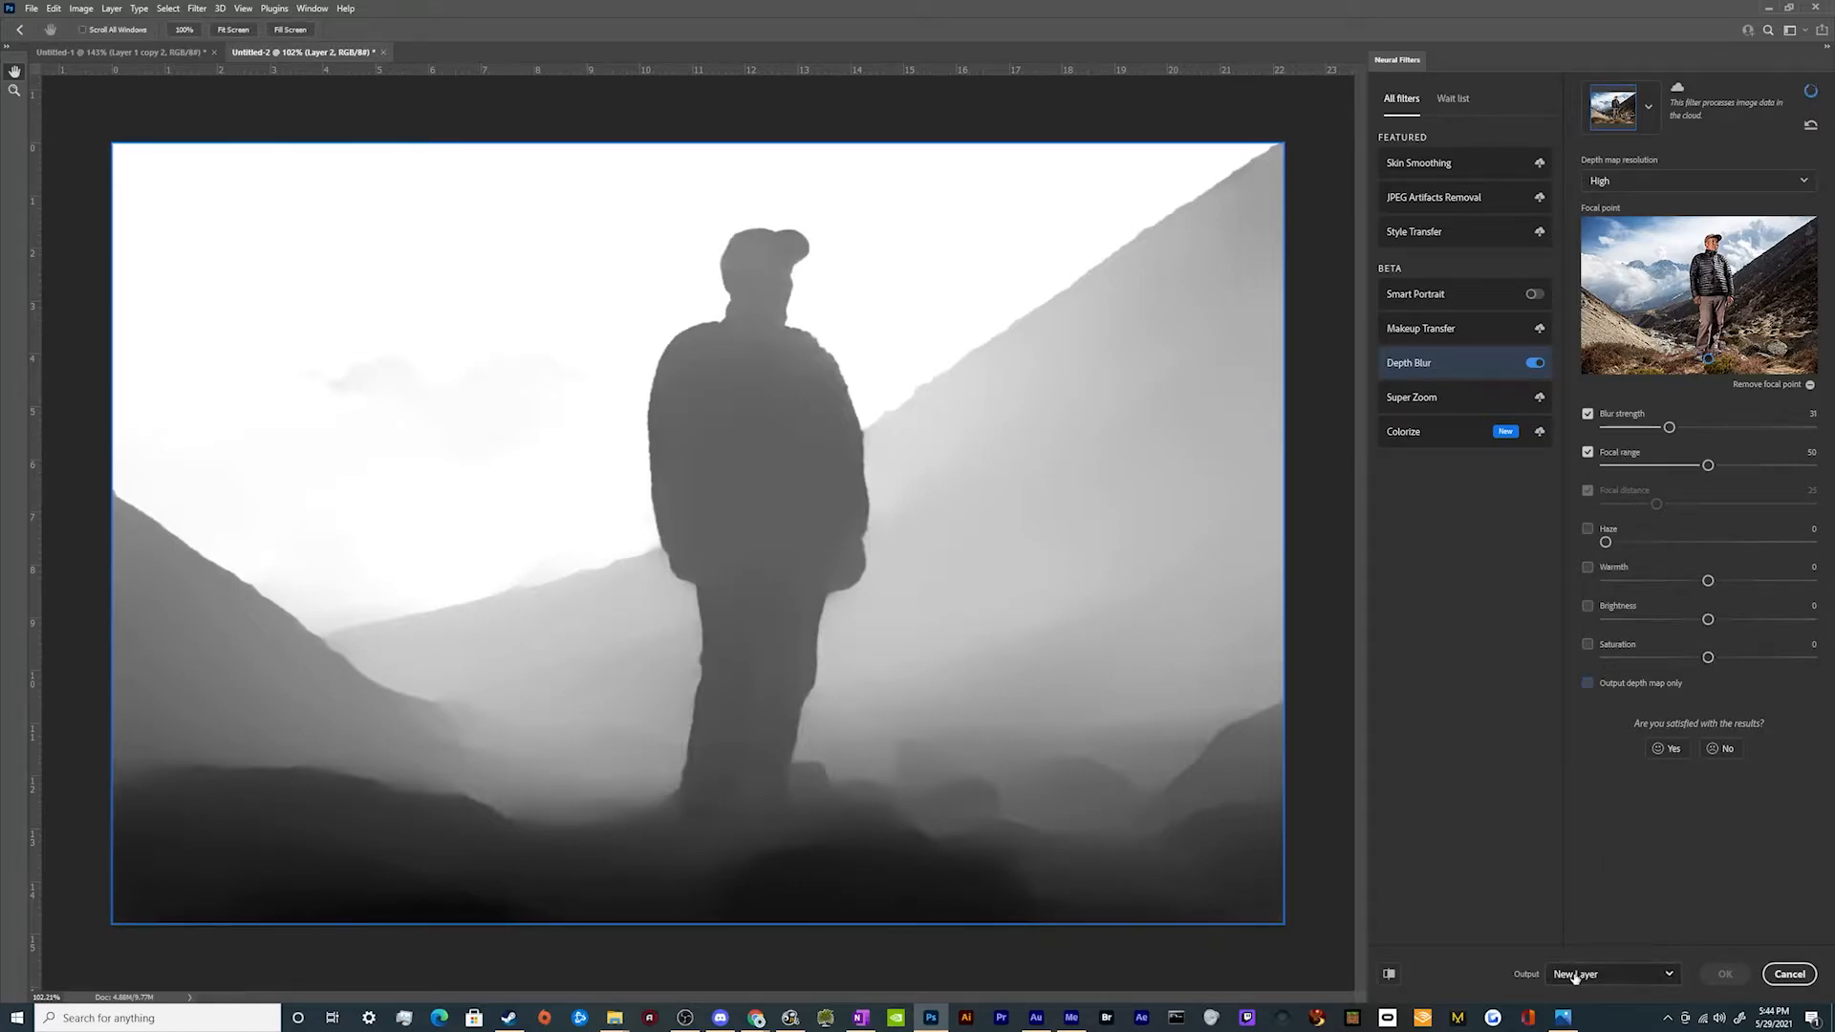
# Set the Depth Blur output to Duplicate Layer Masked
pyautogui.click(1613, 973)
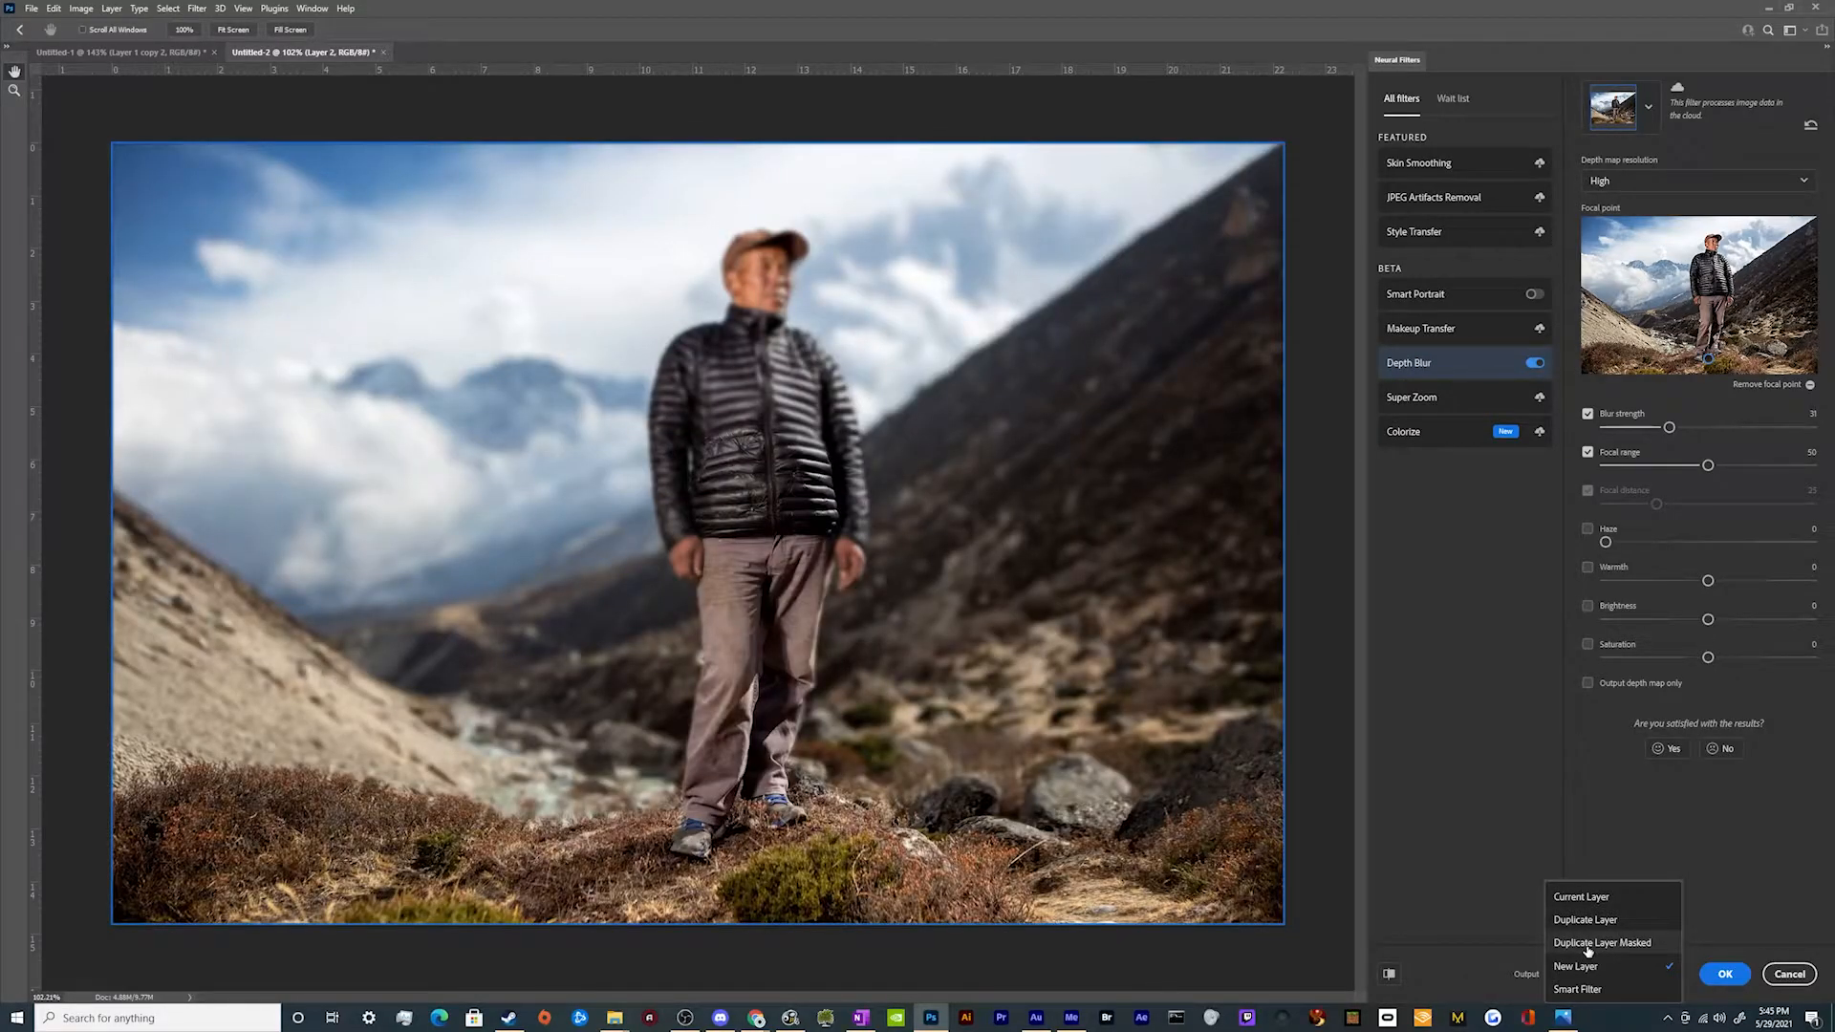
pyautogui.click(1604, 942)
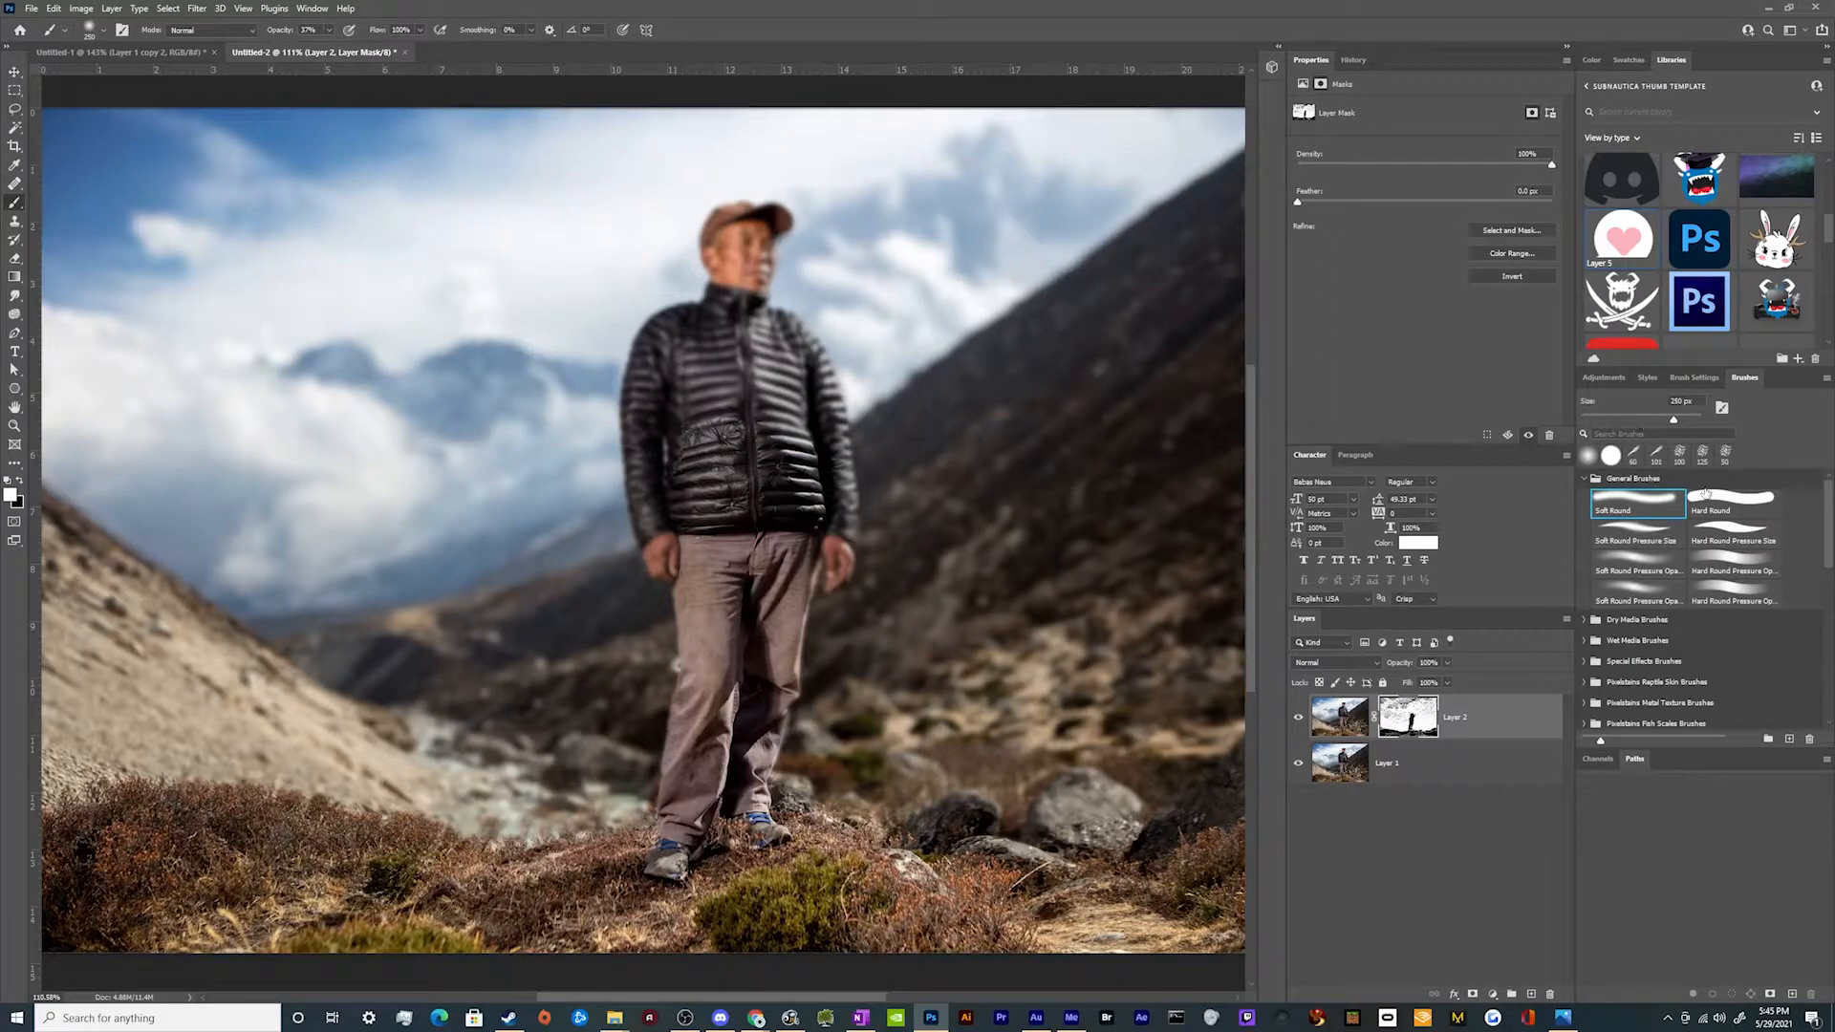
pyautogui.moveTo(1019, 545)
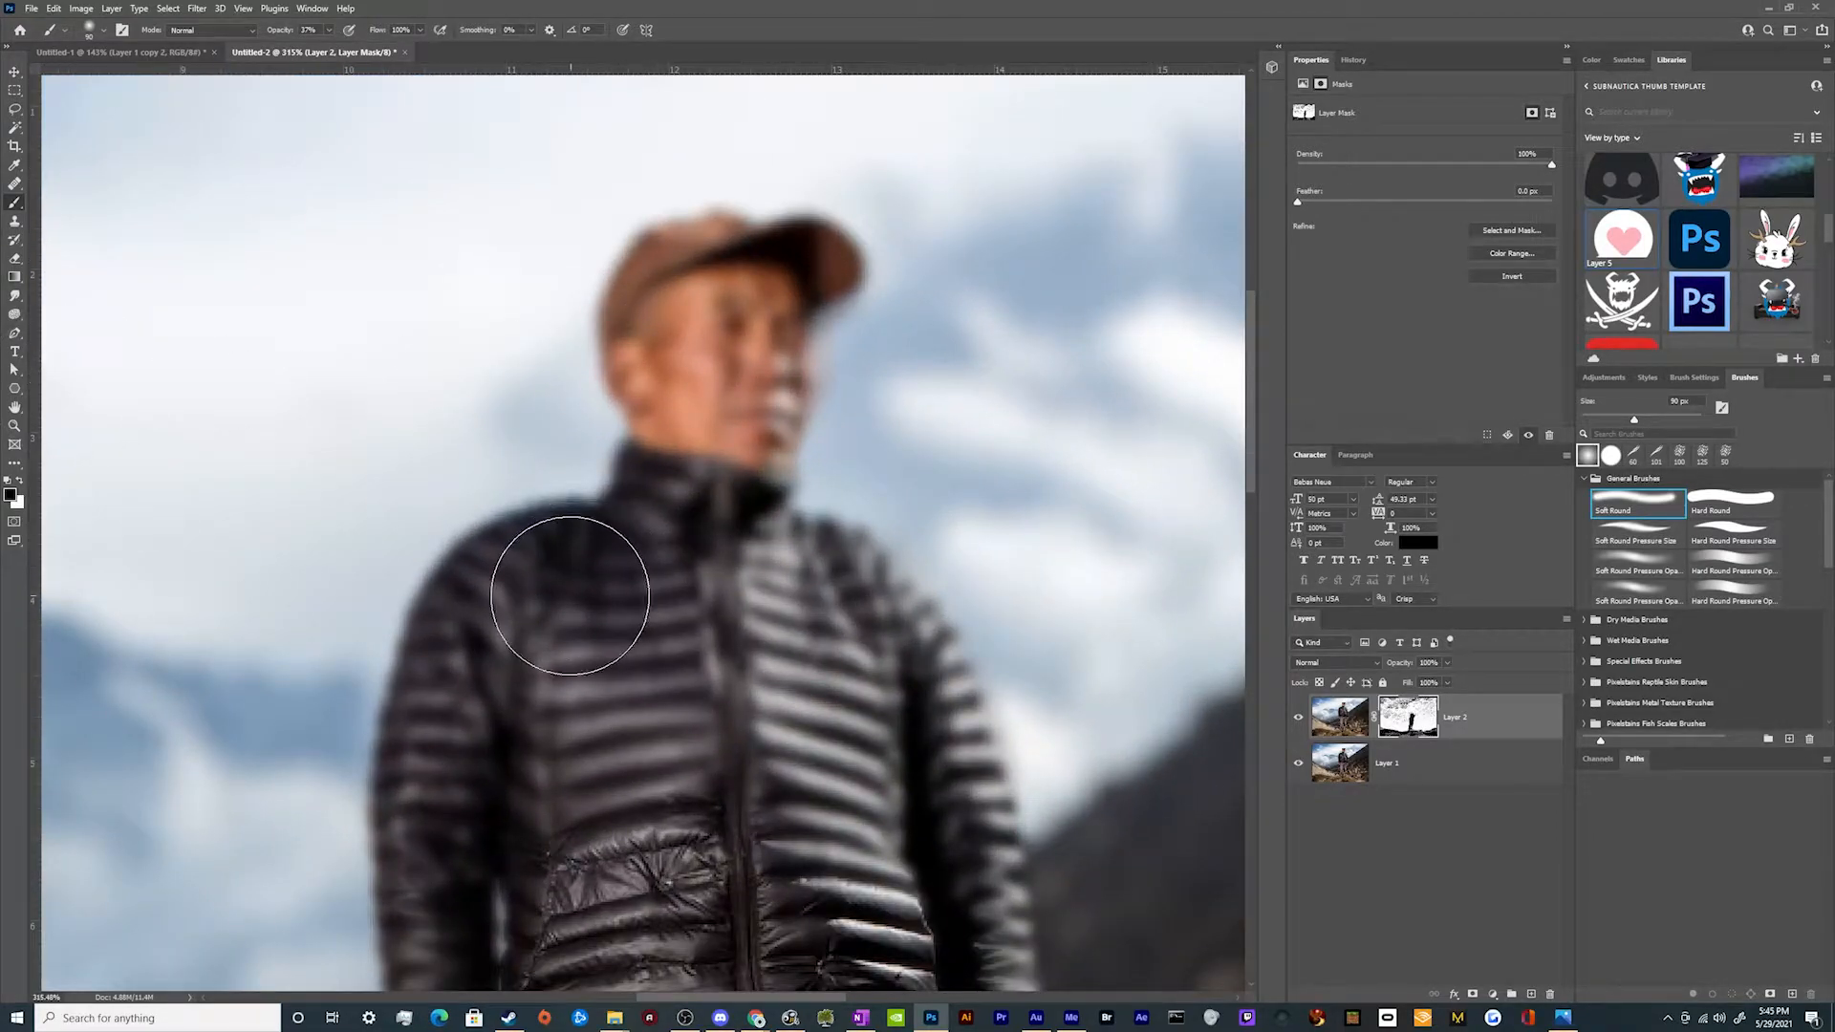
# Paint black on the layer mask over the jacket shoulder and left arm to restore sharp detail
pyautogui.moveTo(570, 592); pyautogui.dragTo(720, 529)
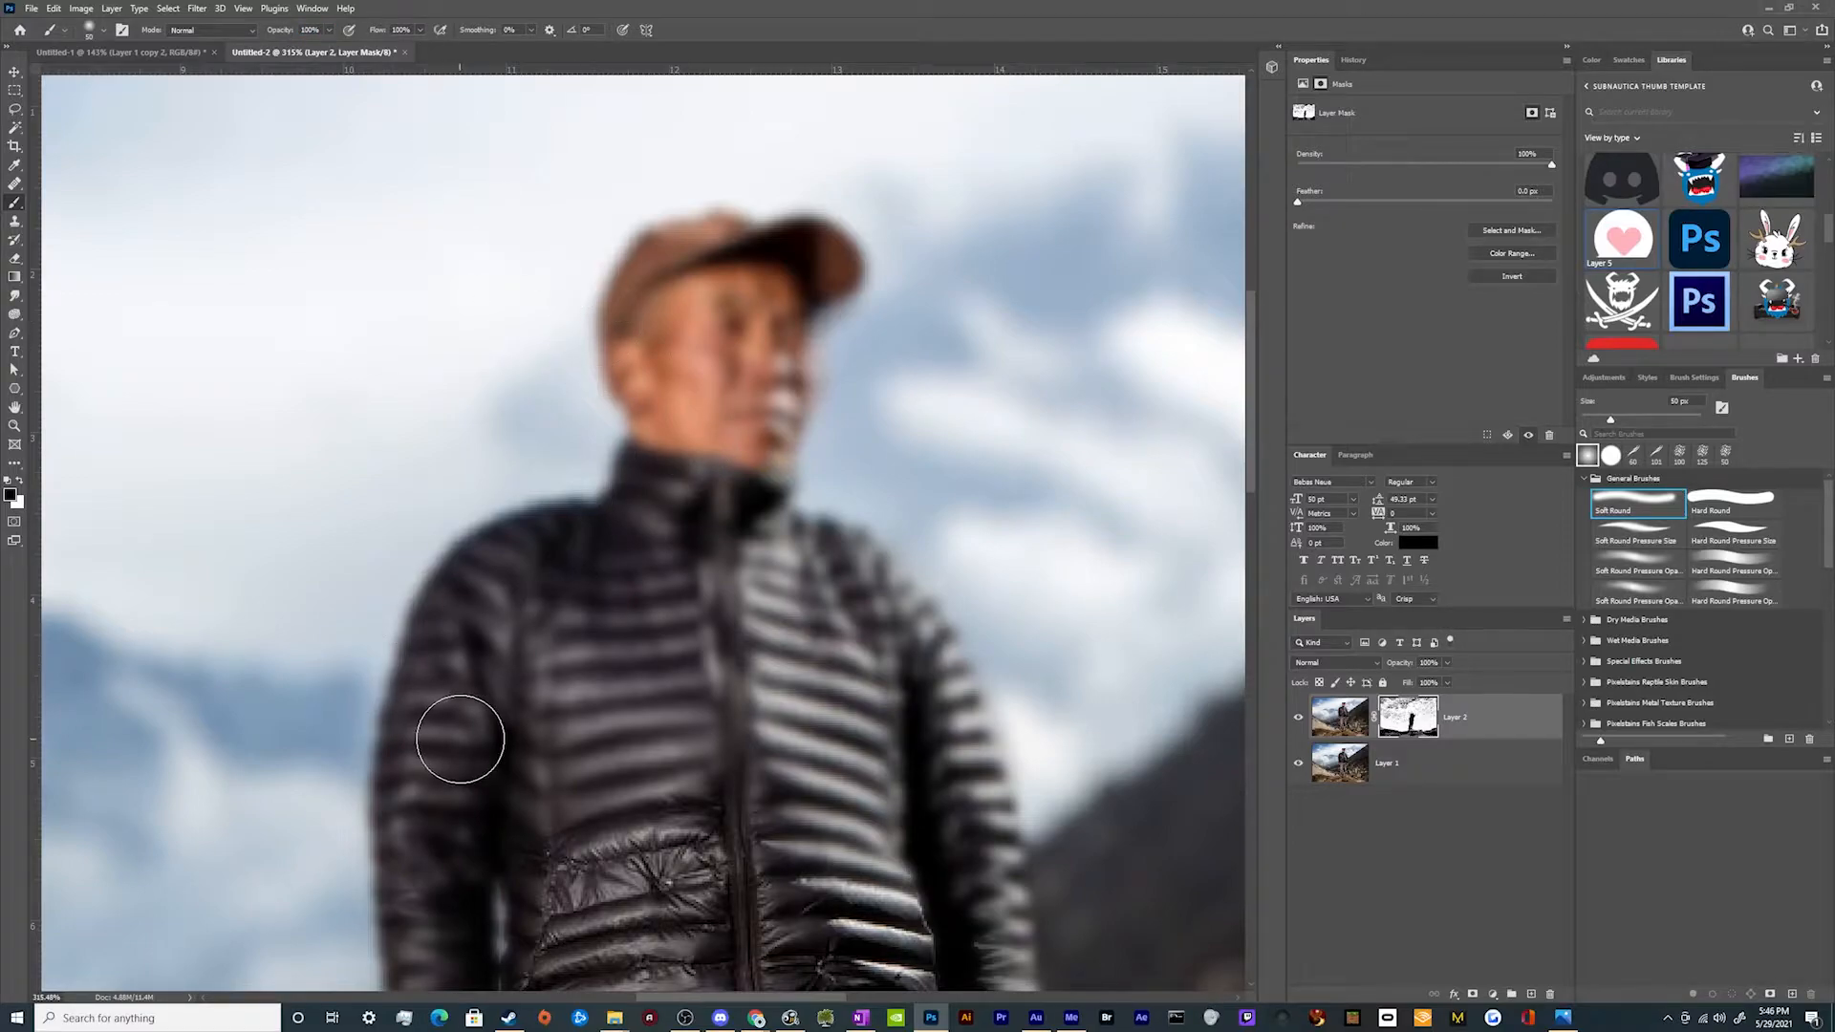
pyautogui.moveTo(460, 737); pyautogui.dragTo(789, 814)
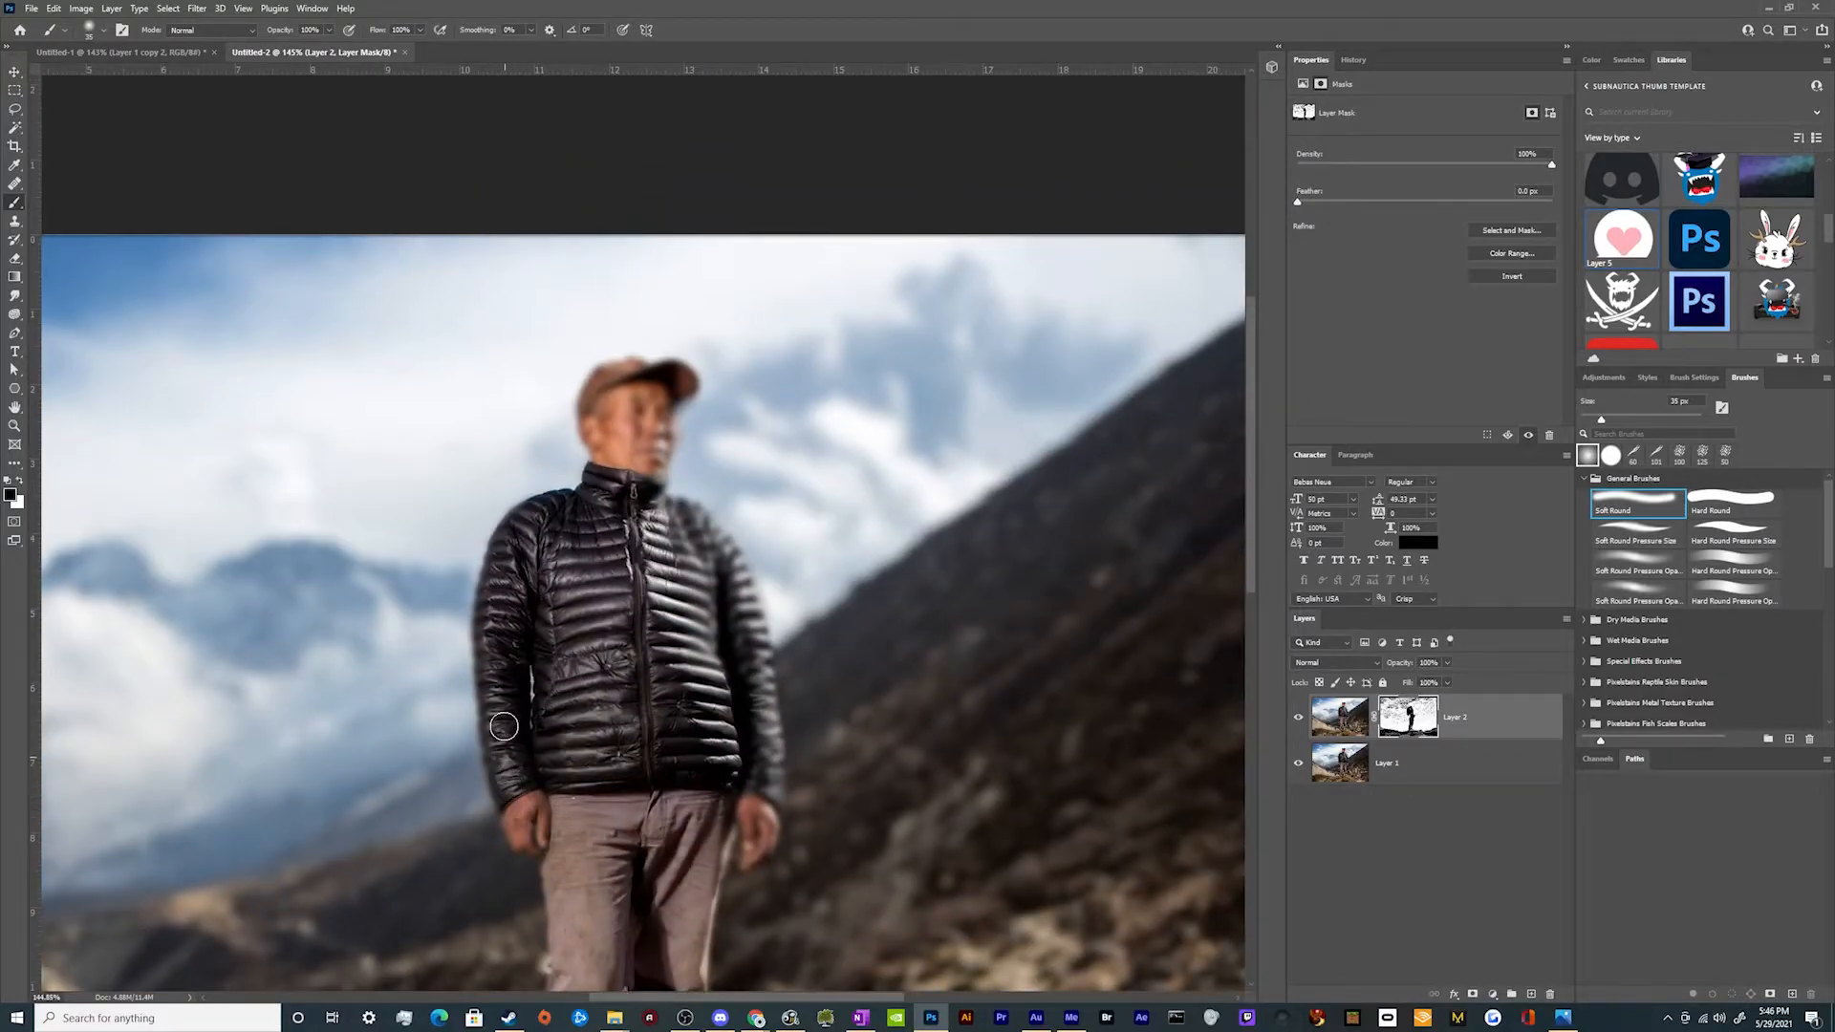
# Paint the mask along the left side of the jacket to sharpen its edge
pyautogui.moveTo(503, 727); pyautogui.dragTo(570, 529)
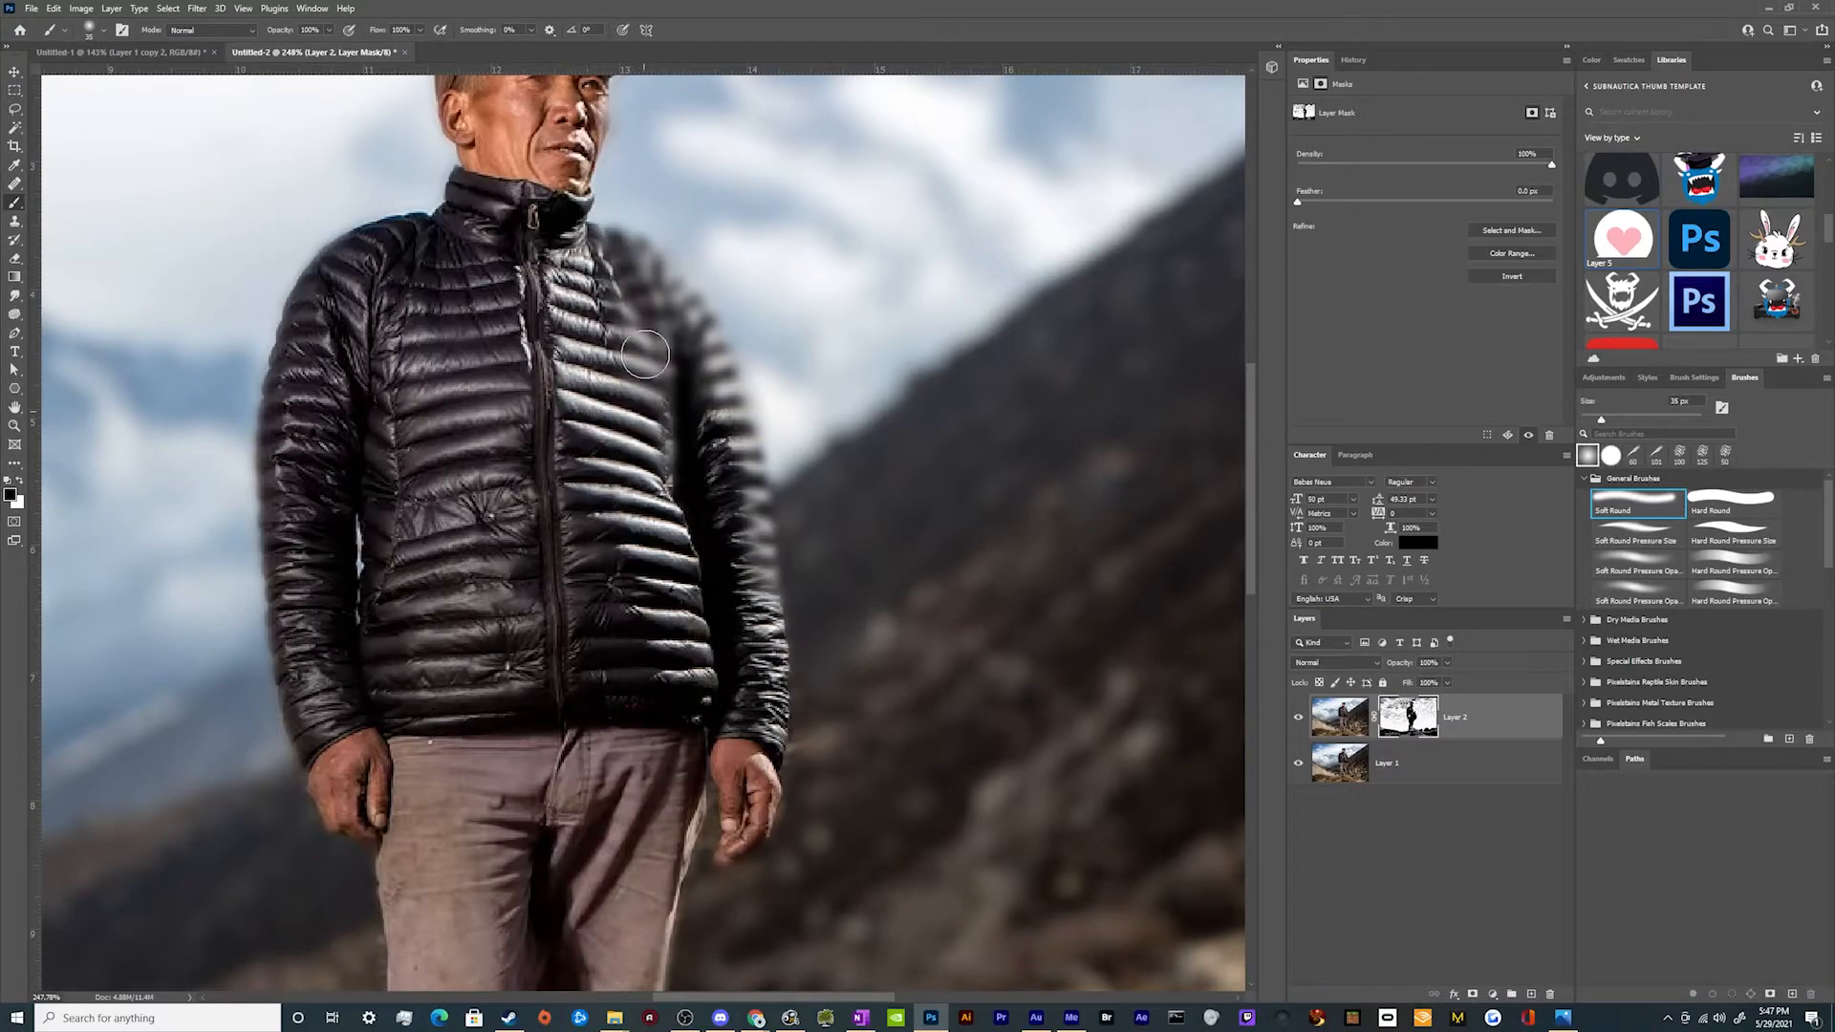
# Paint the mask around the right hand, sleeve, shoulder and trouser leg for crisp edges
pyautogui.moveTo(650, 357); pyautogui.dragTo(722, 847)
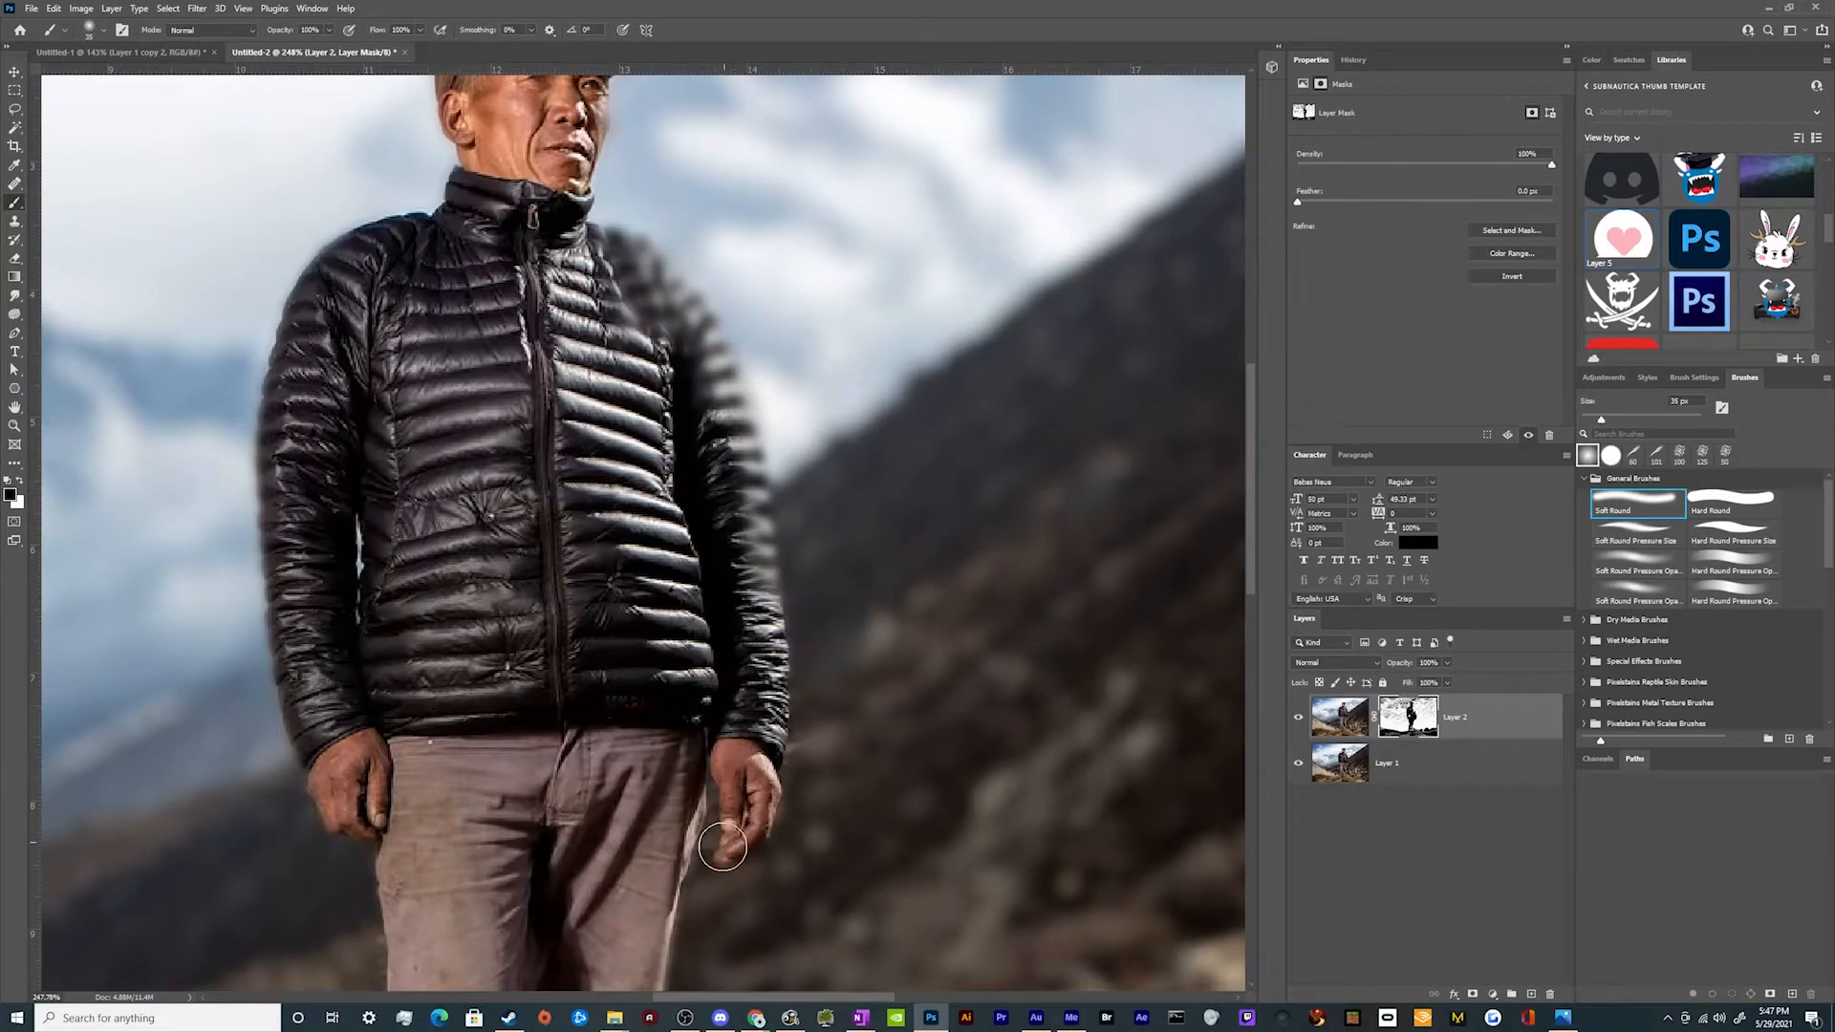
pyautogui.moveTo(722, 846); pyautogui.dragTo(722, 436)
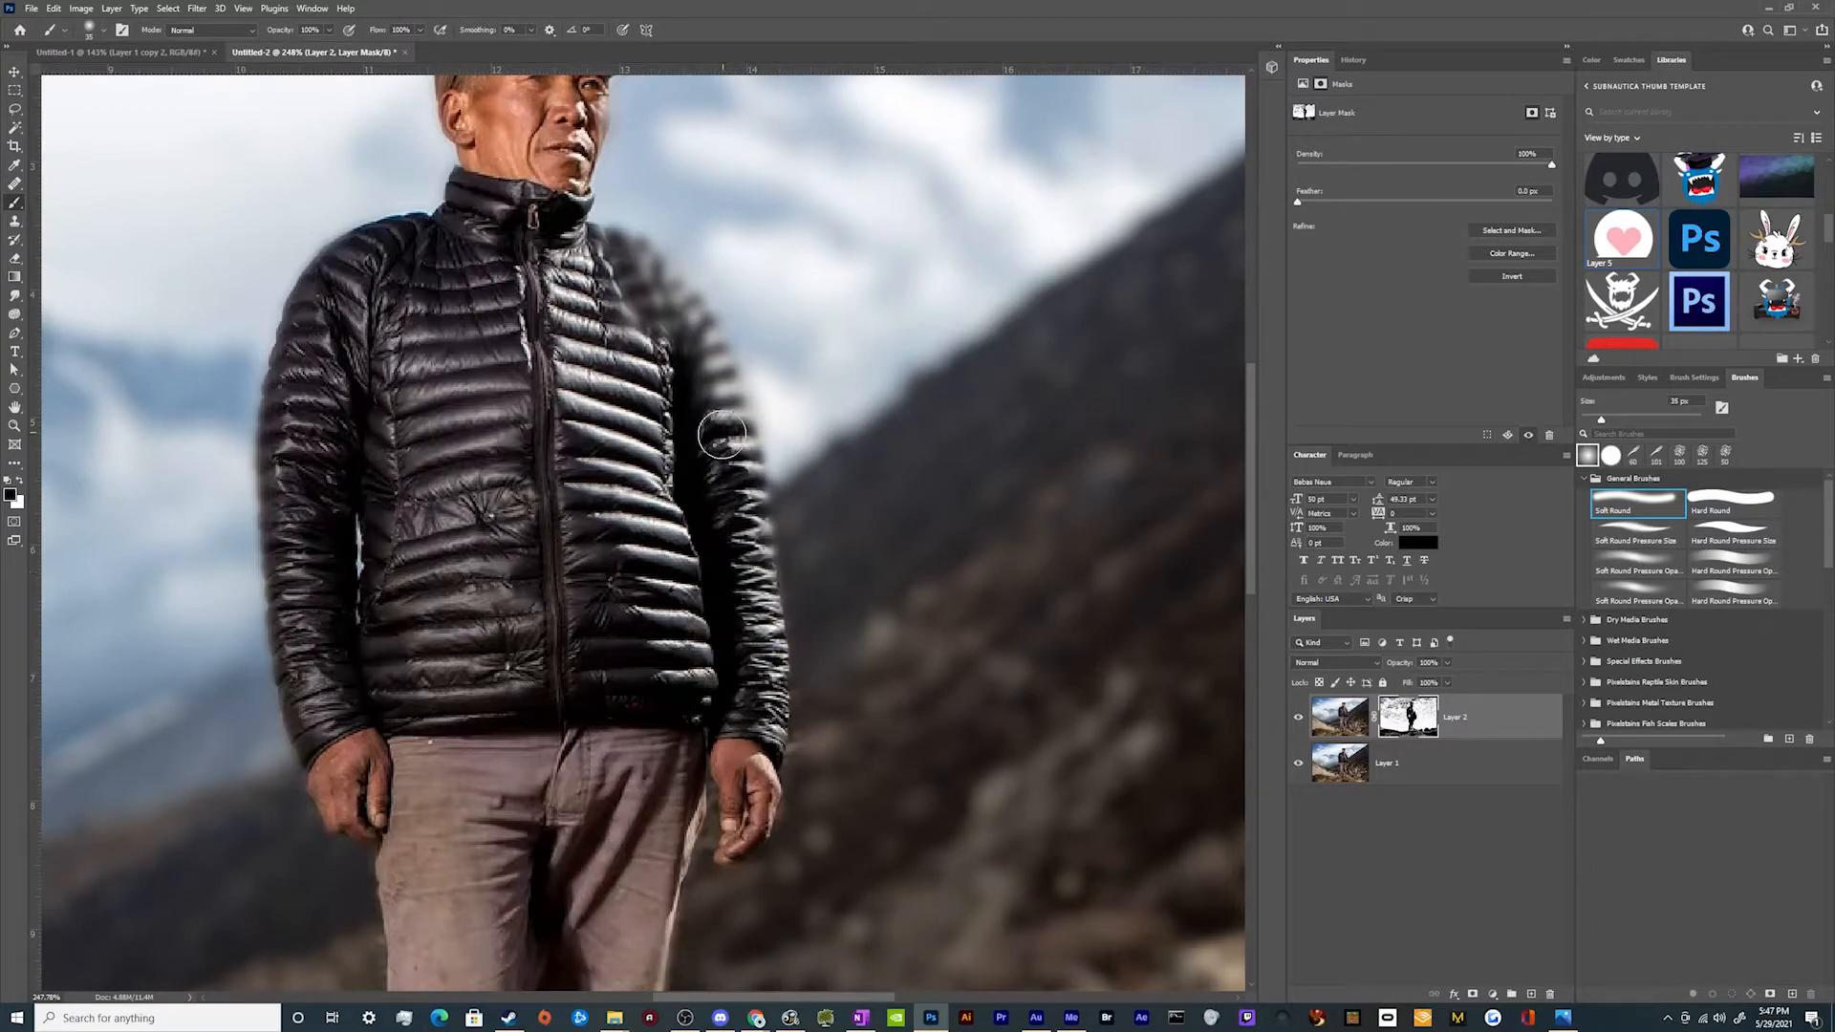
pyautogui.moveTo(723, 436); pyautogui.dragTo(680, 316)
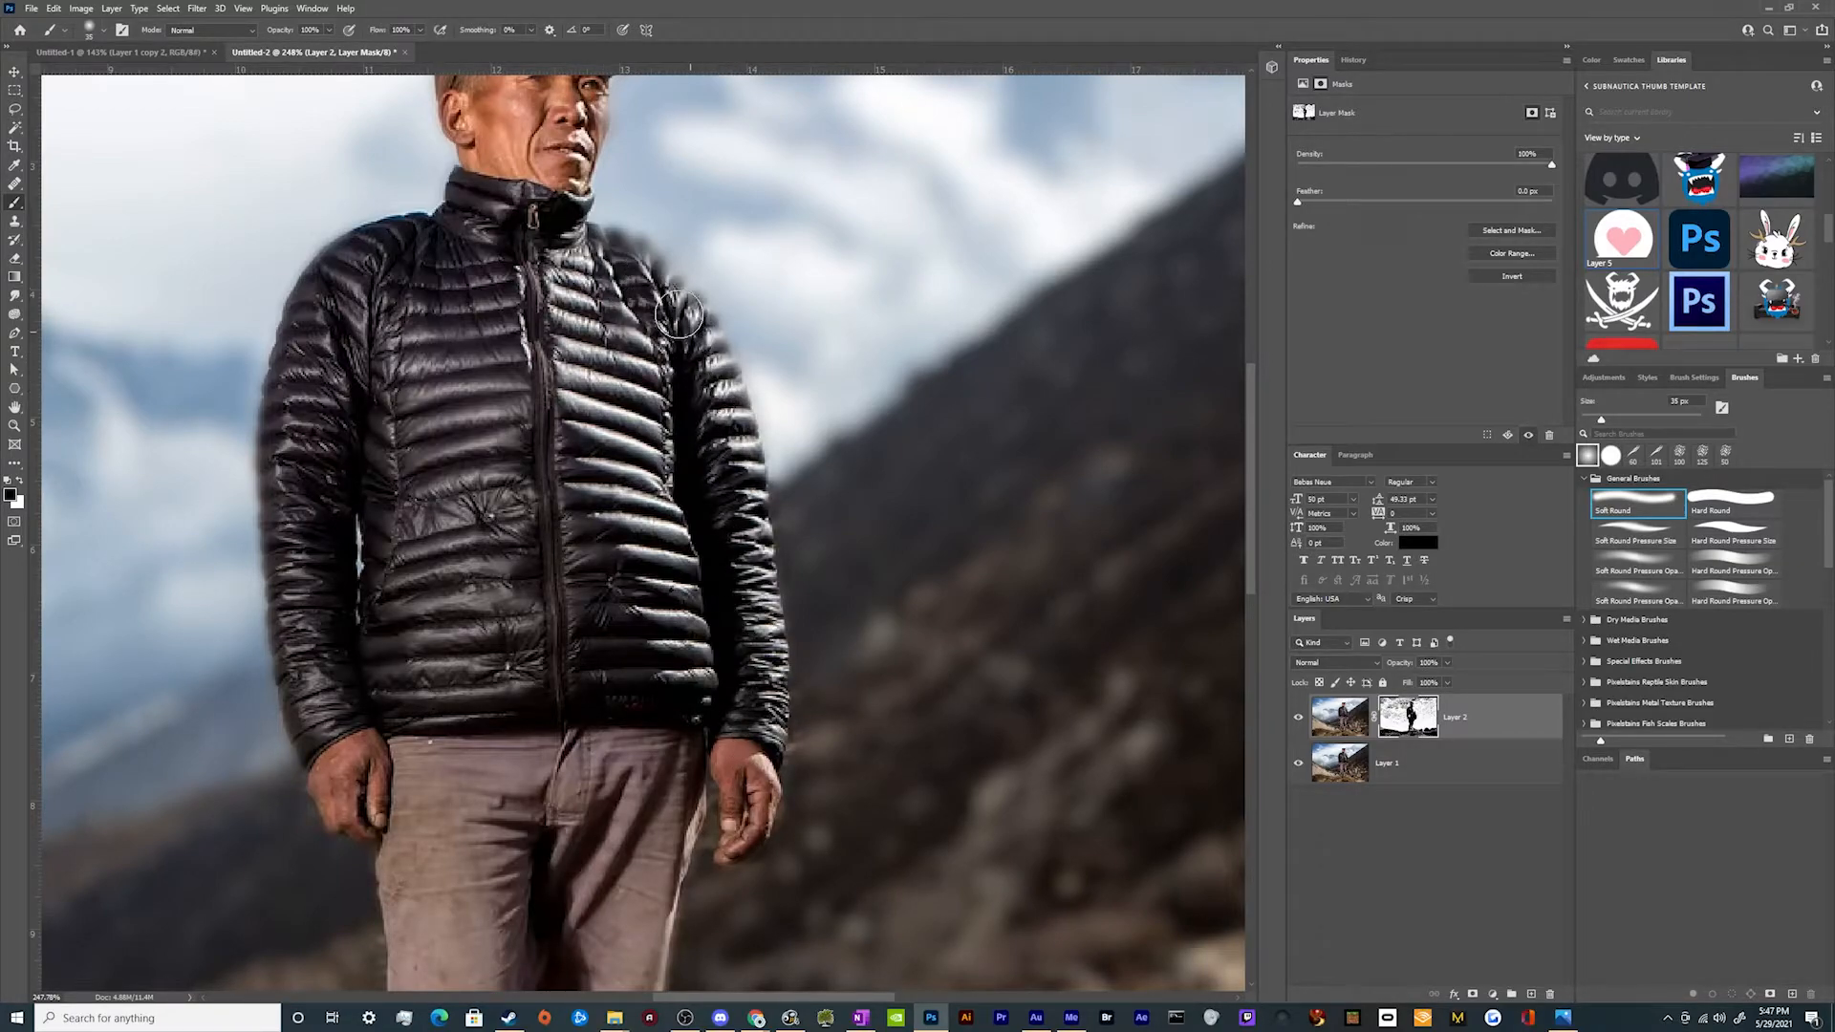
pyautogui.scroll(-3)
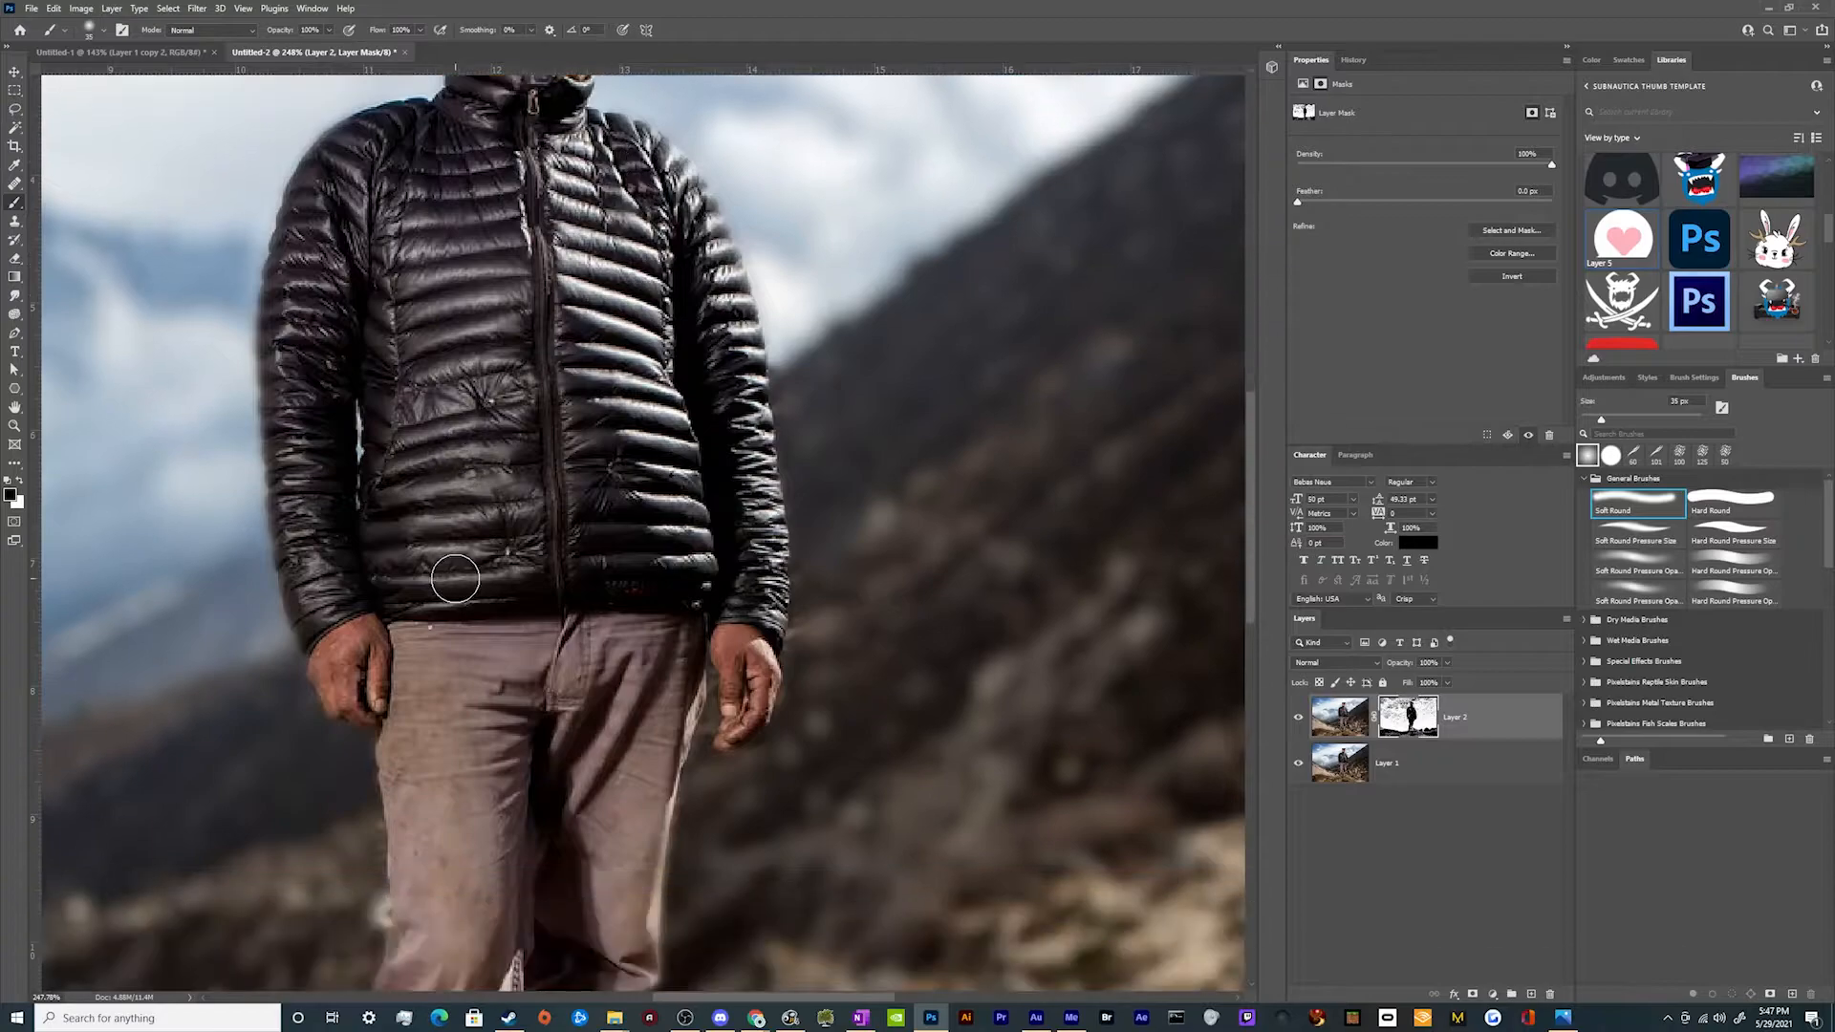
pyautogui.scroll(-3)
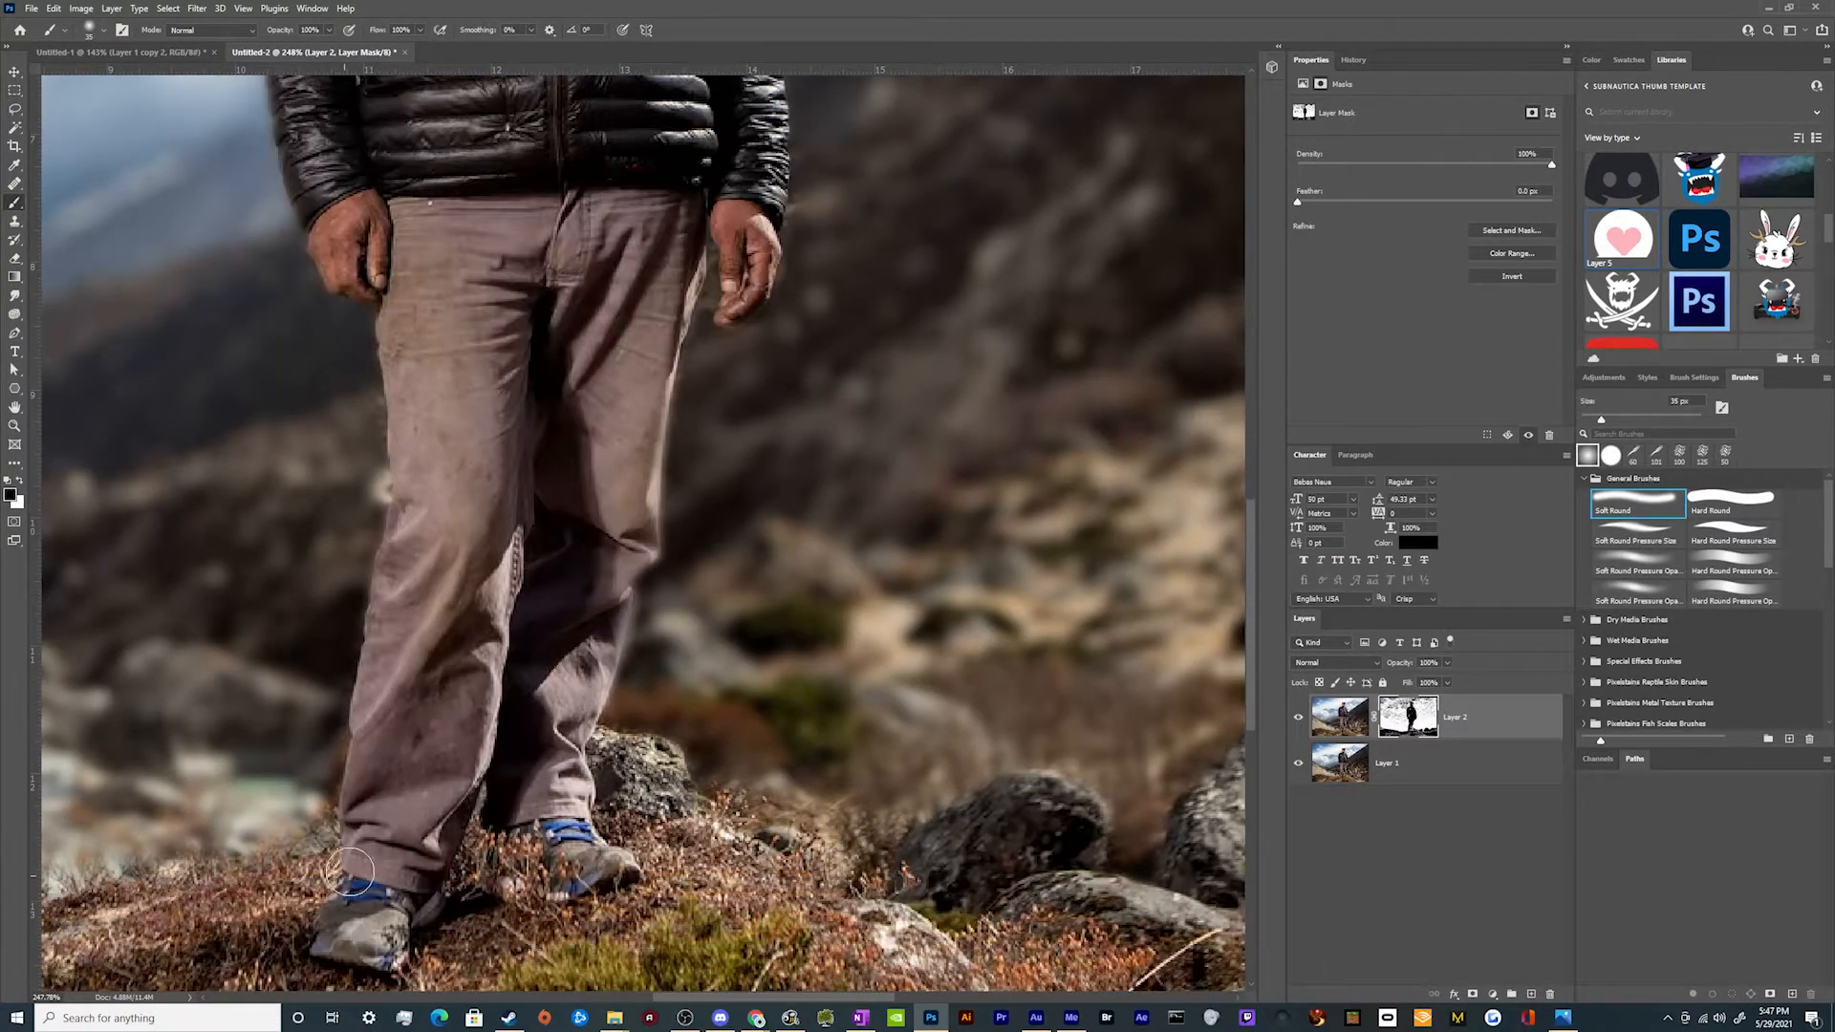
pyautogui.moveTo(503, 254)
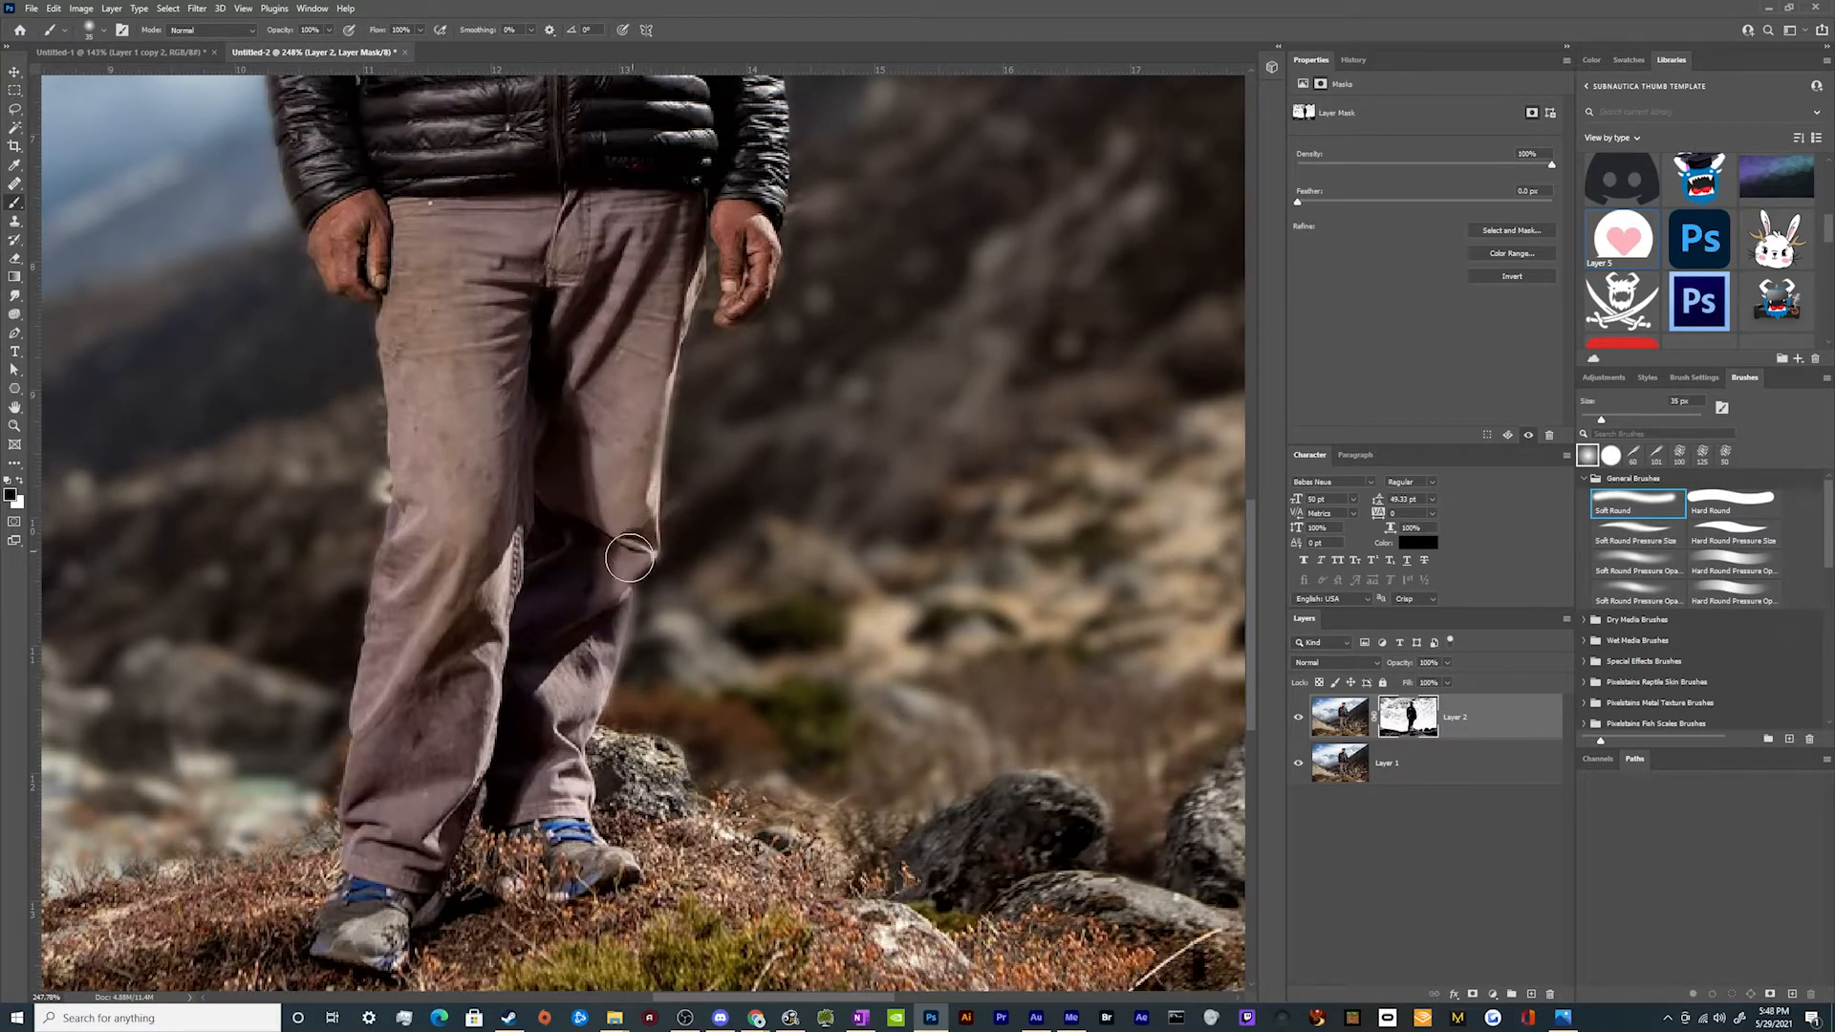
pyautogui.moveTo(629, 558); pyautogui.dragTo(509, 845)
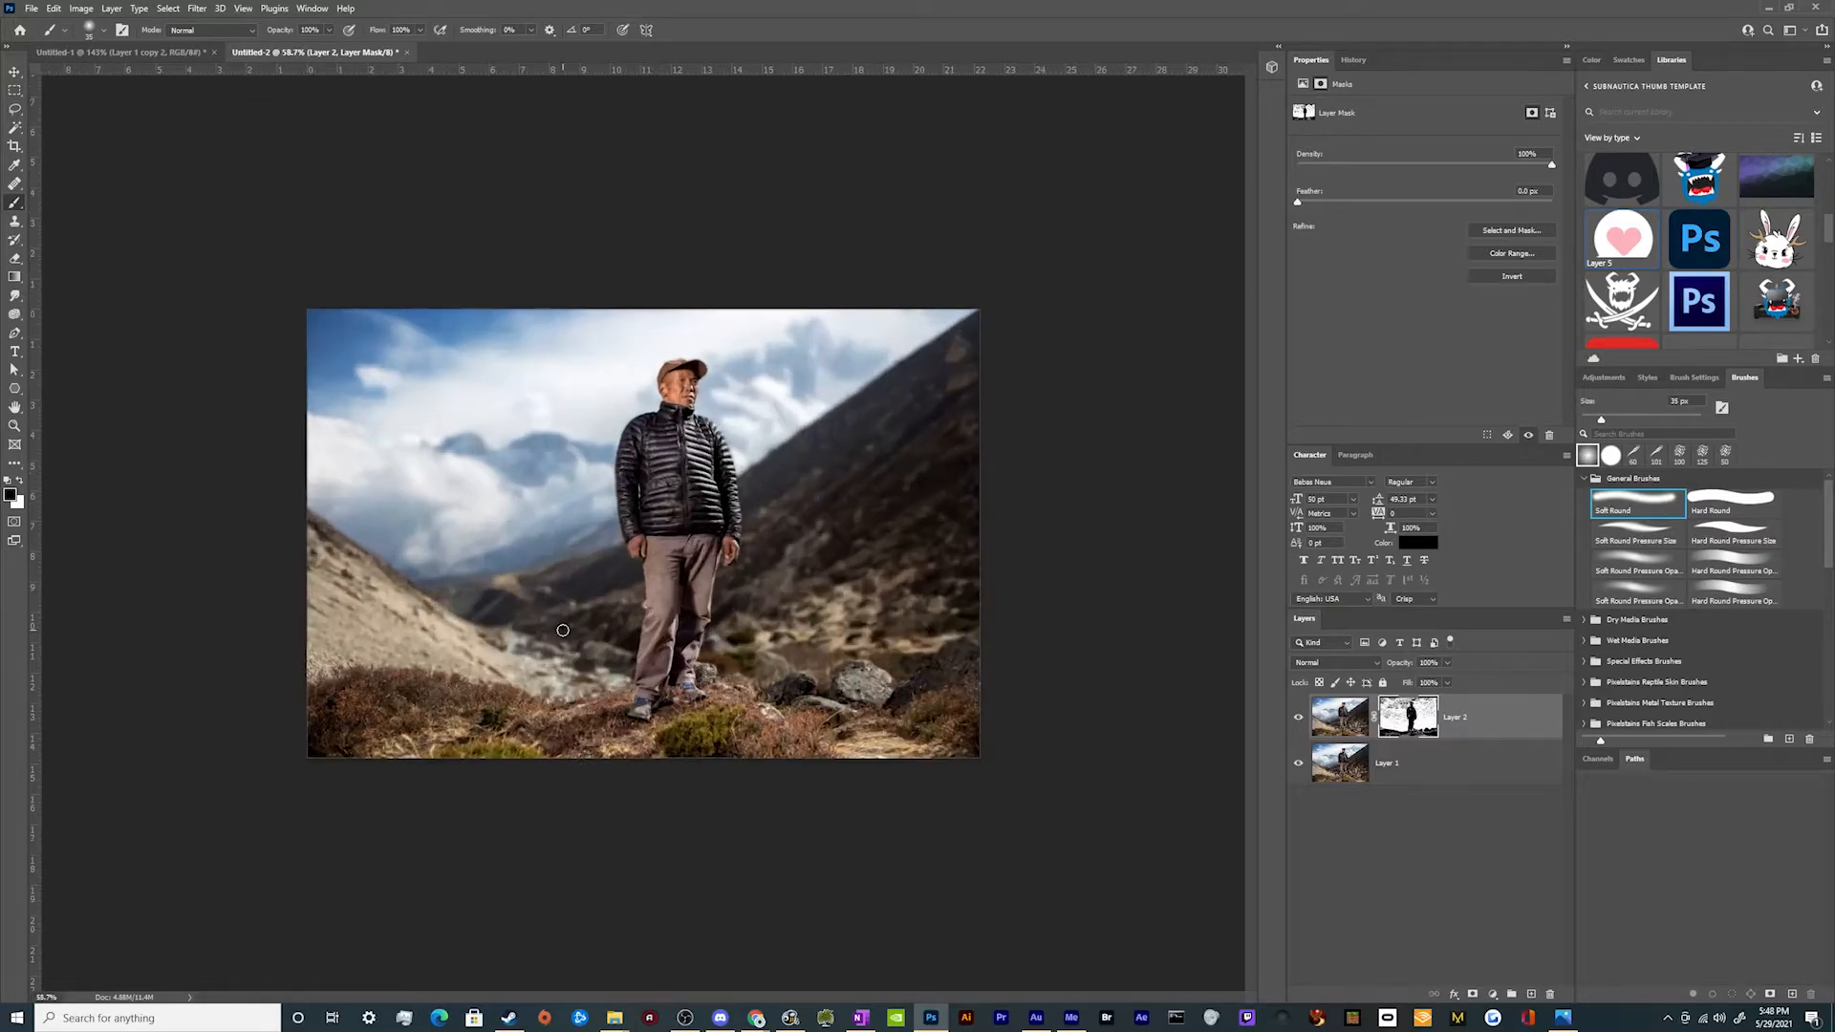
pyautogui.moveTo(831, 530)
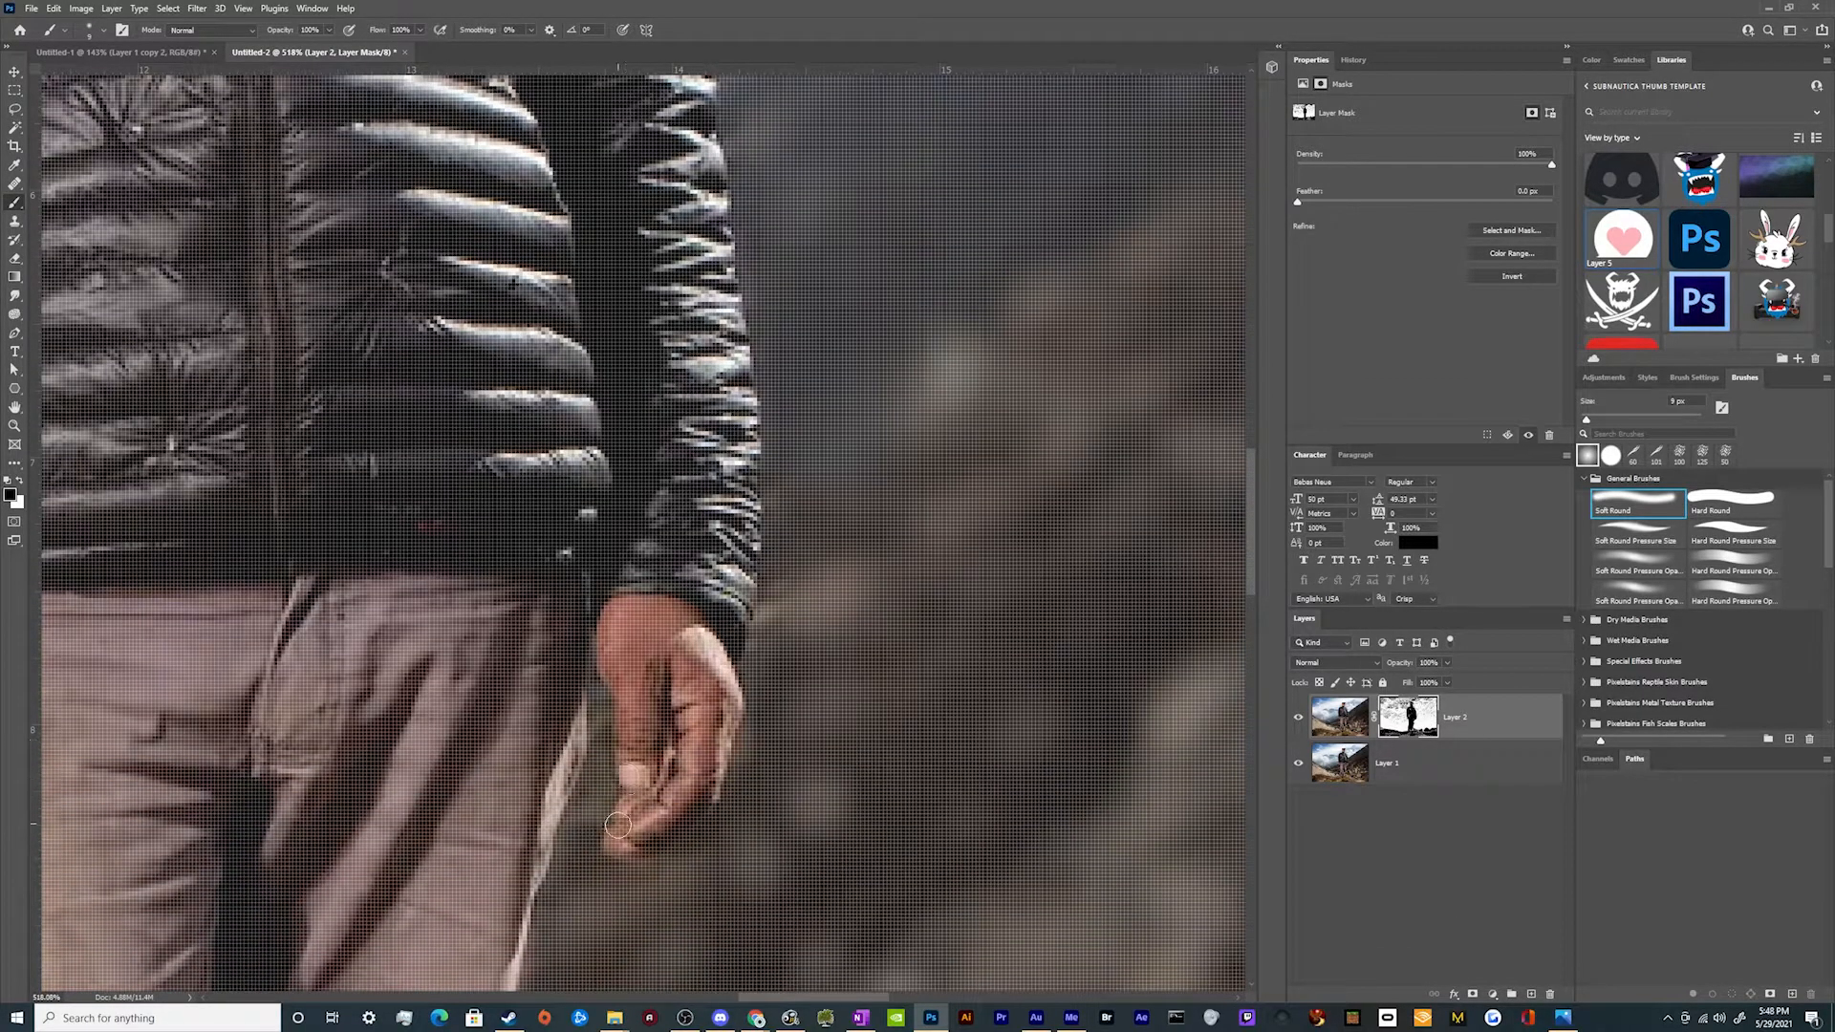
pyautogui.moveTo(723, 734)
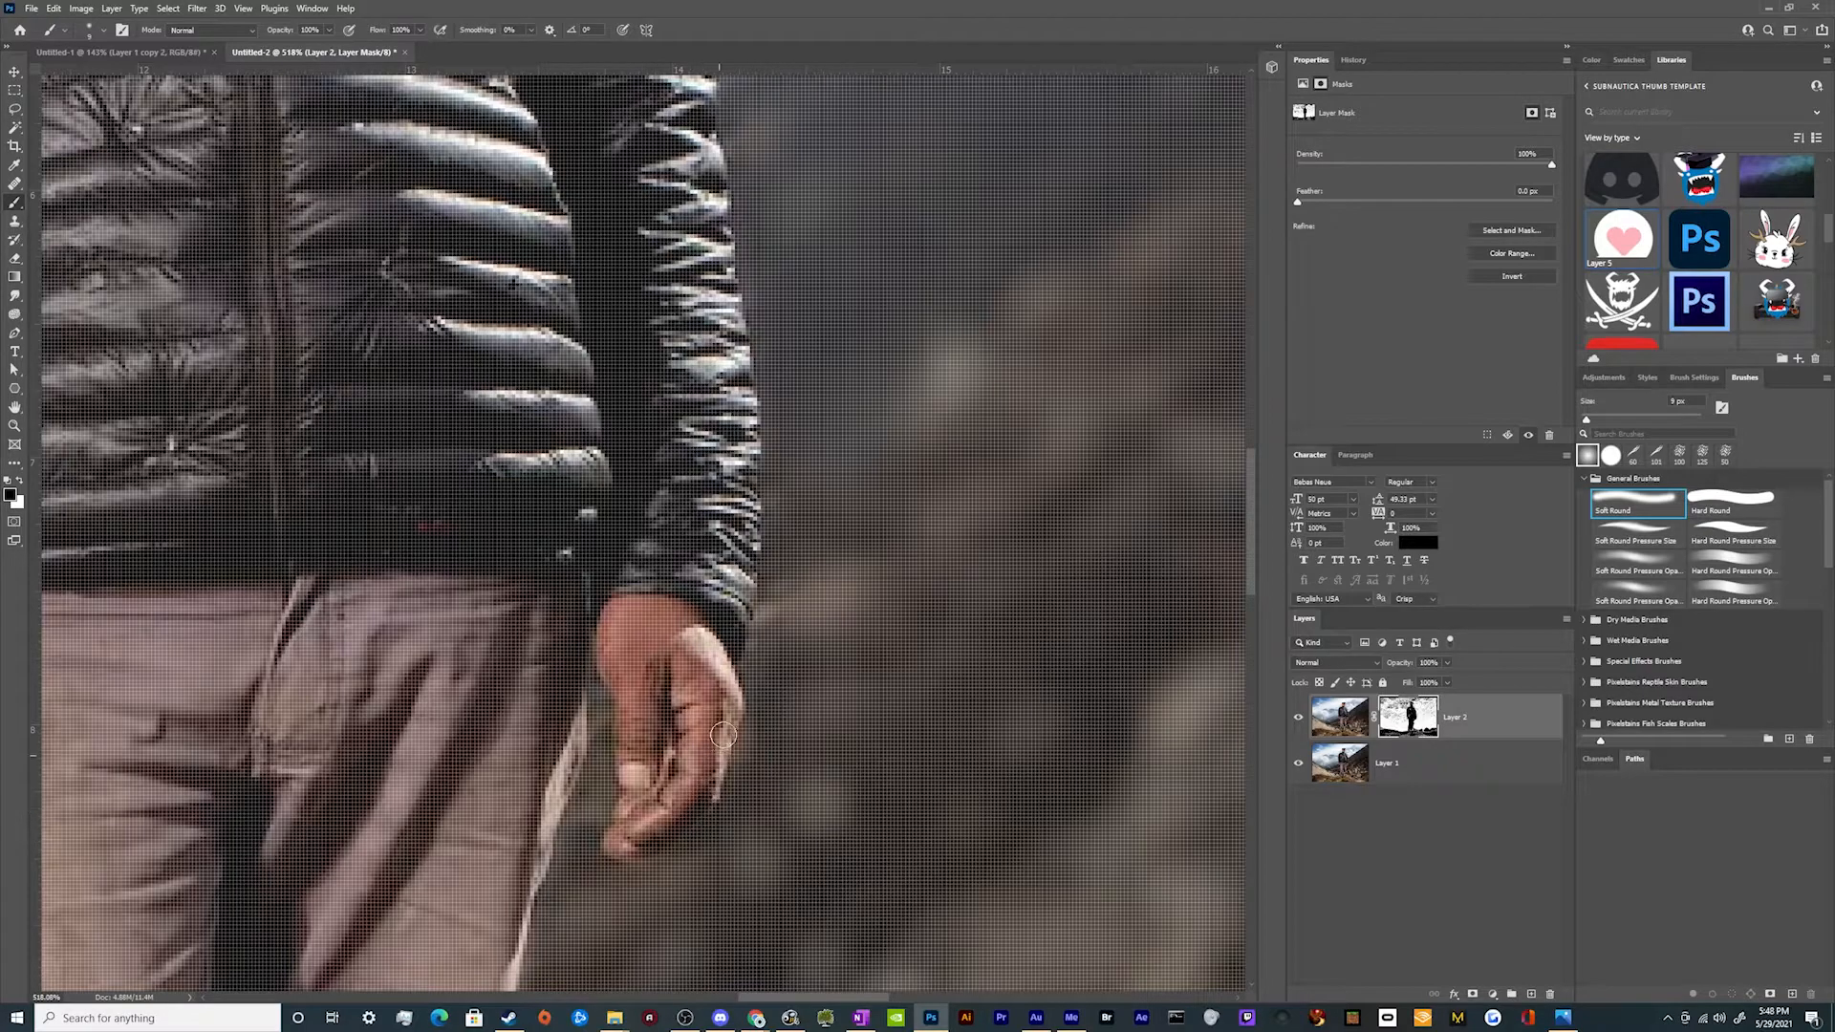
pyautogui.moveTo(703, 685)
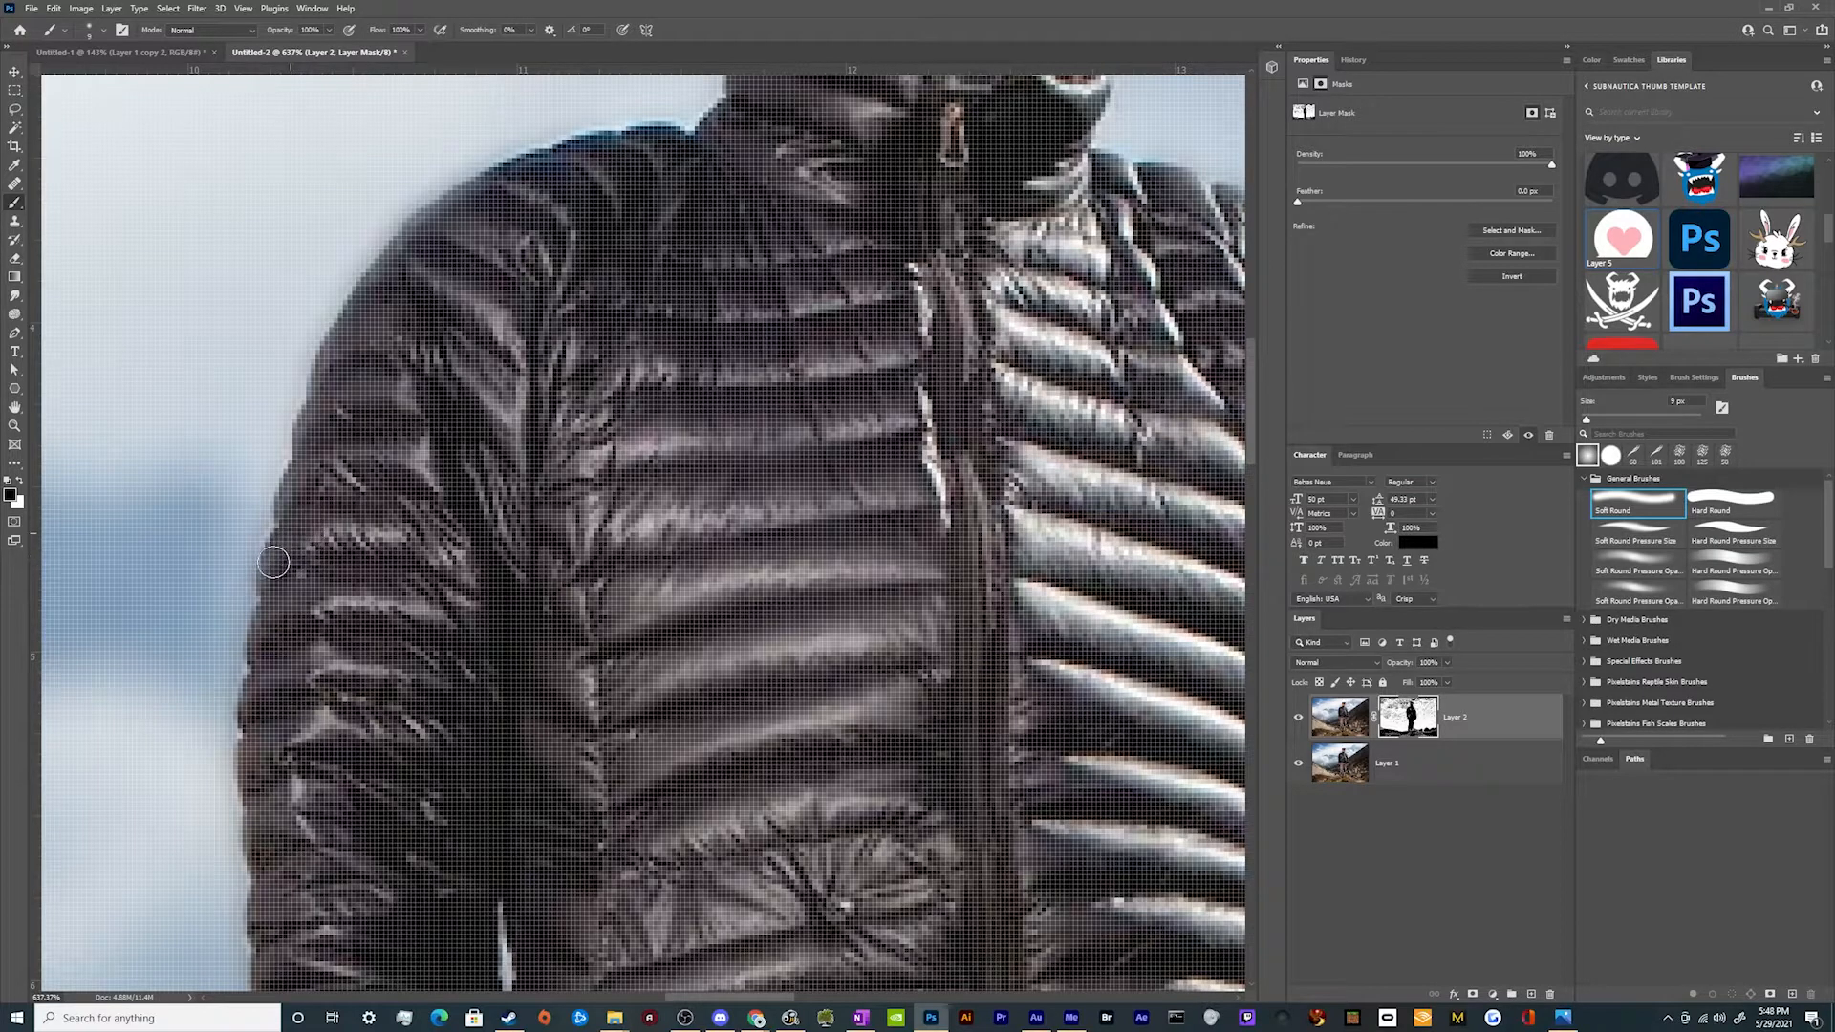
pyautogui.moveTo(291, 516)
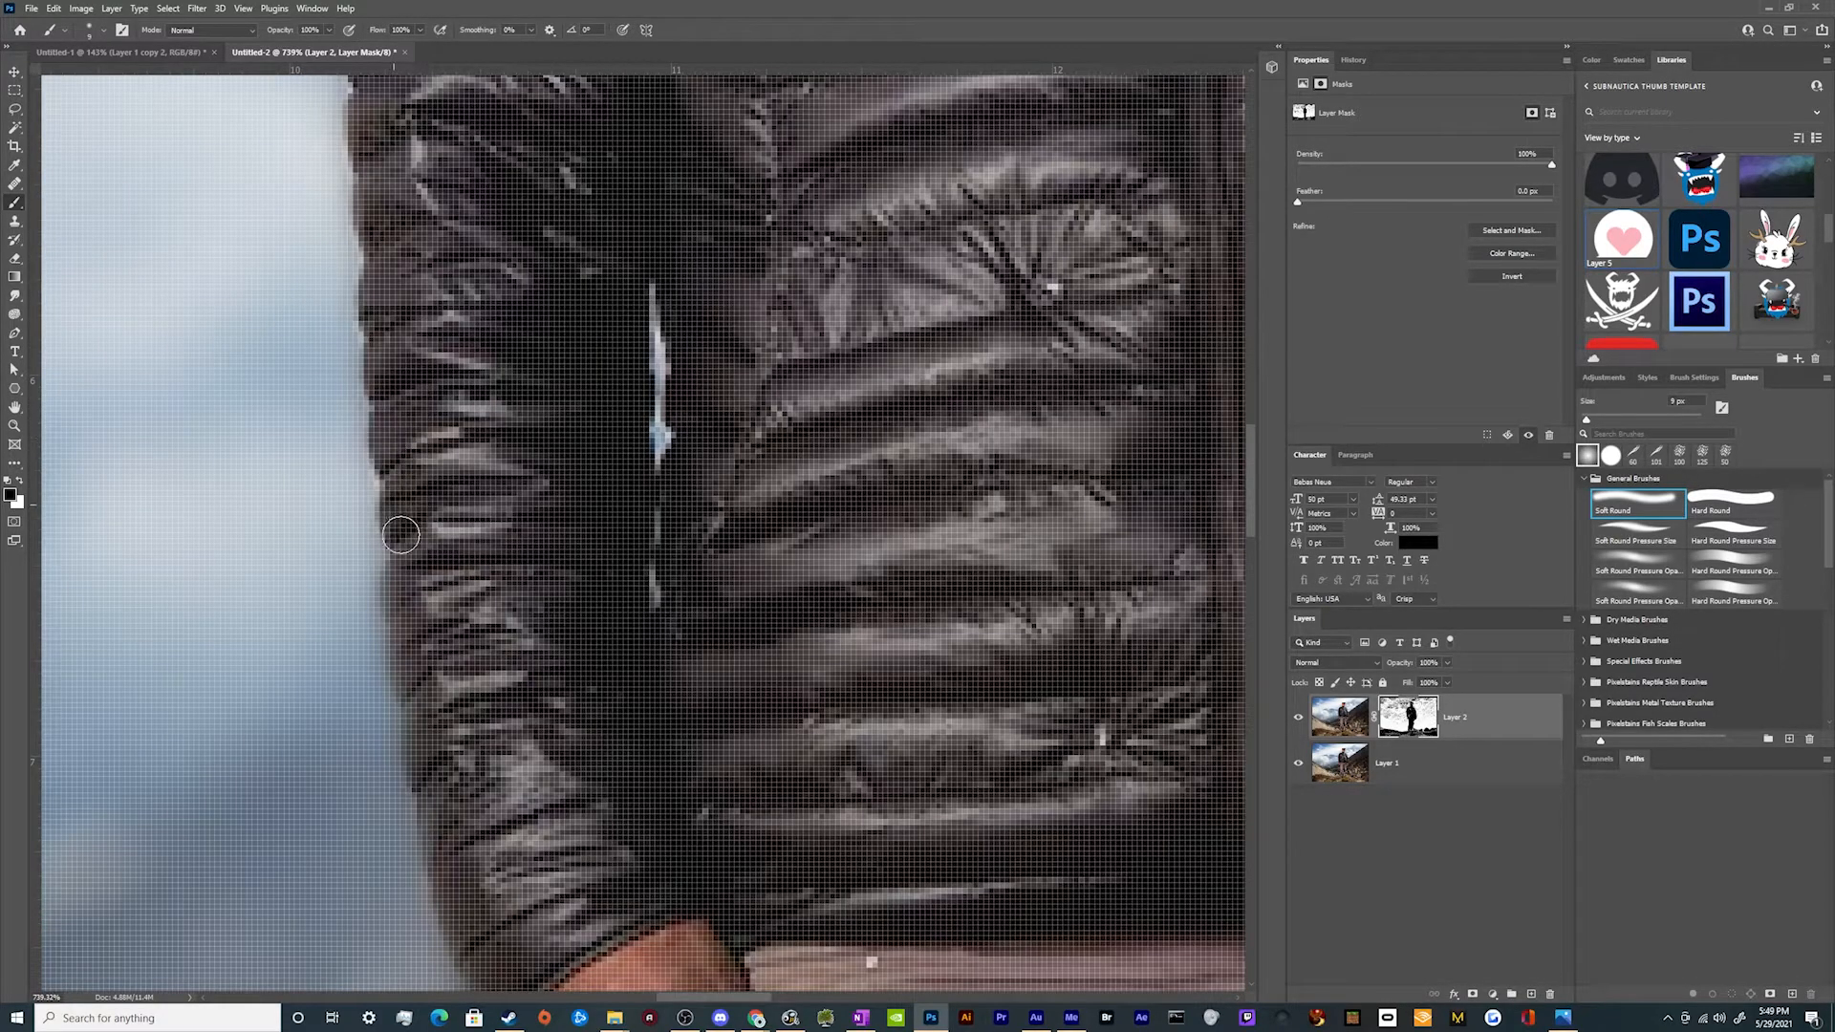
# Paint the mask with a small black brush along the jacket sleeve edge against the sky
pyautogui.moveTo(400, 535); pyautogui.dragTo(417, 721)
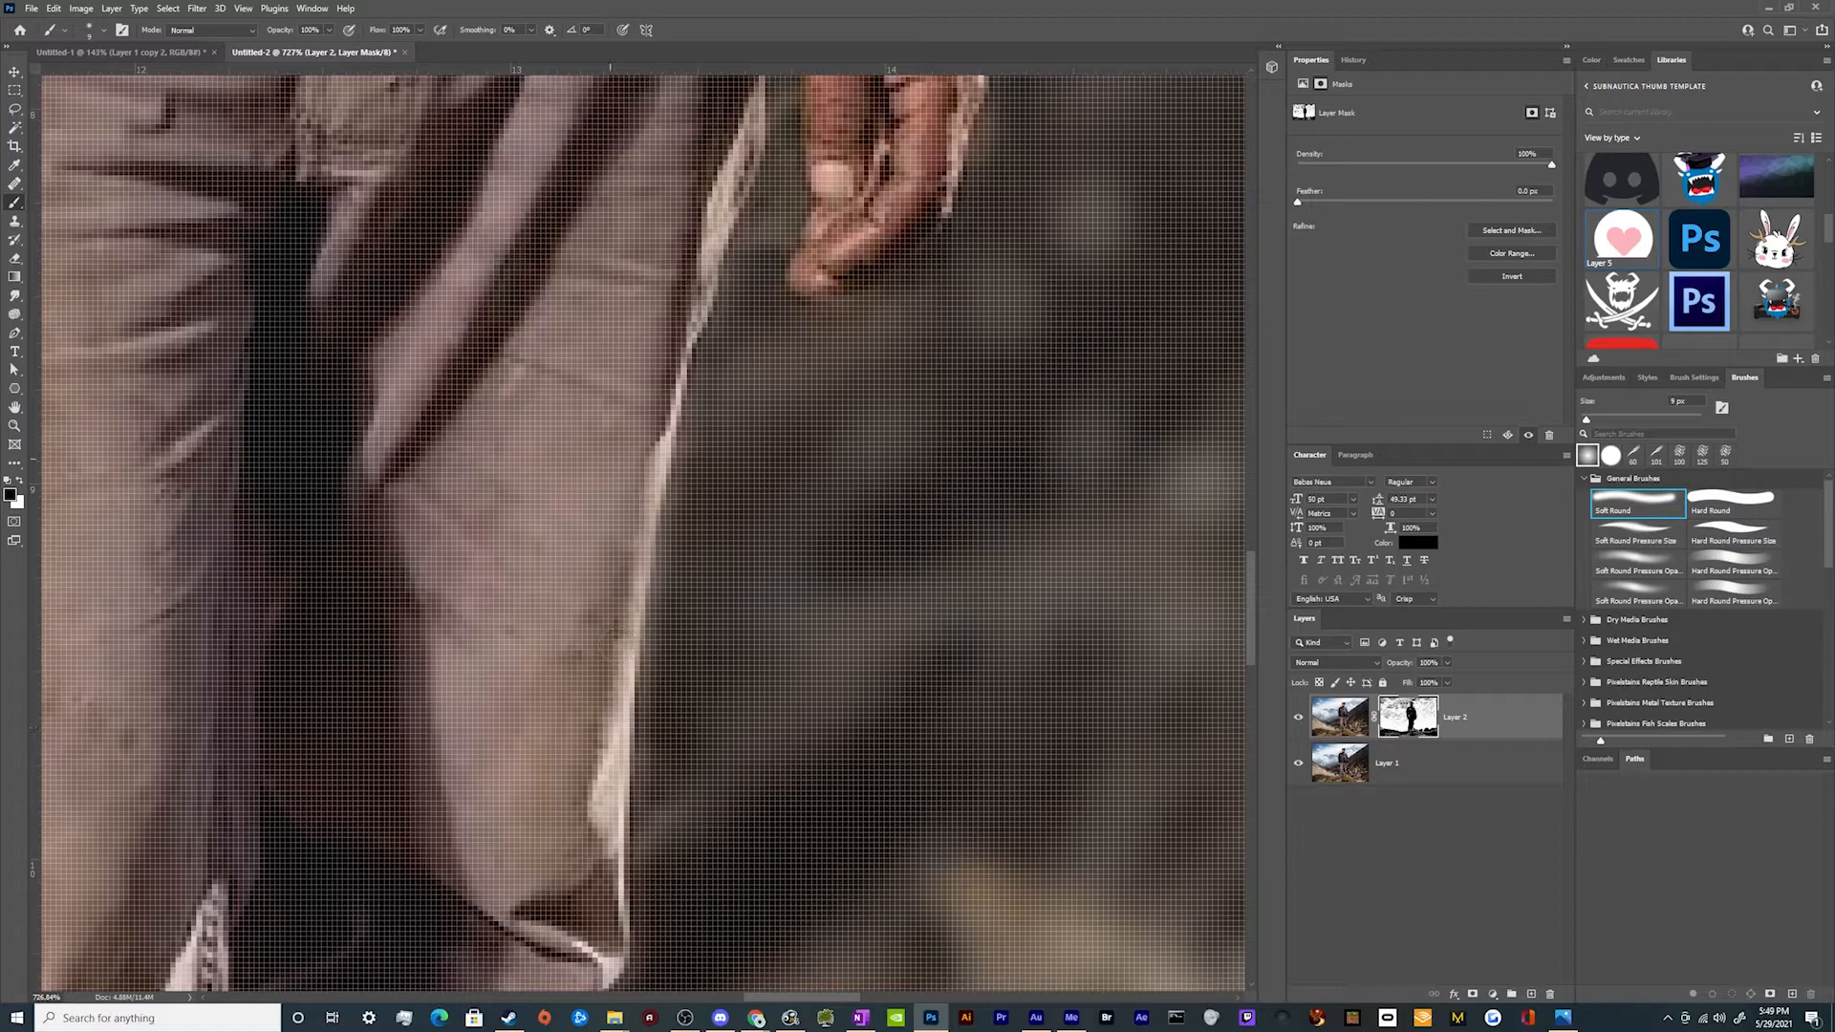
# Paint the layer mask along the trouser leg edge to tidy it down toward the boots
pyautogui.moveTo(678, 341); pyautogui.dragTo(608, 633)
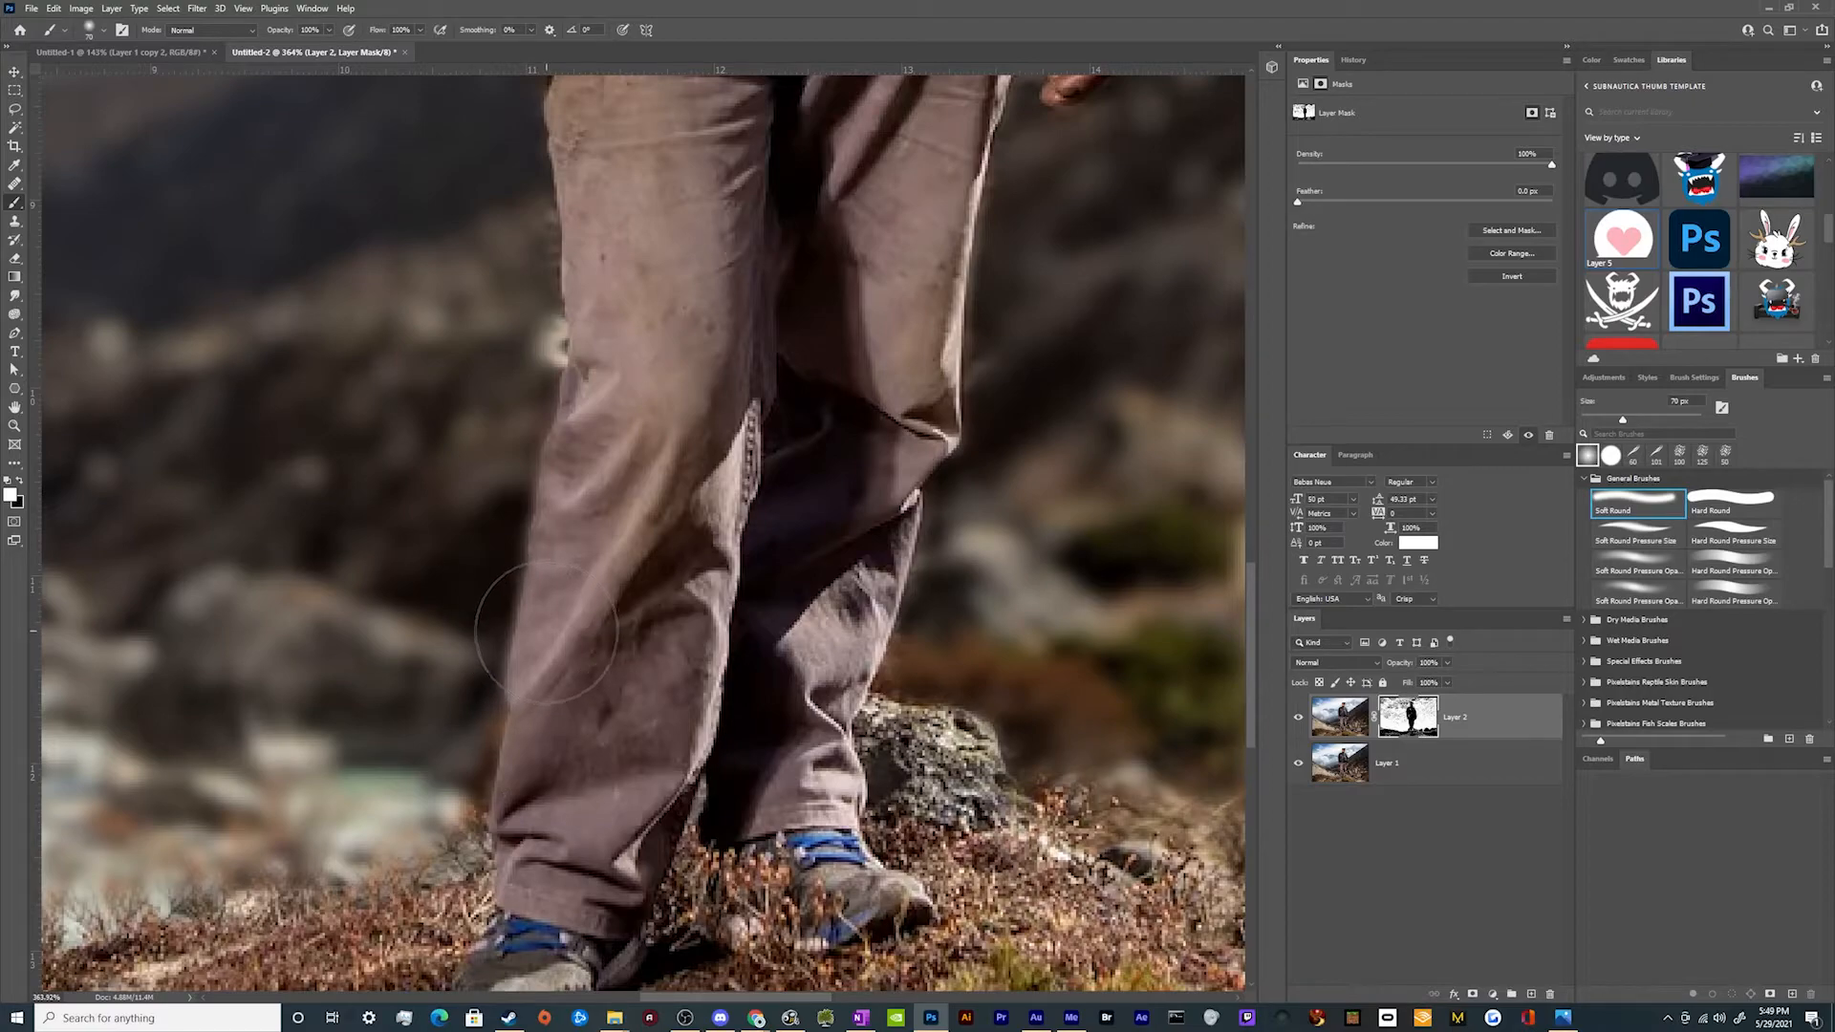
pyautogui.moveTo(539, 678)
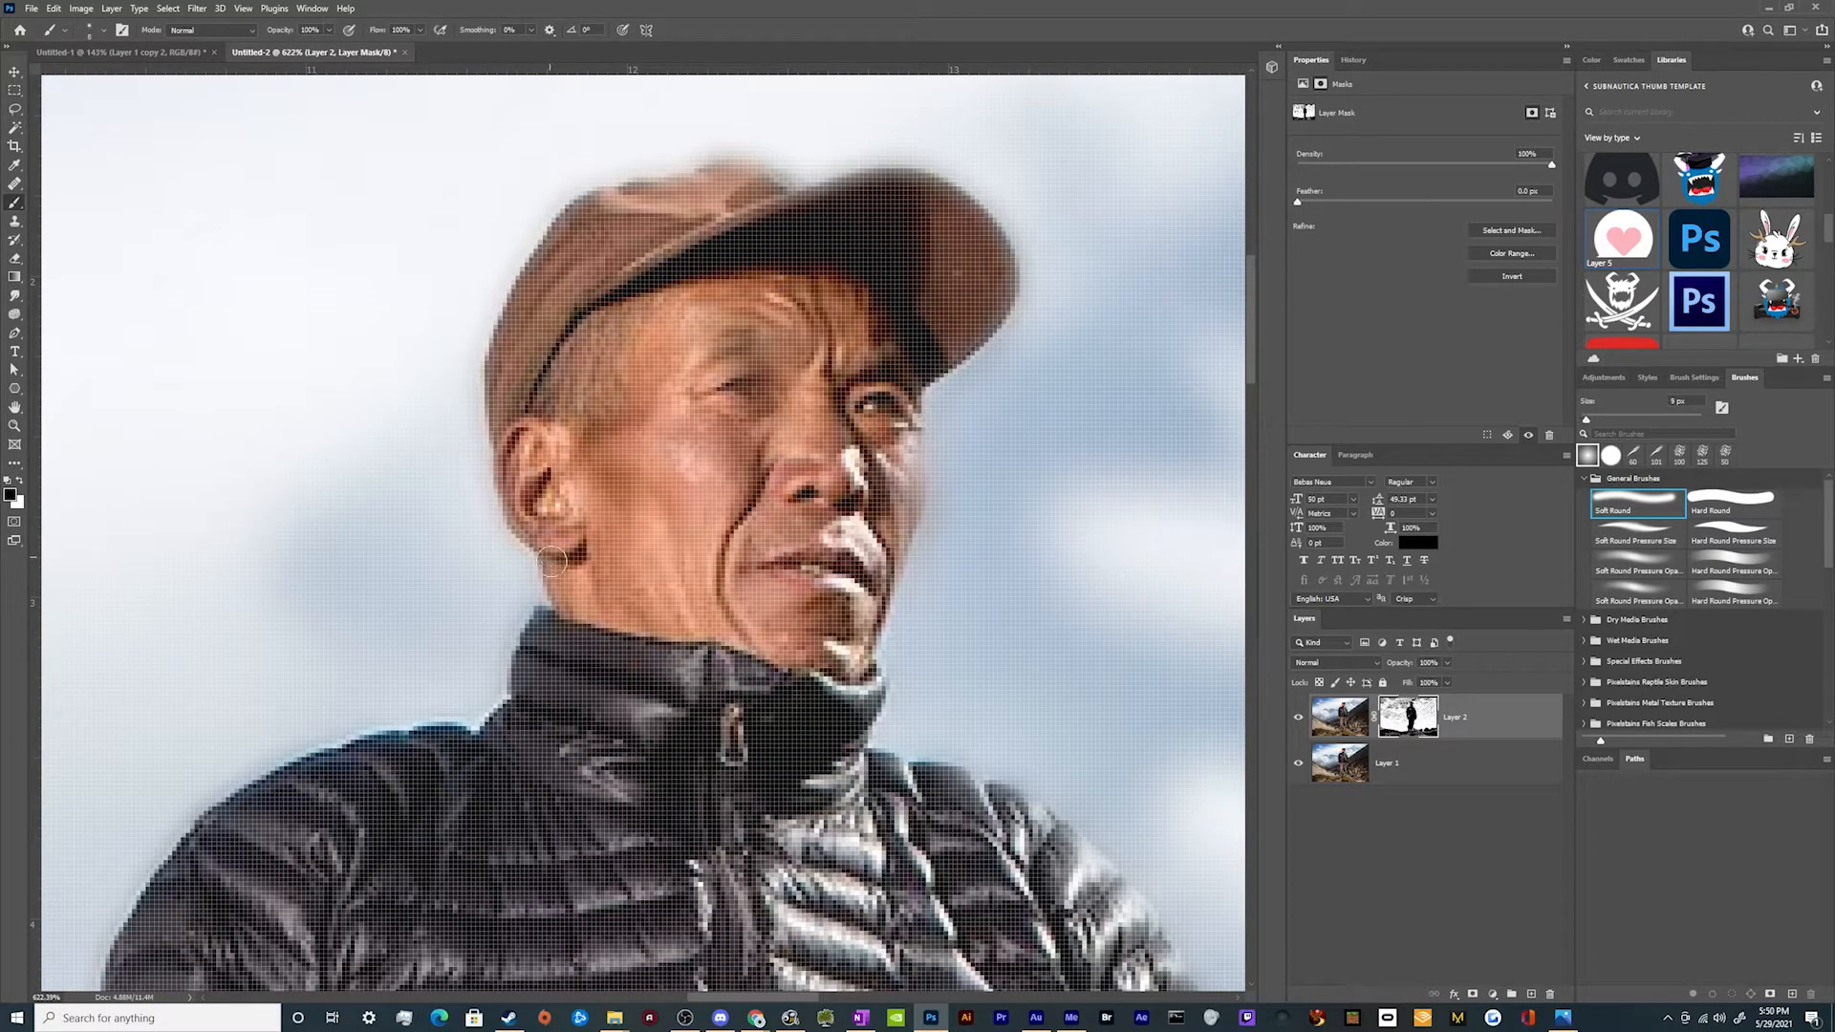
# Paint the mask edges along the cap's side, top, brim and beside the man's face
pyautogui.moveTo(560, 562); pyautogui.dragTo(497, 378)
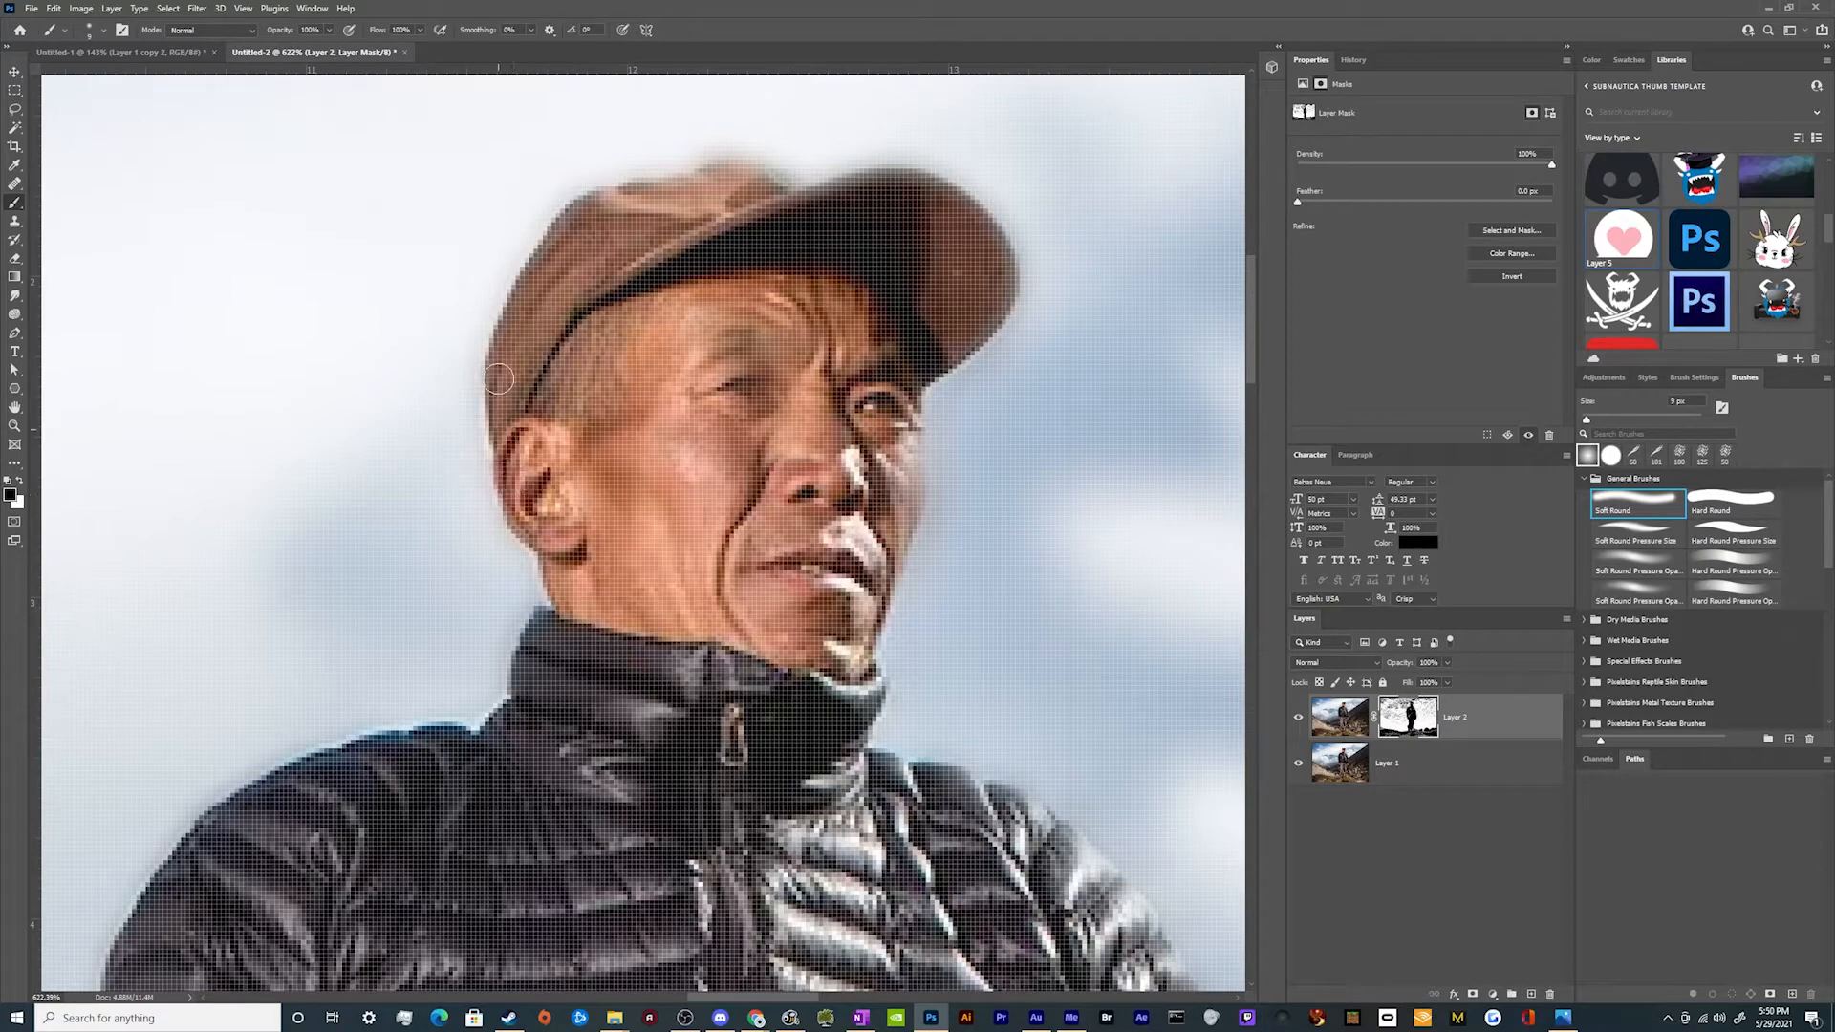
pyautogui.moveTo(497, 379); pyautogui.dragTo(690, 188)
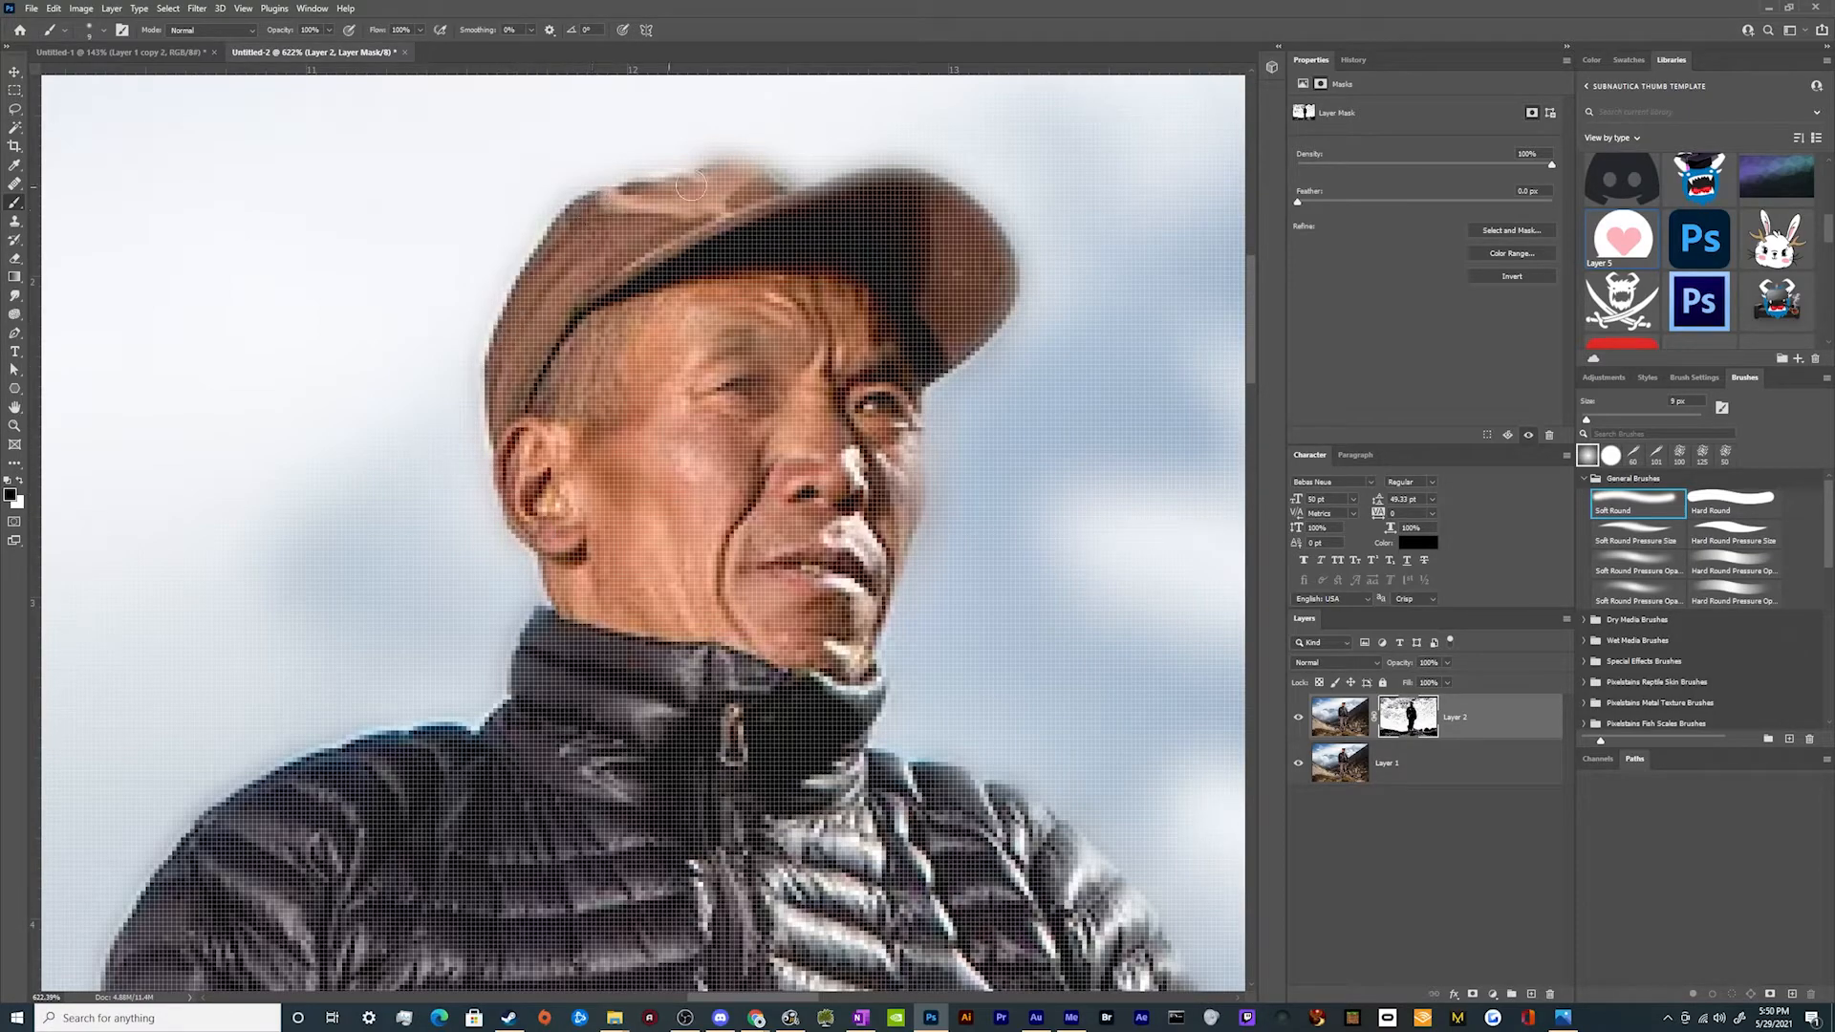
pyautogui.moveTo(690, 188); pyautogui.dragTo(732, 222)
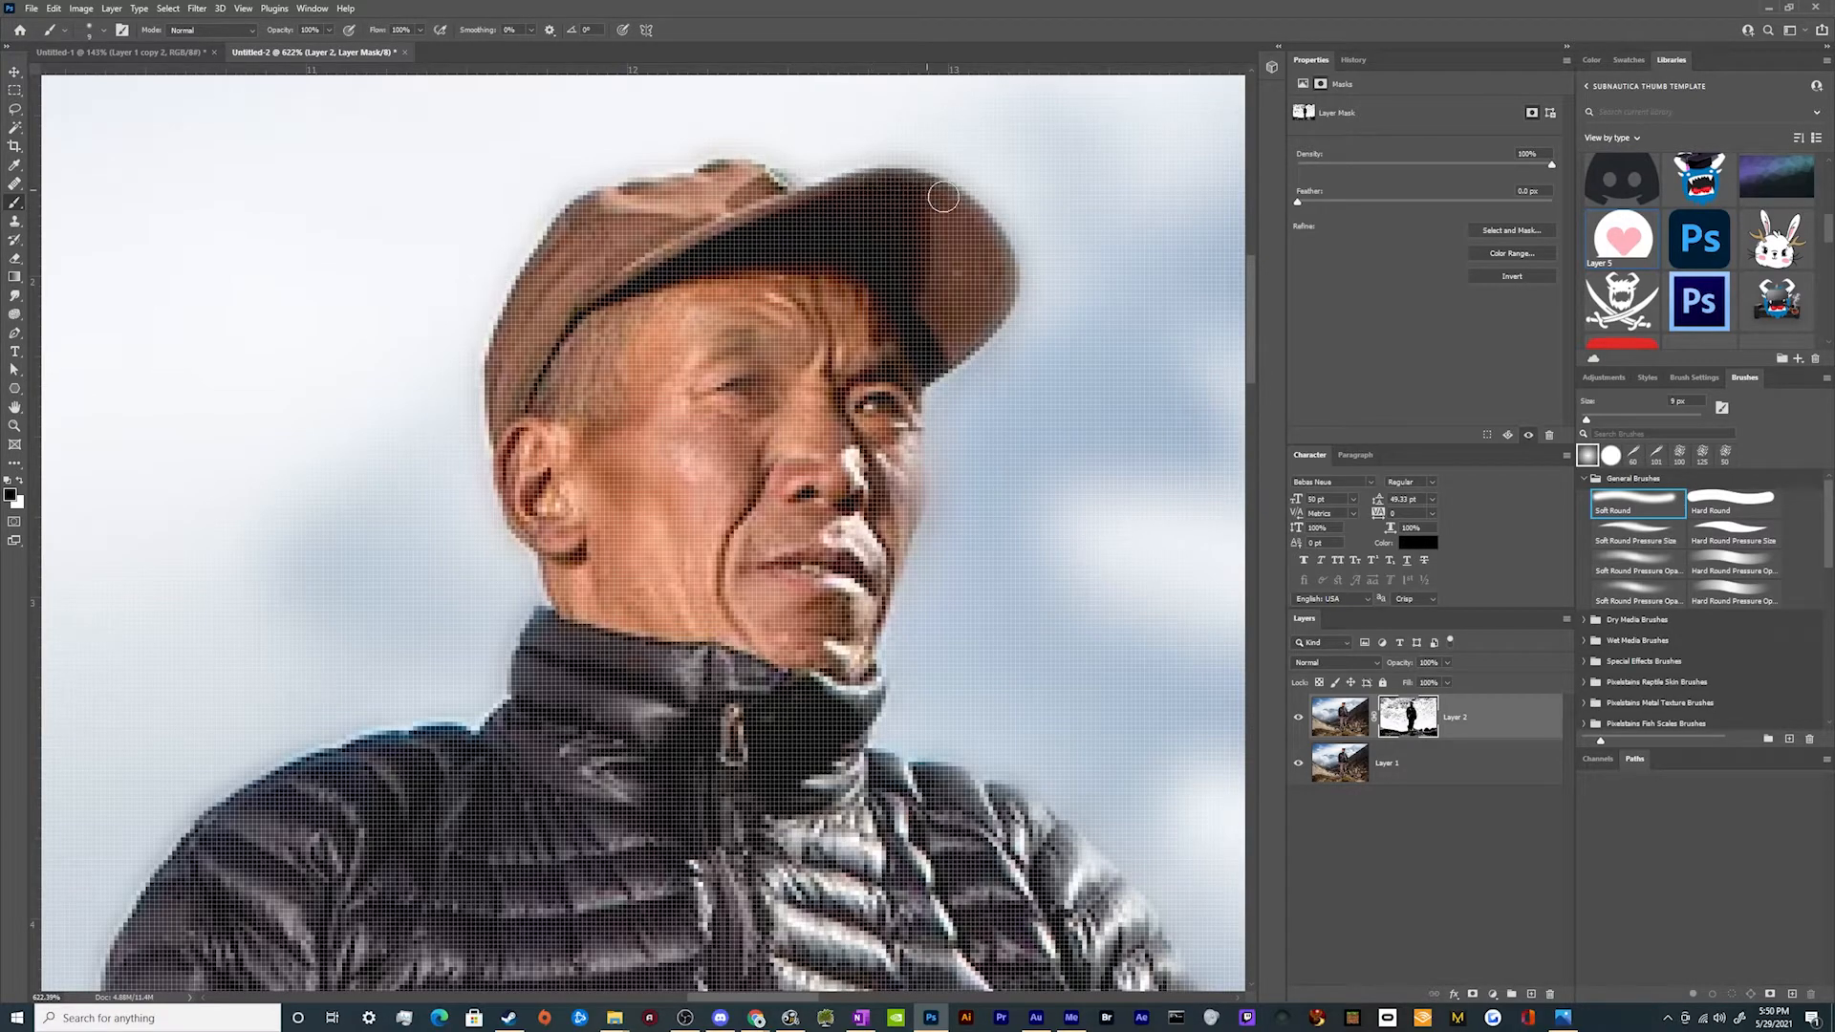
pyautogui.moveTo(942, 197); pyautogui.dragTo(1003, 294)
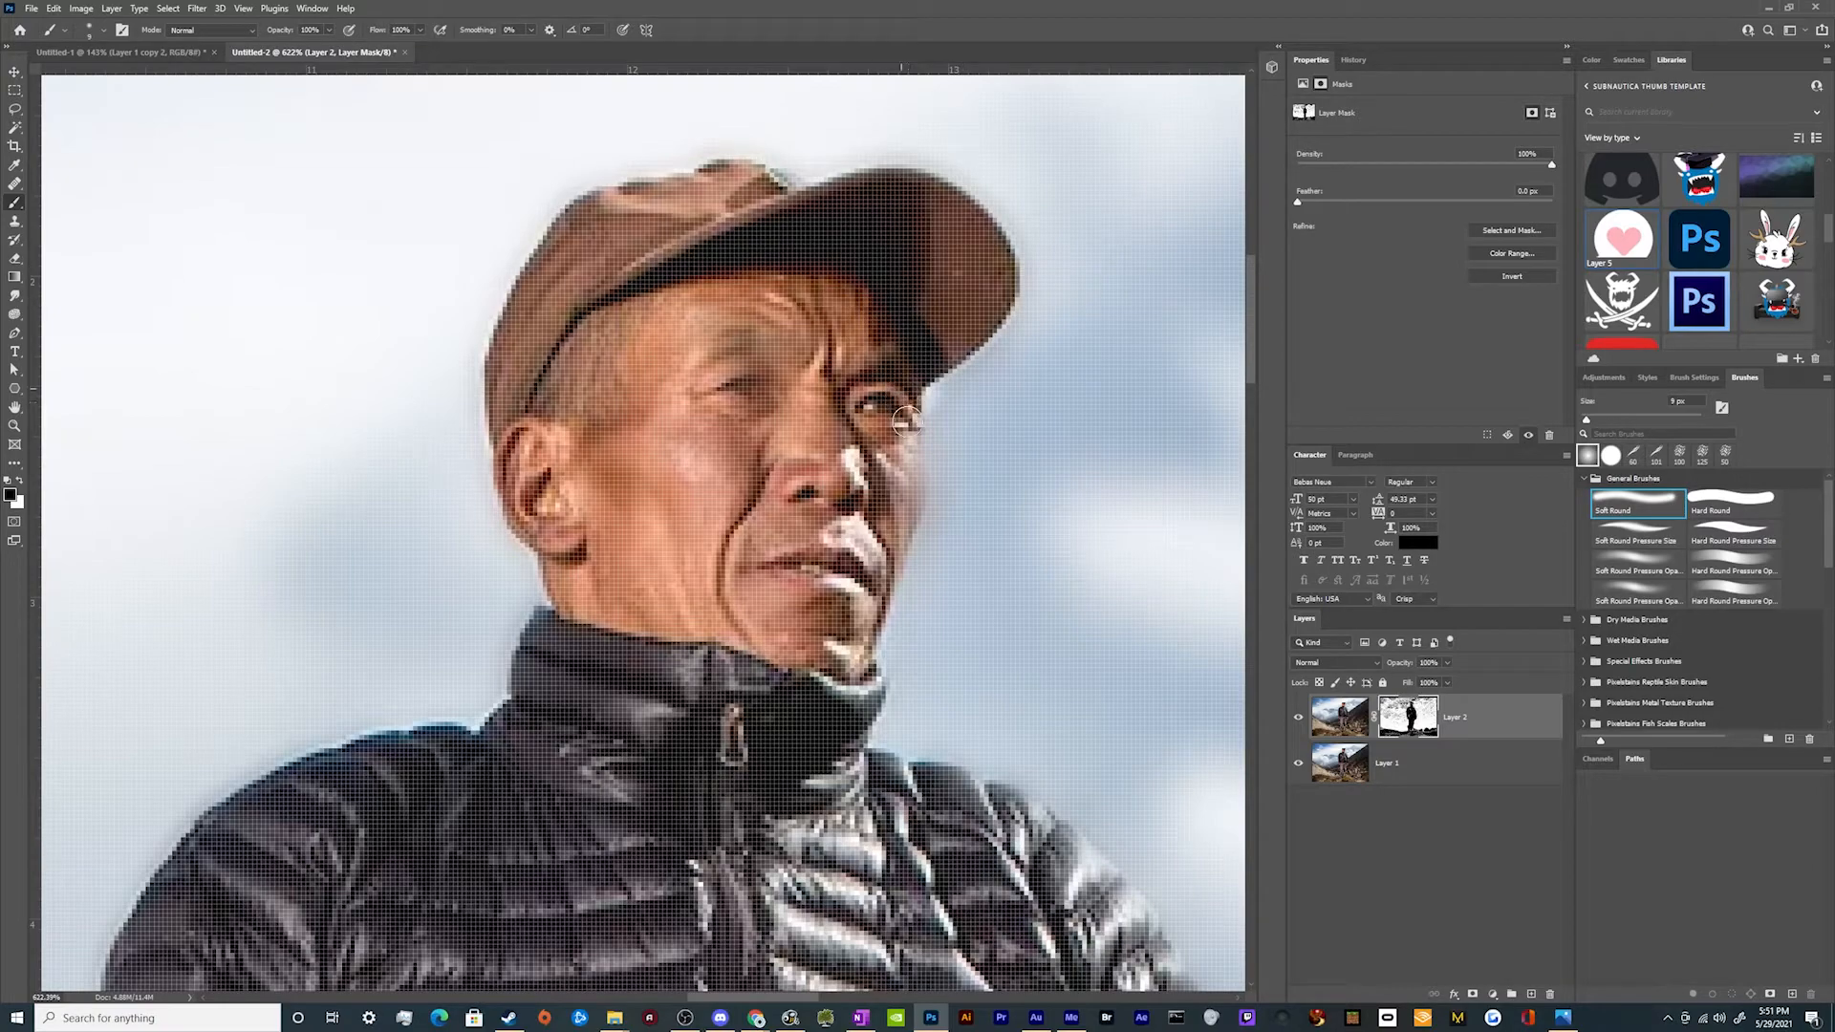
pyautogui.moveTo(905, 421); pyautogui.dragTo(871, 678)
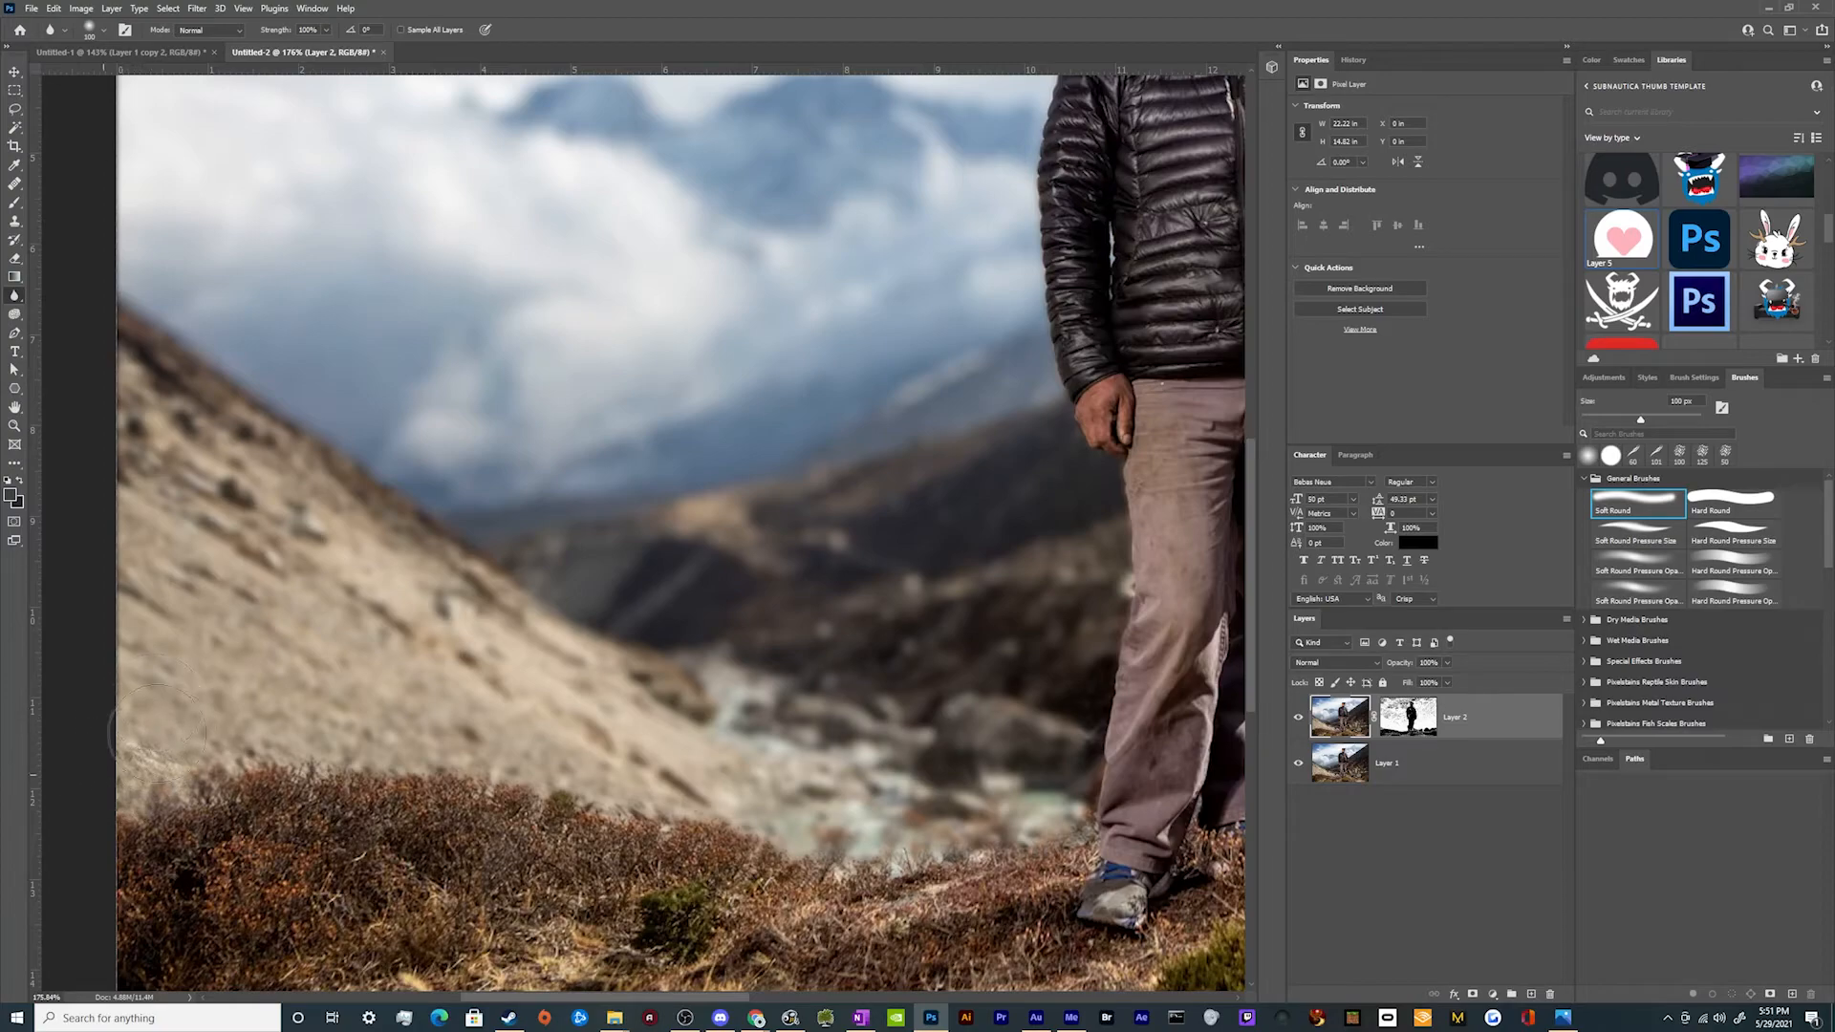
# Select Layer 1 in the Layers panel to duplicate it as Layer 1 copy
pyautogui.click(1388, 762)
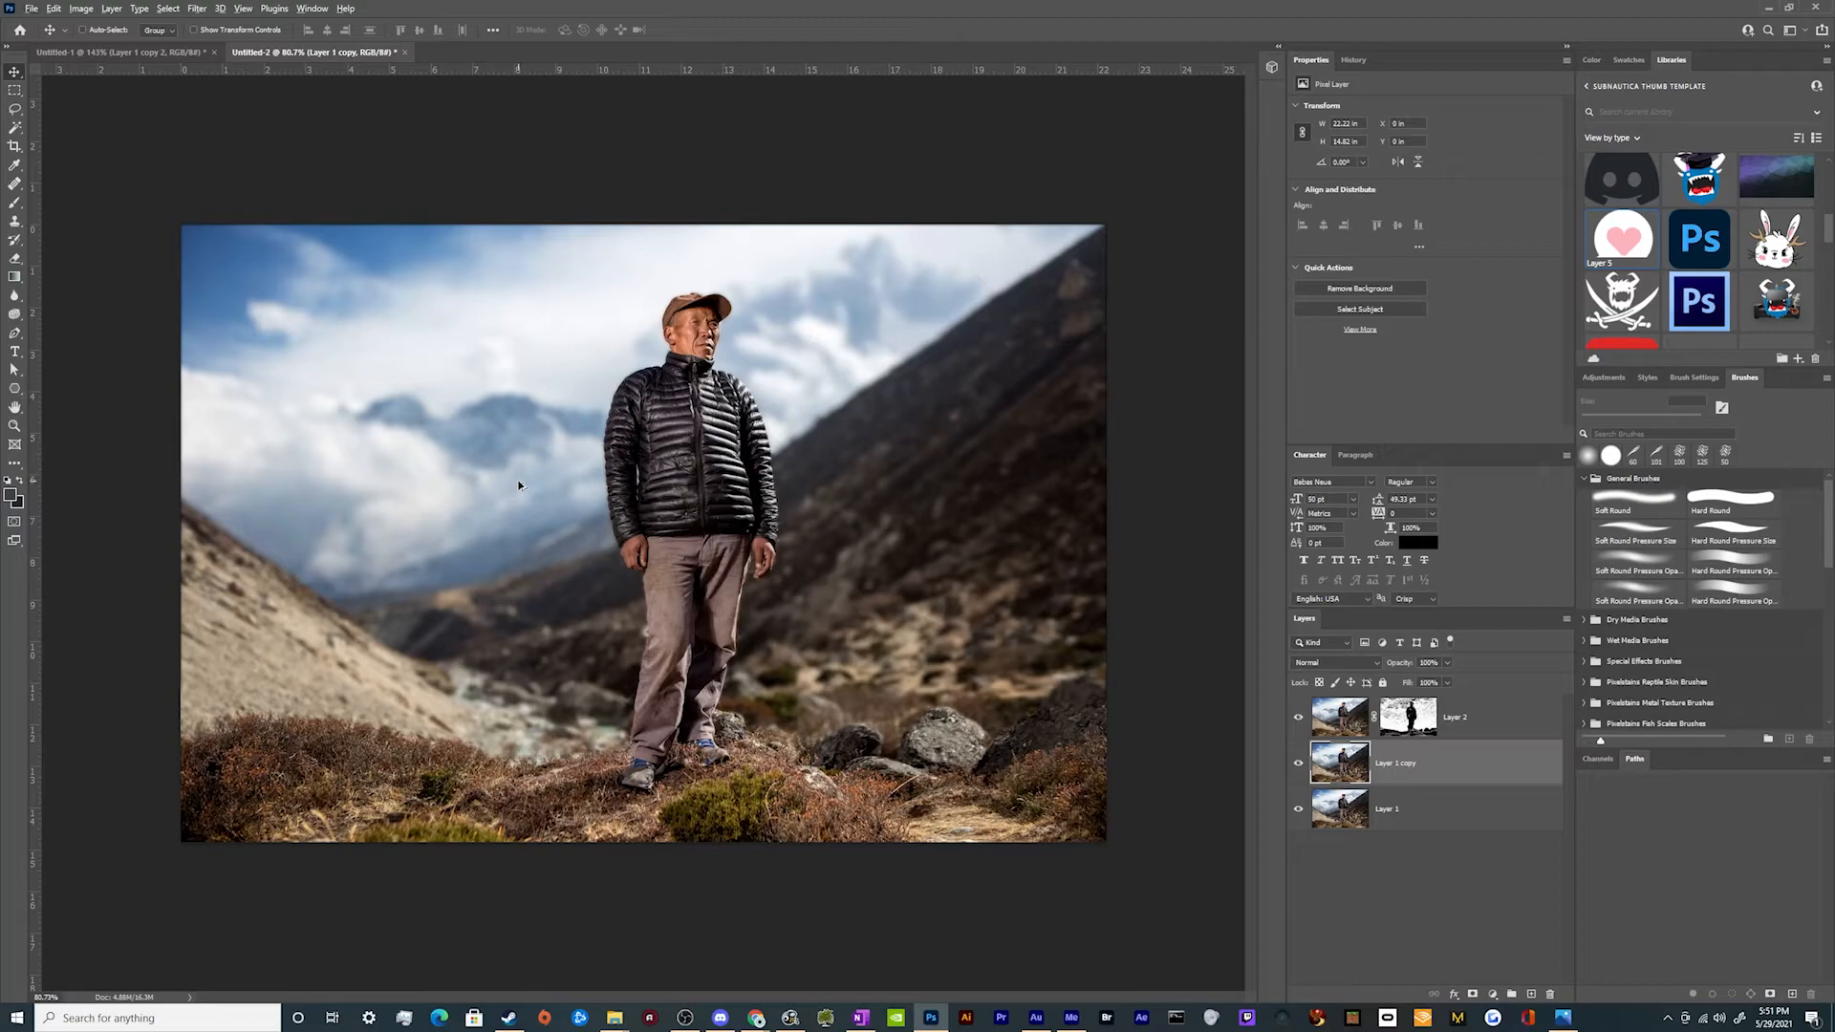
pyautogui.moveTo(524, 487)
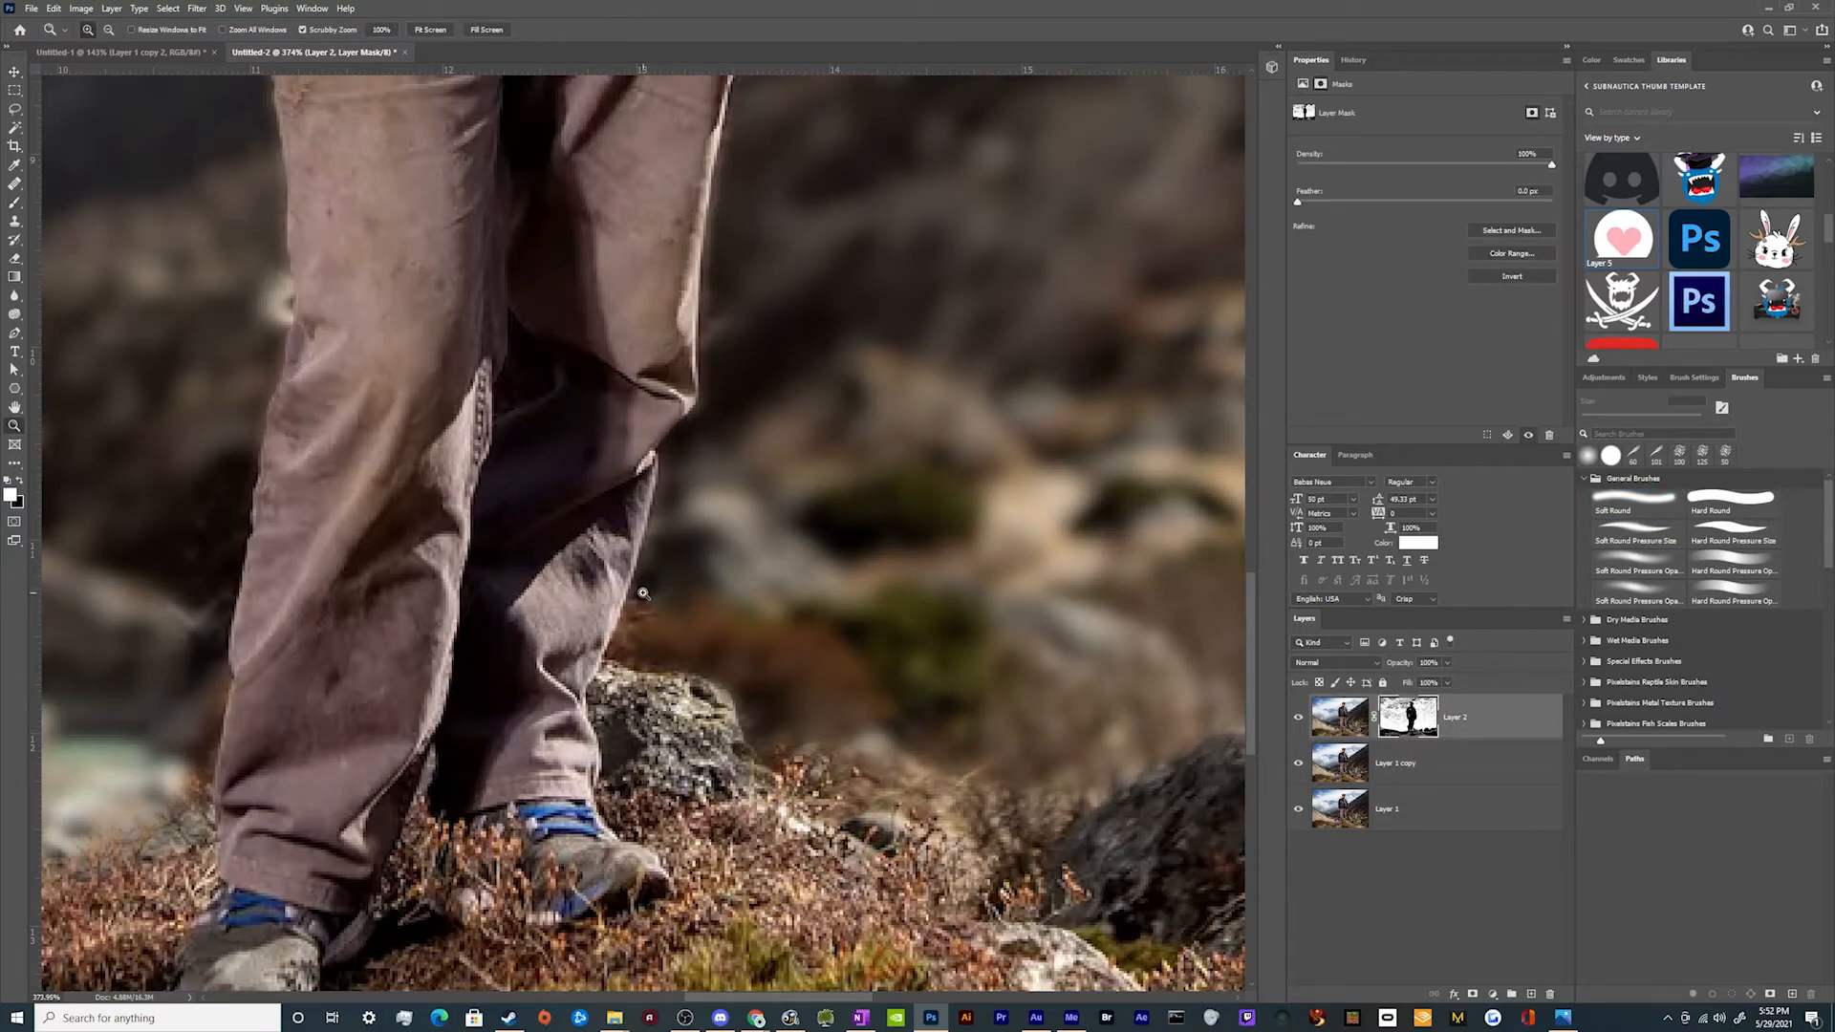
pyautogui.click(1636, 508)
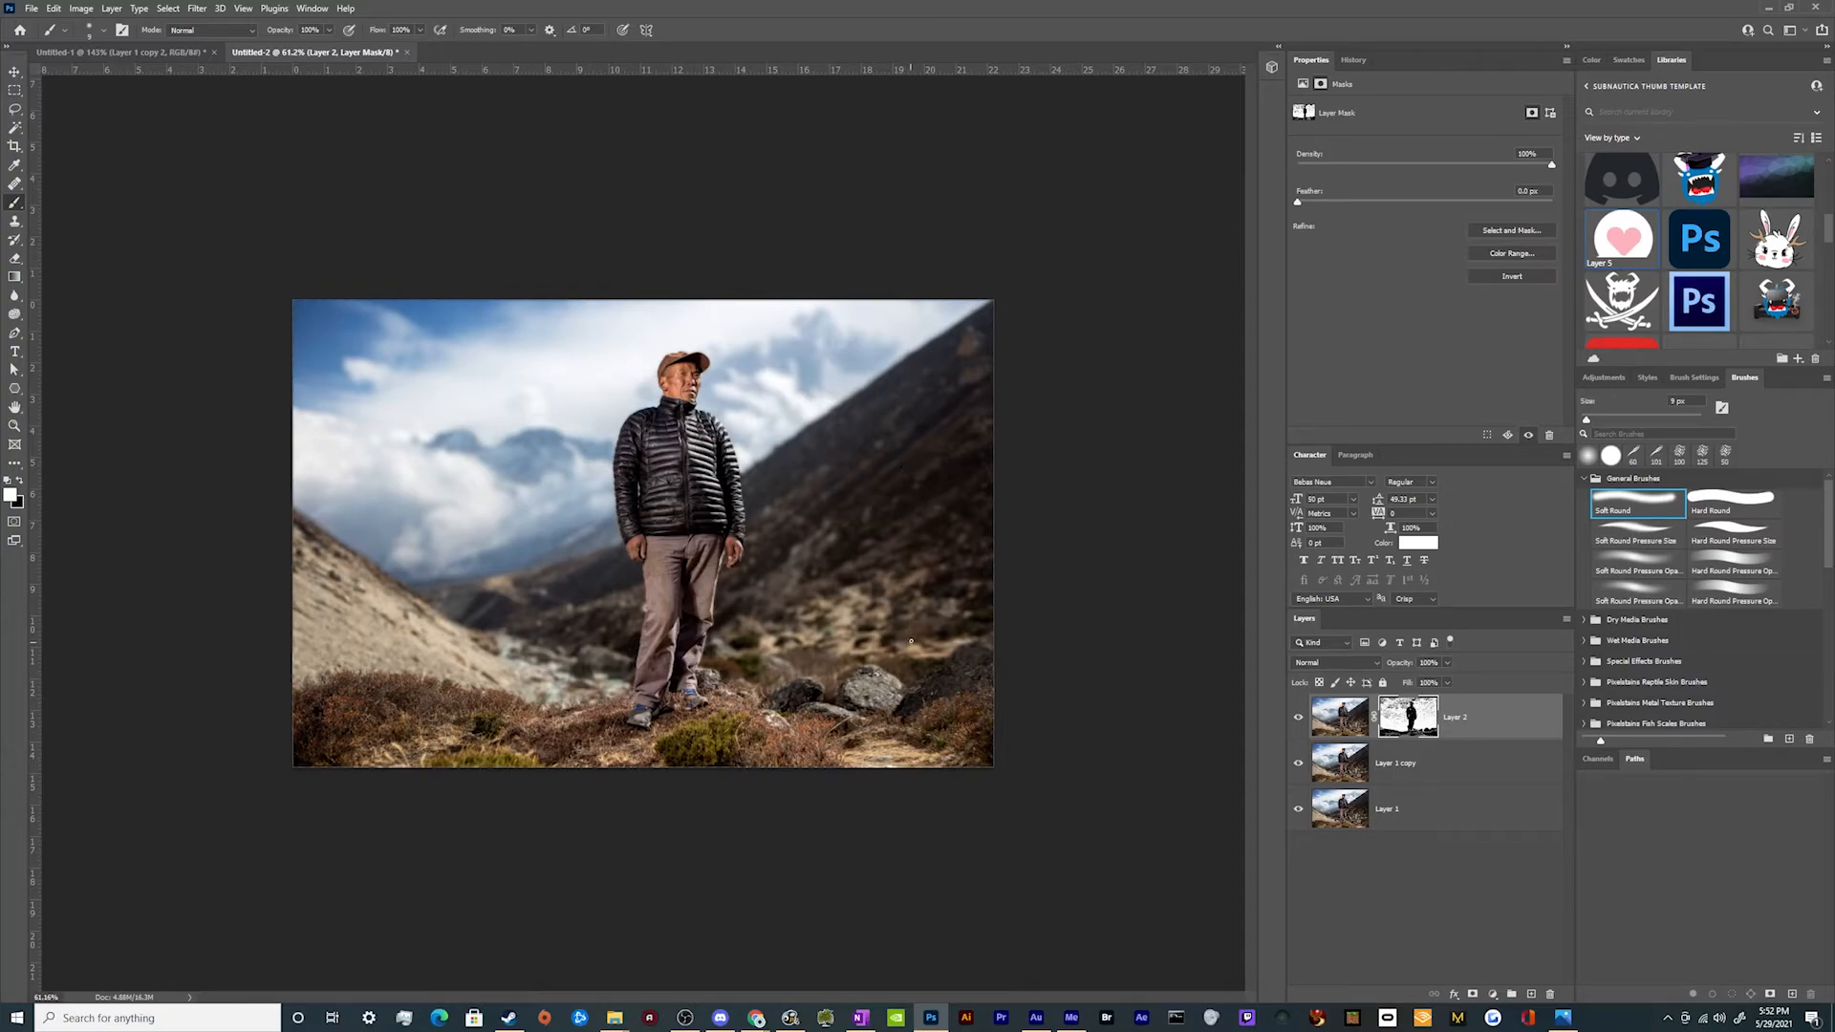
pyautogui.moveTo(925, 491)
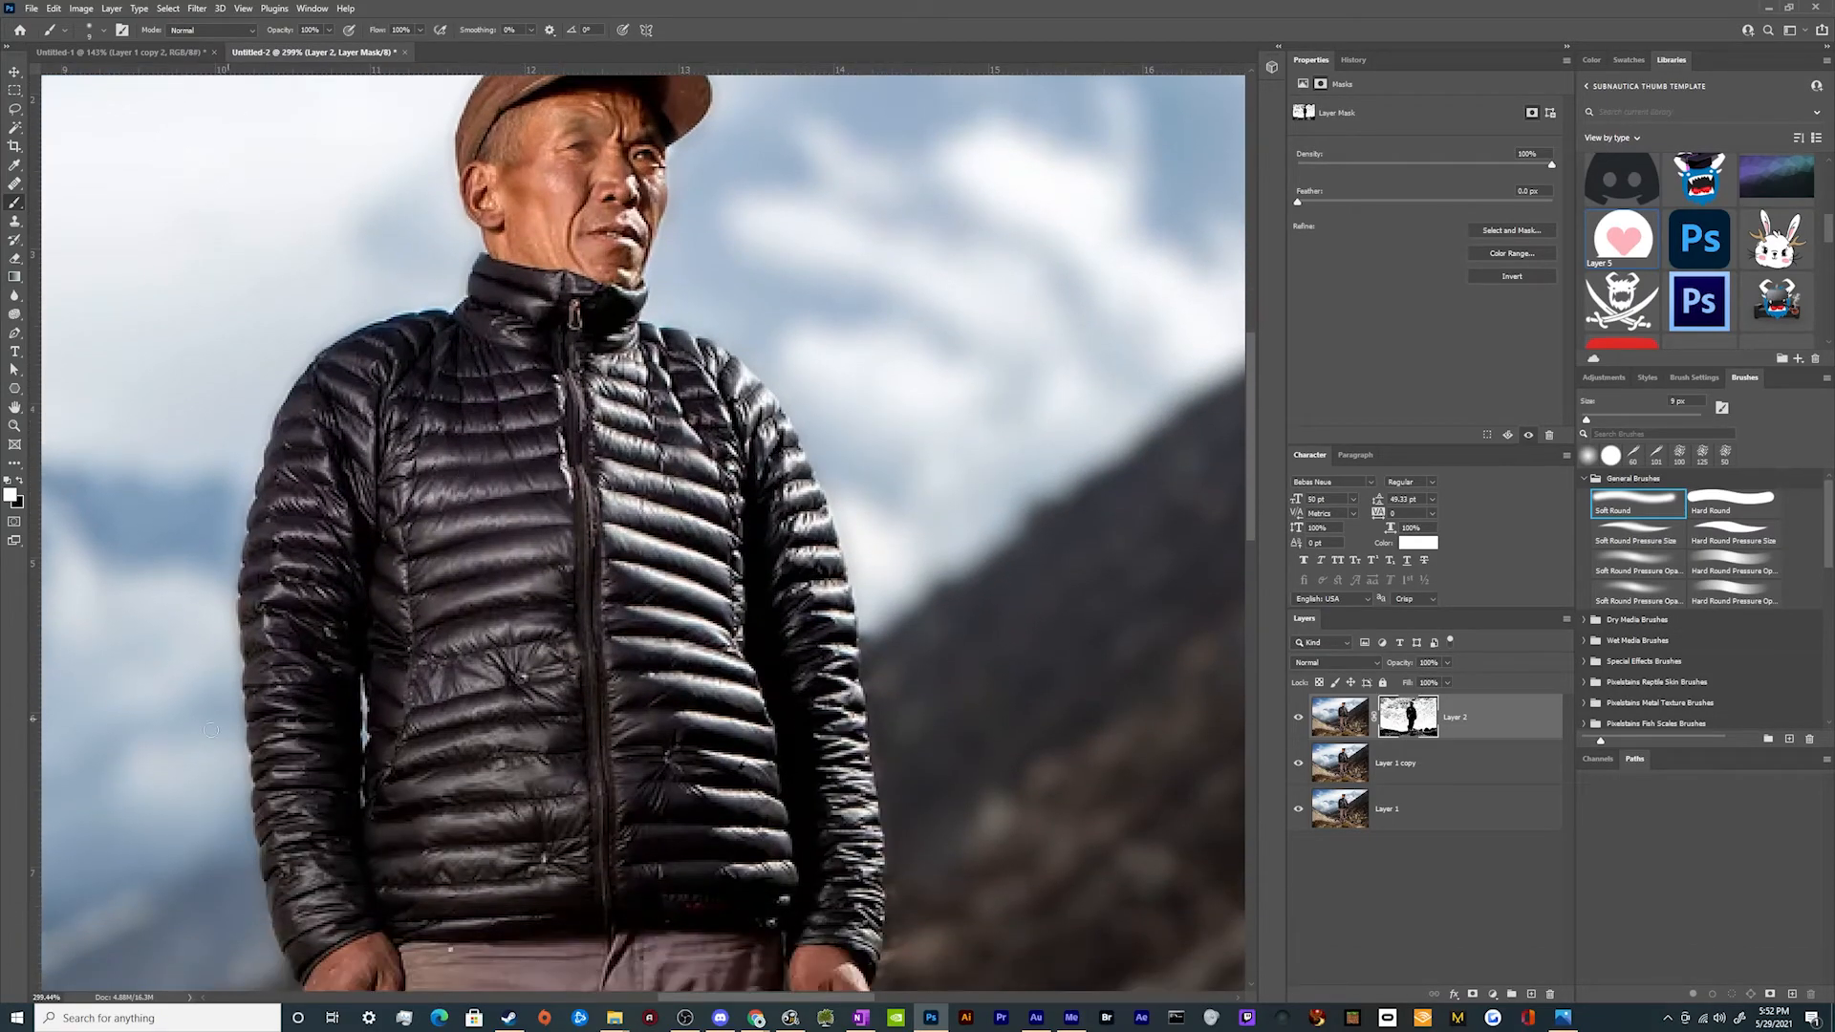
pyautogui.scroll(-3)
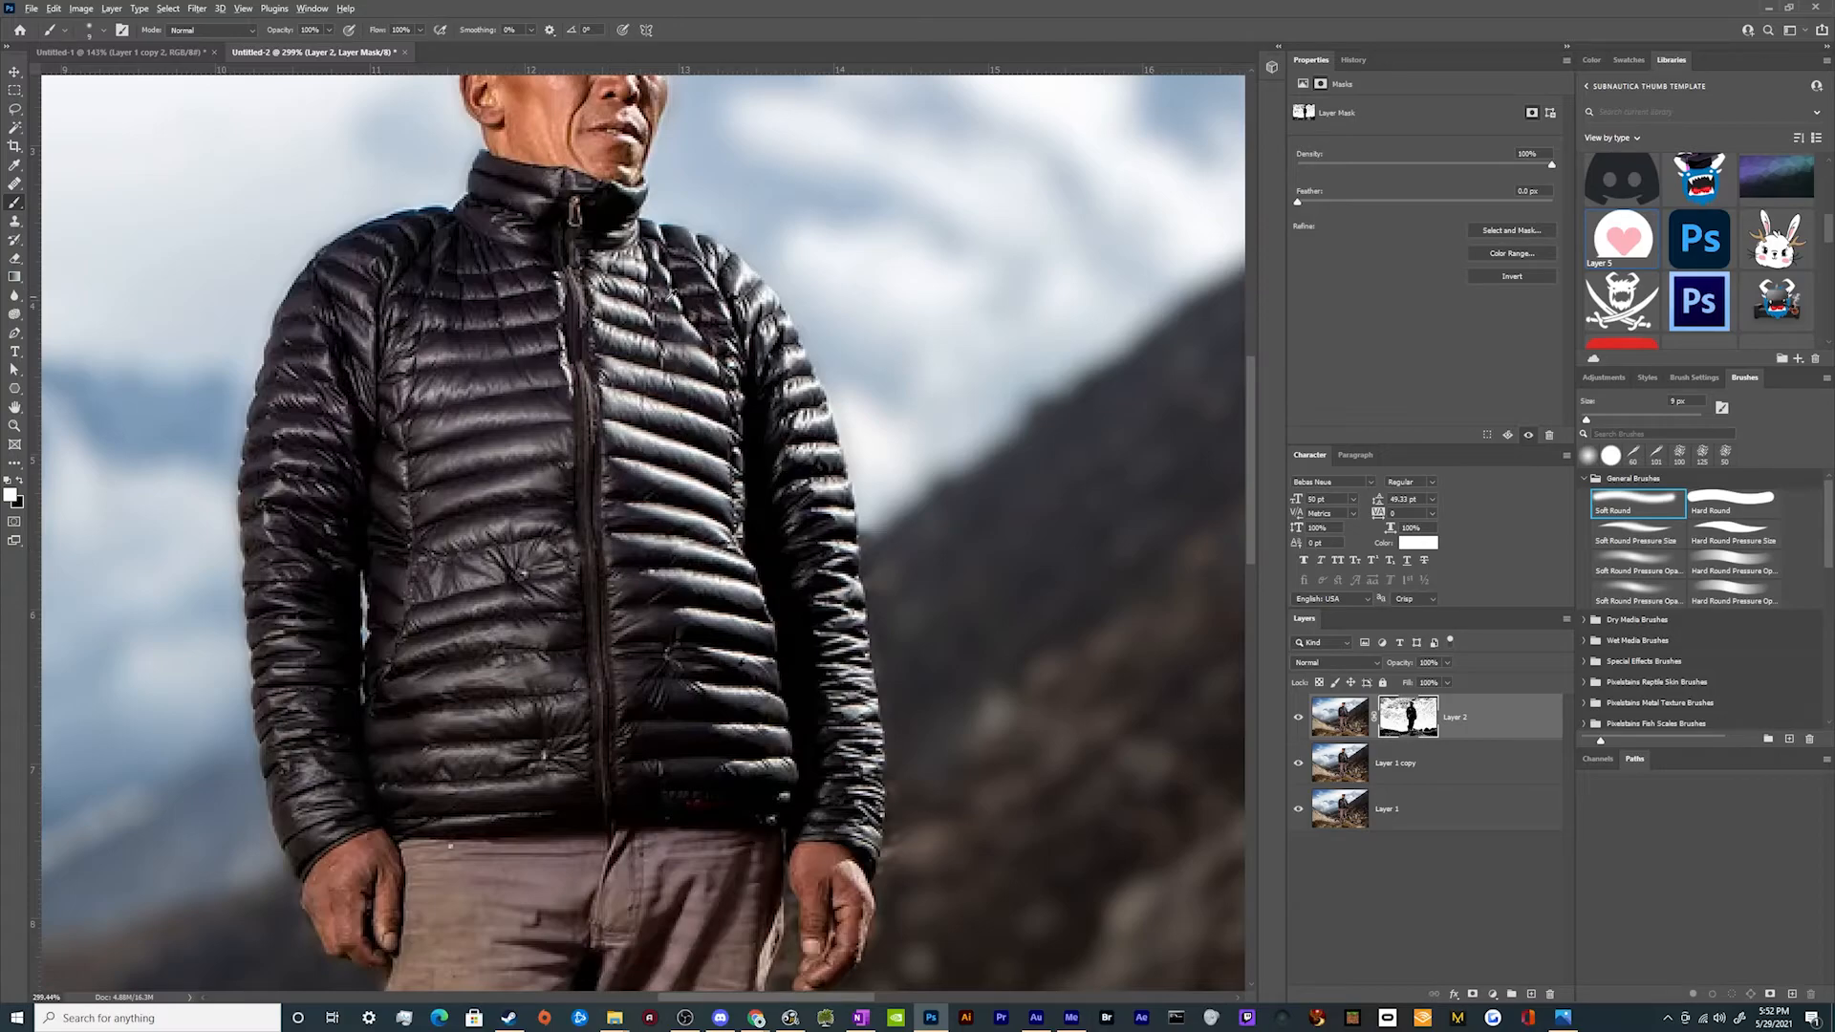